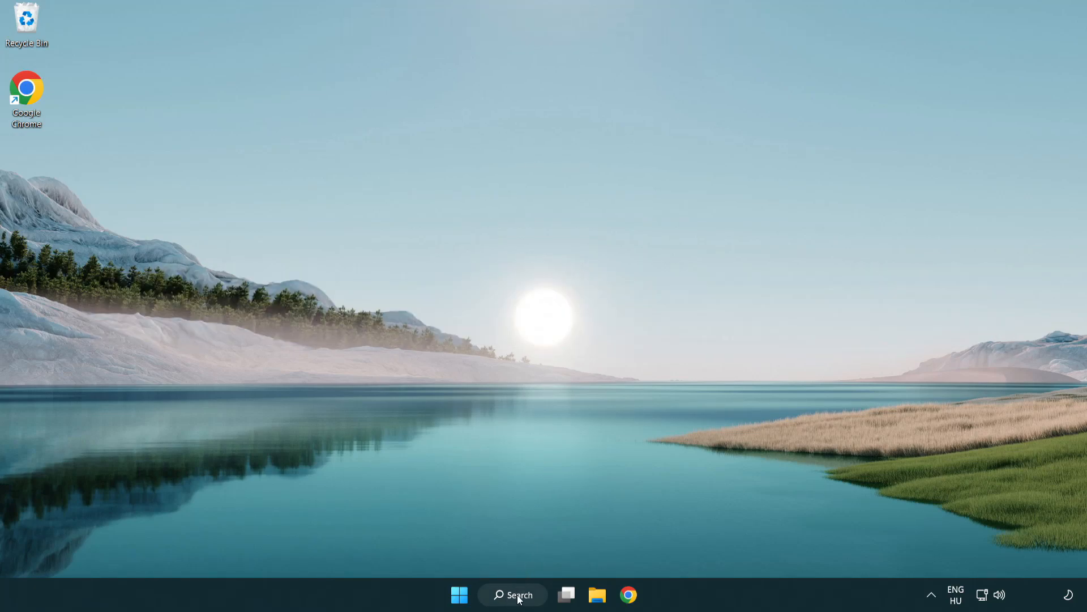
Search Windows for 'device manager'.
left_click(513, 594)
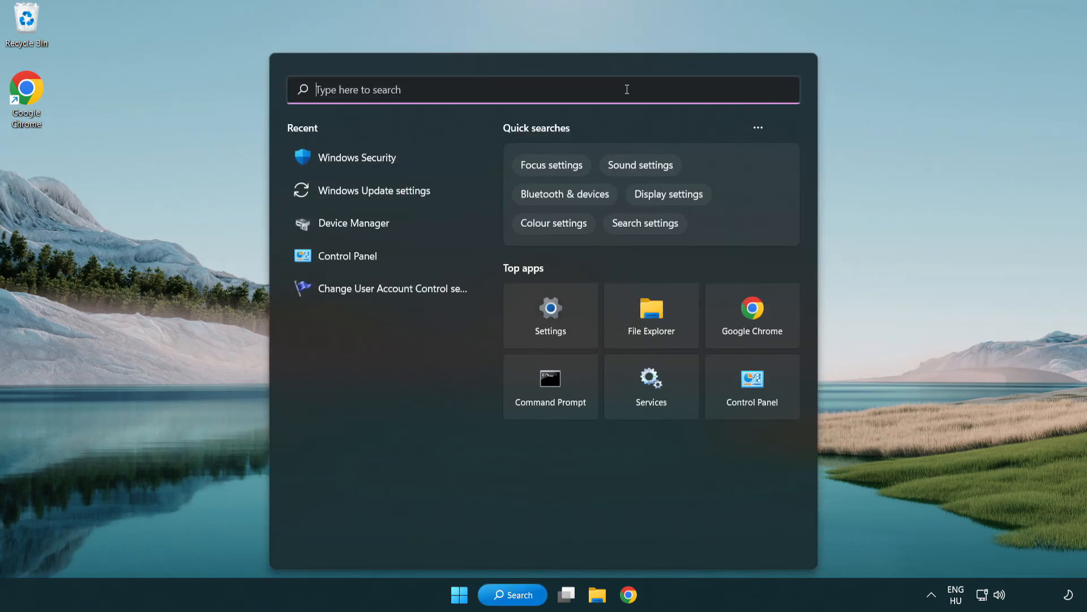
type("device Manager")
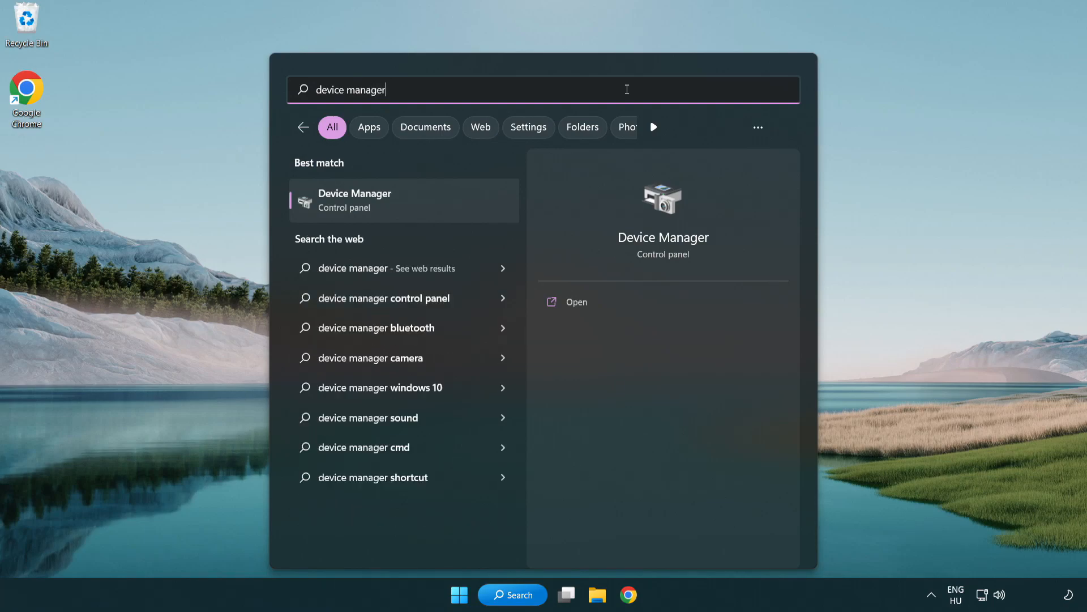
mouse_move(377, 210)
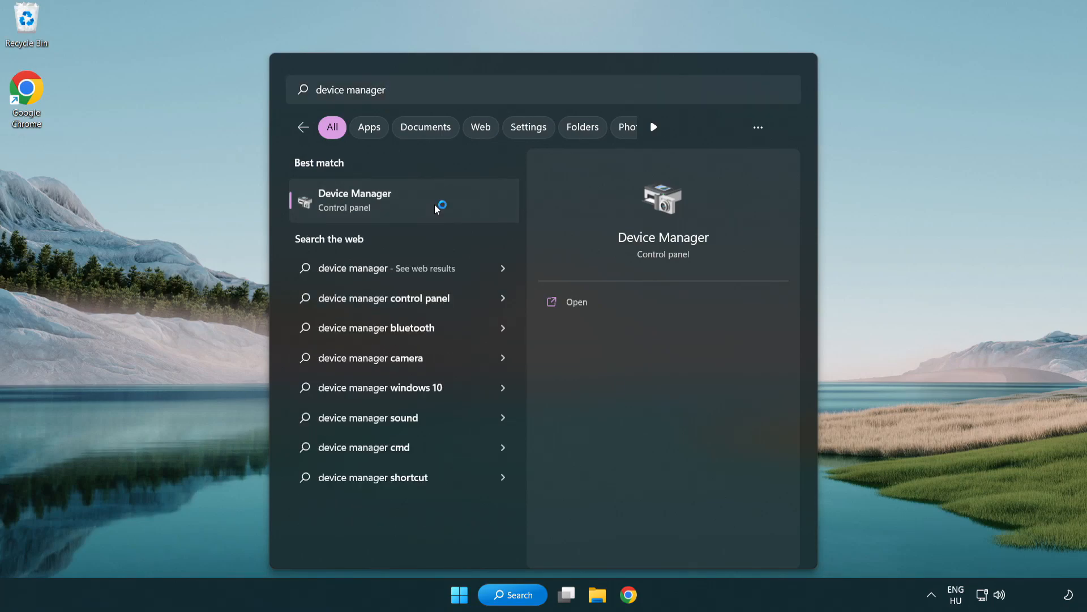
Open Device Manager, expand Display adapters, and right-click the VMware SVGA 3D adapter.
left_click(354, 200)
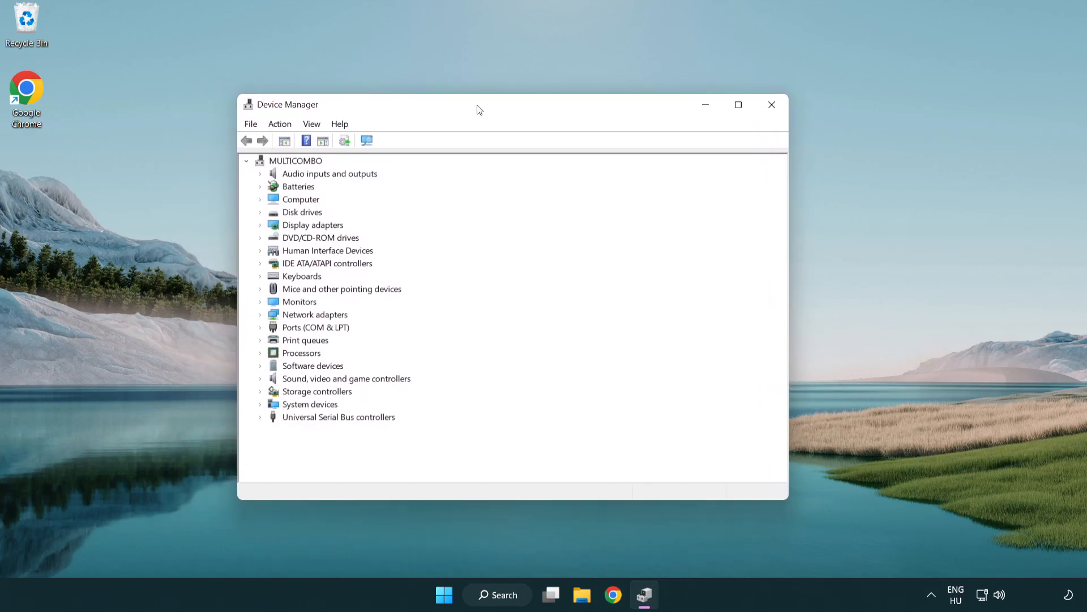
left_click(313, 225)
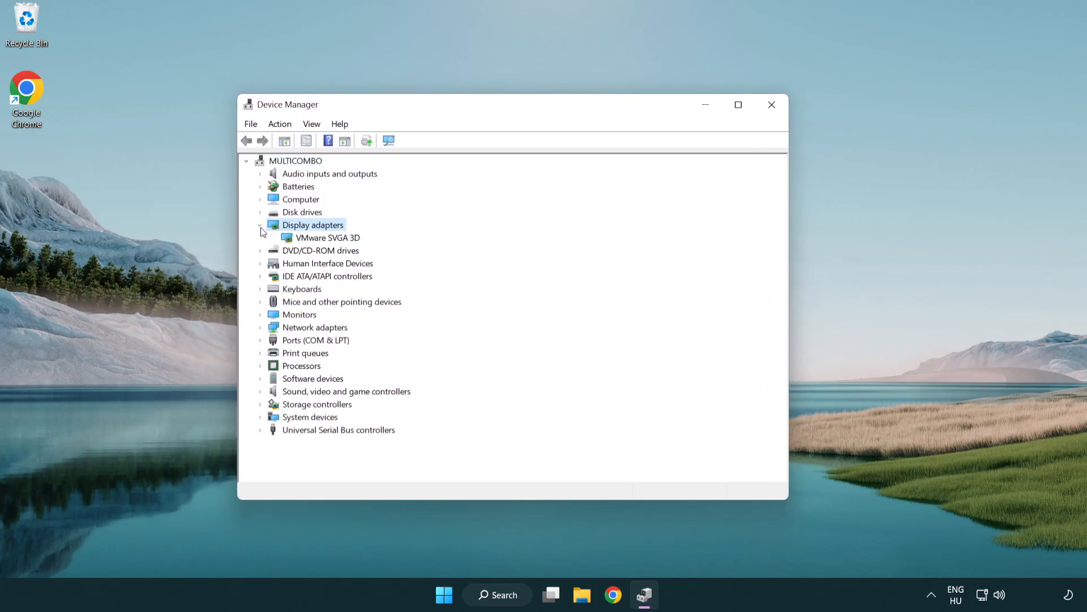
left_click(328, 238)
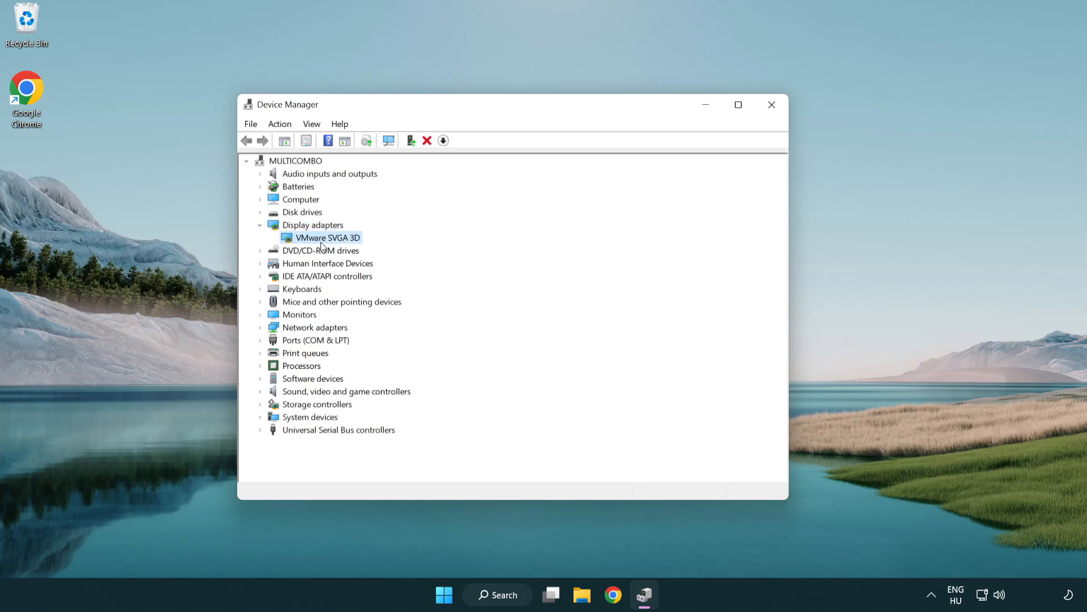
right_click(325, 237)
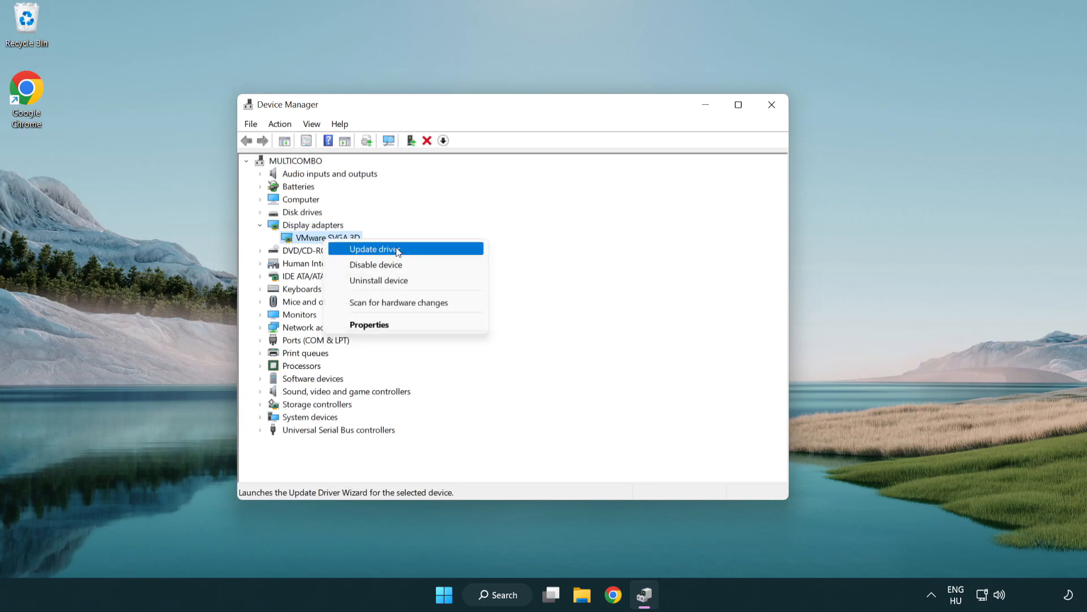
mouse_move(429, 251)
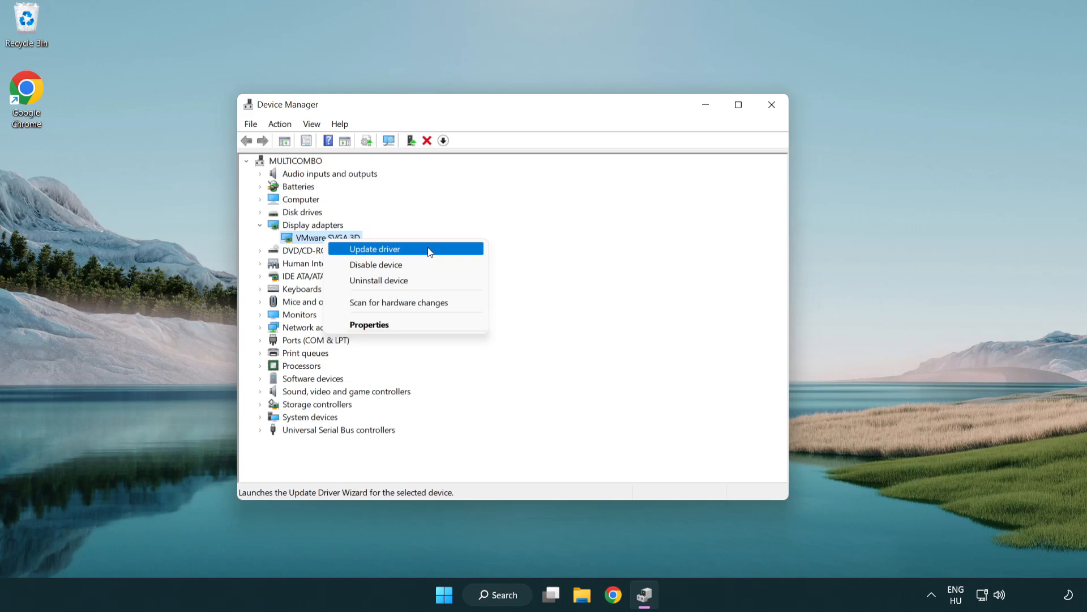
Auto-search for a VMware SVGA 3D driver, dismiss the already-installed result, and close Device Manager.
left_click(374, 249)
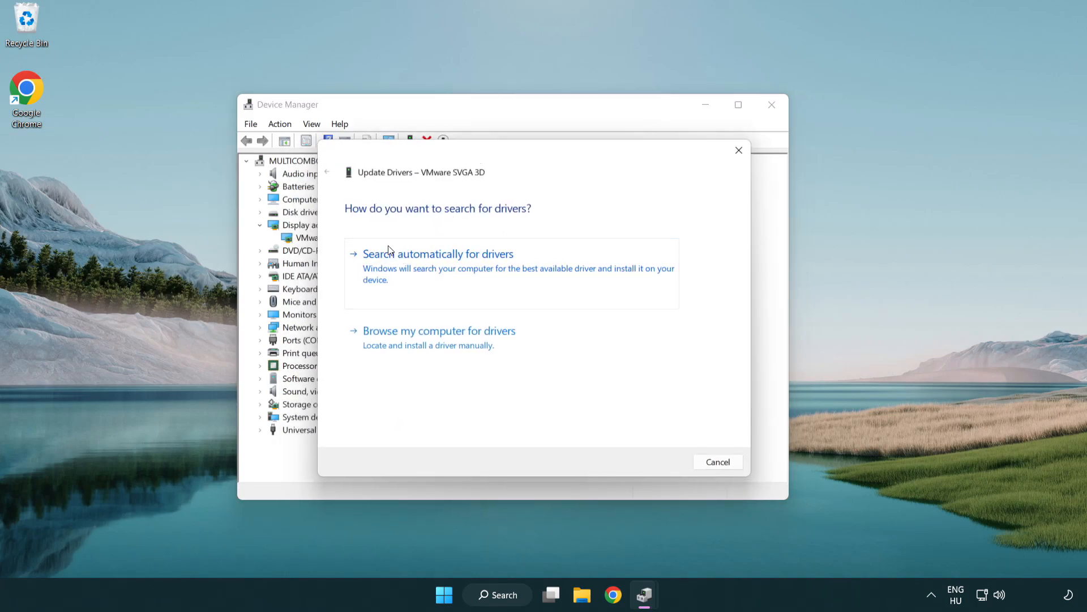
mouse_move(429, 275)
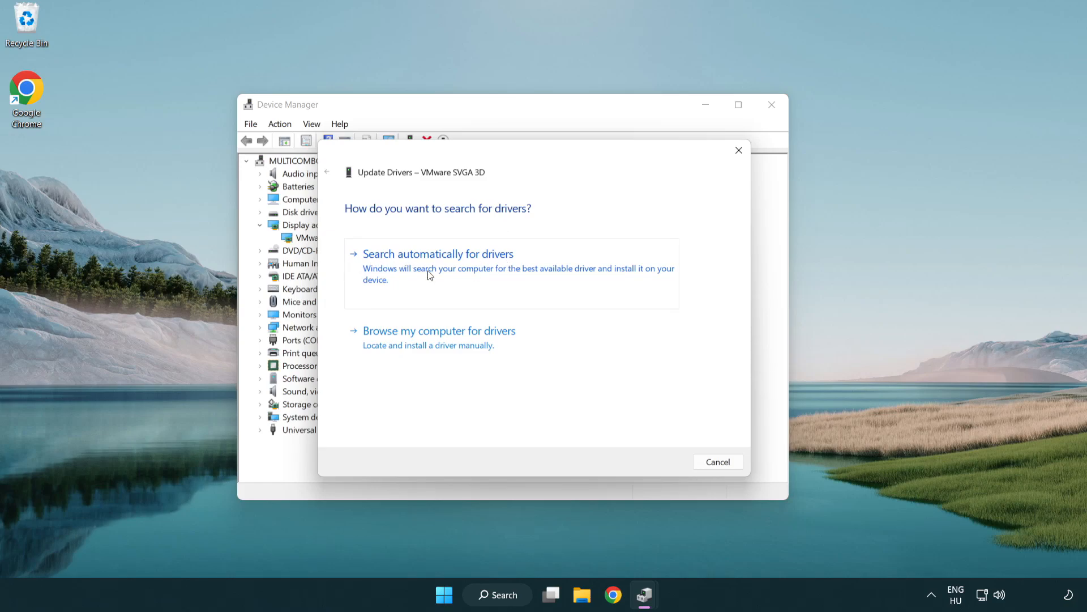
left_click(438, 254)
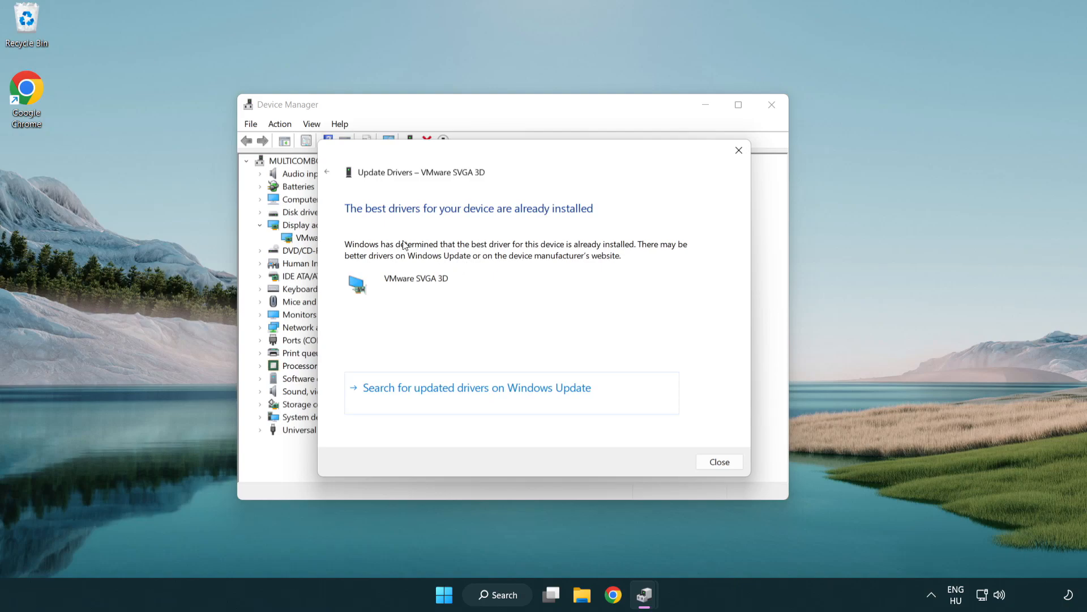
mouse_move(388, 225)
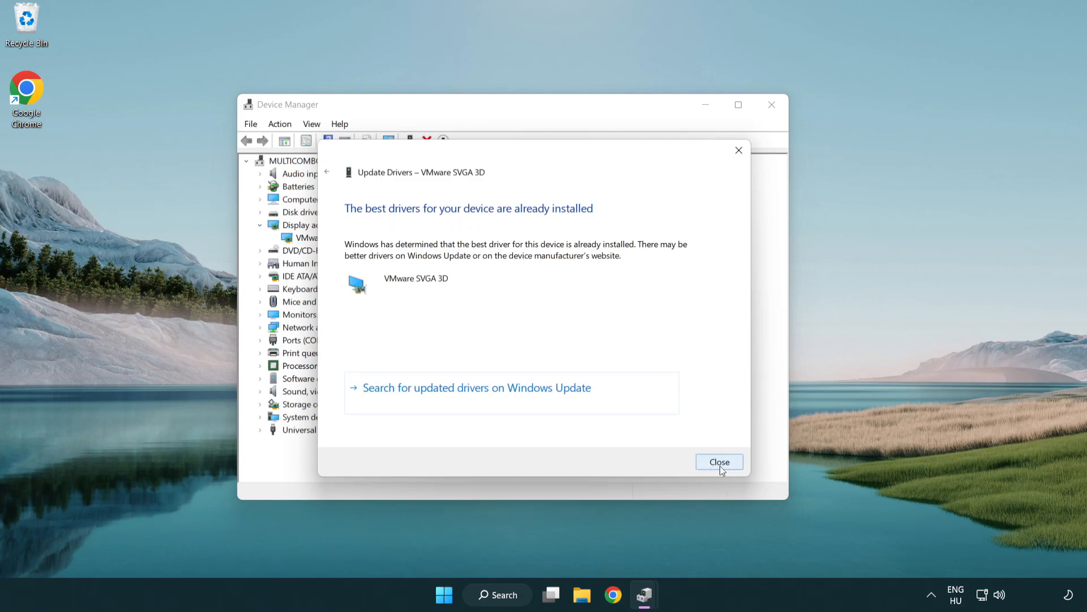
left_click(720, 462)
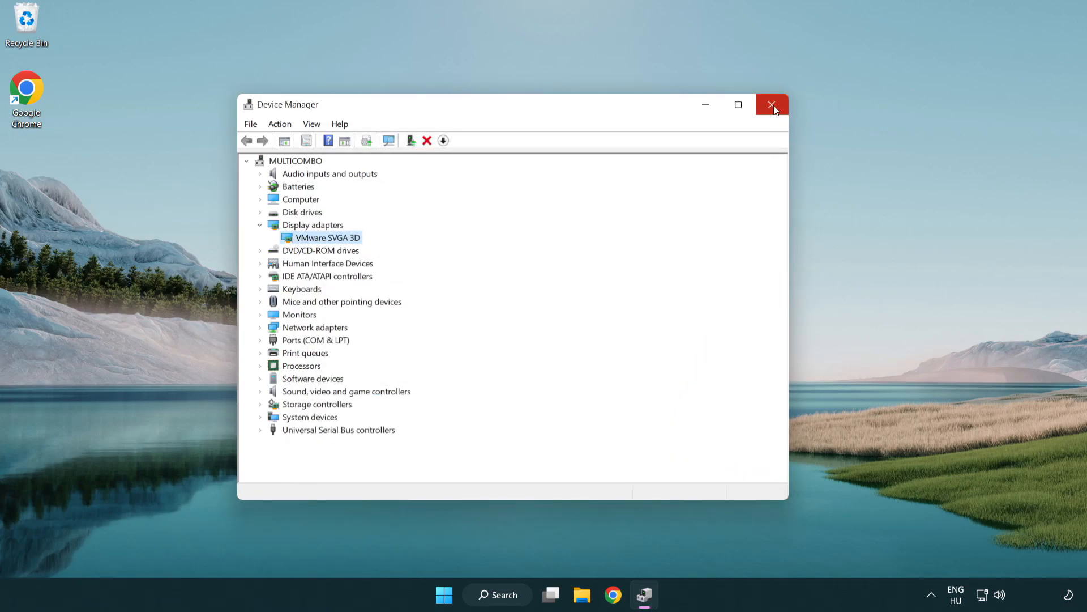
left_click(772, 105)
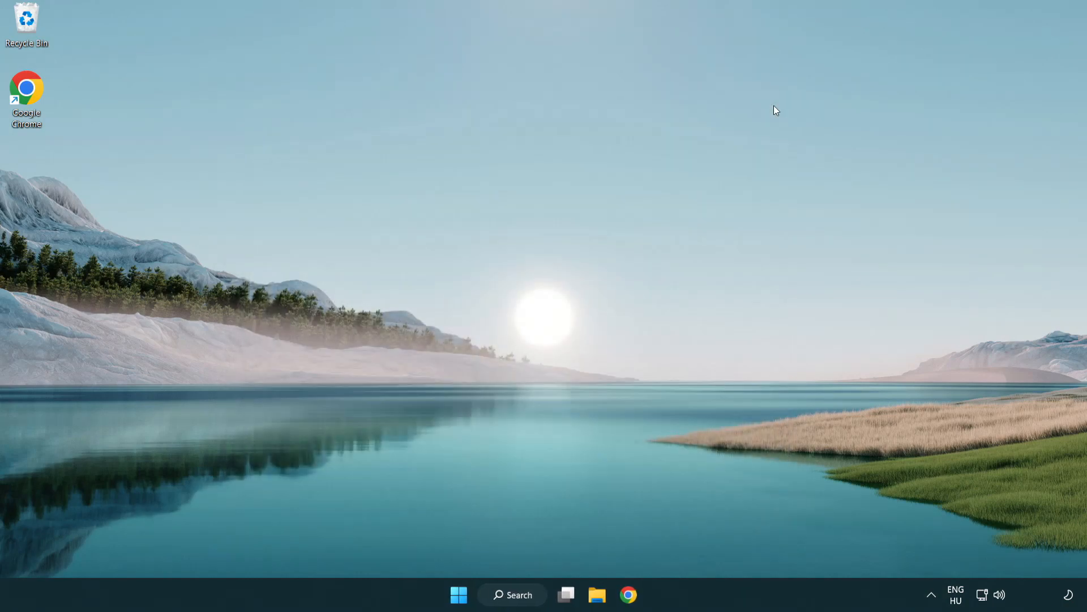
mouse_move(529, 398)
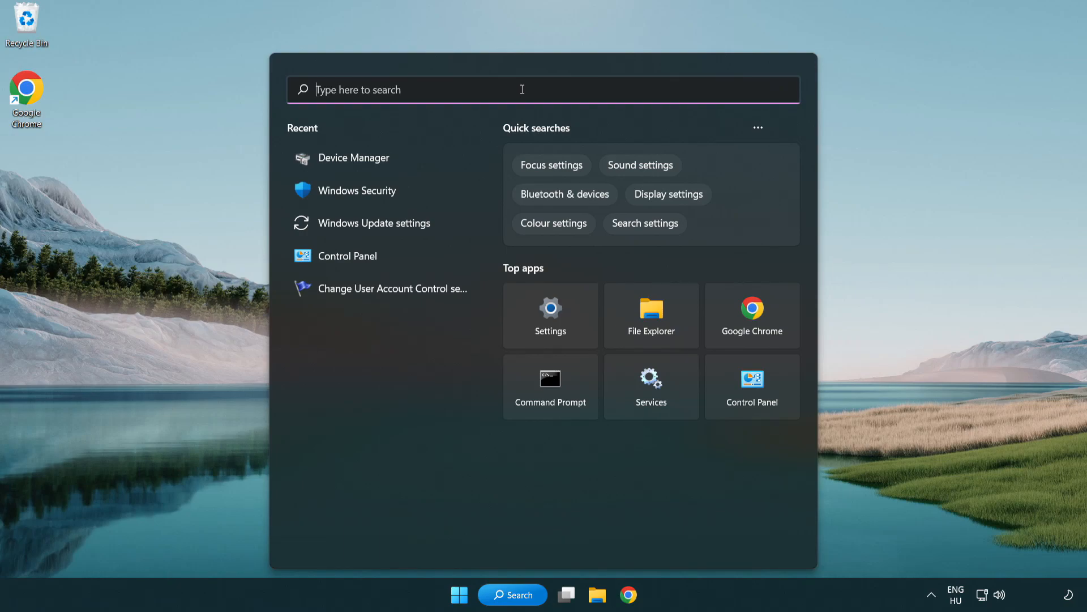
Search Windows for 'update'.
type("update")
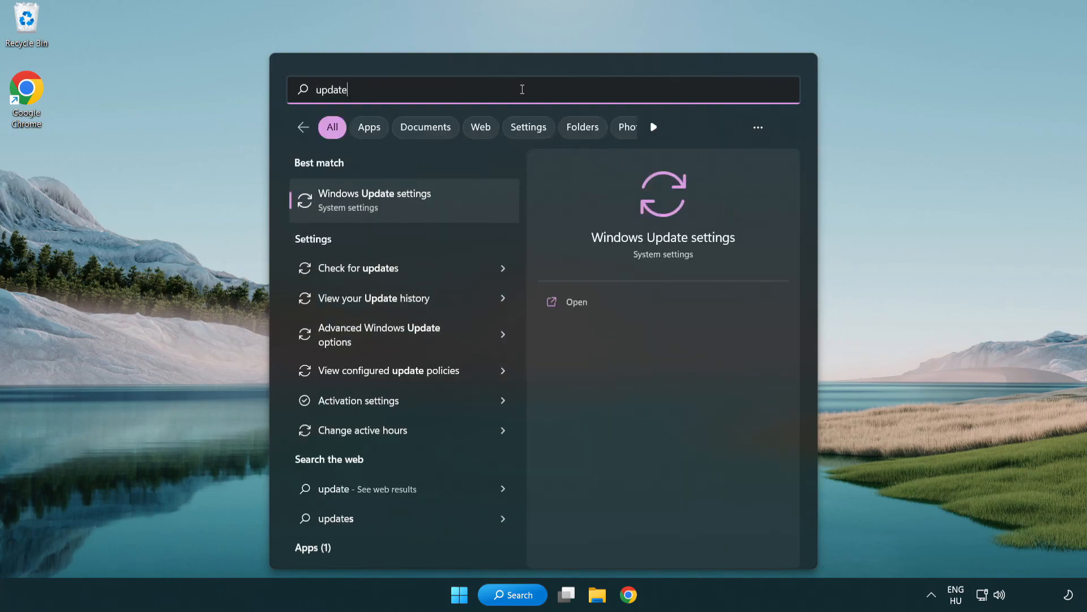
mouse_move(390, 211)
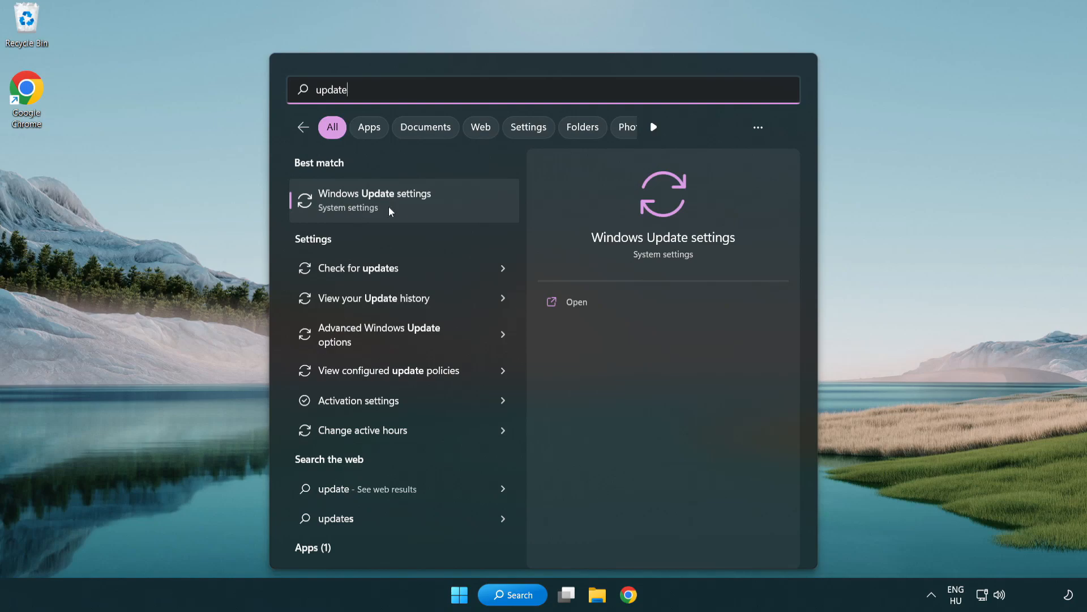
Check for updates in Windows Update settings, confirming it's up to date, then close Settings.
left_click(374, 201)
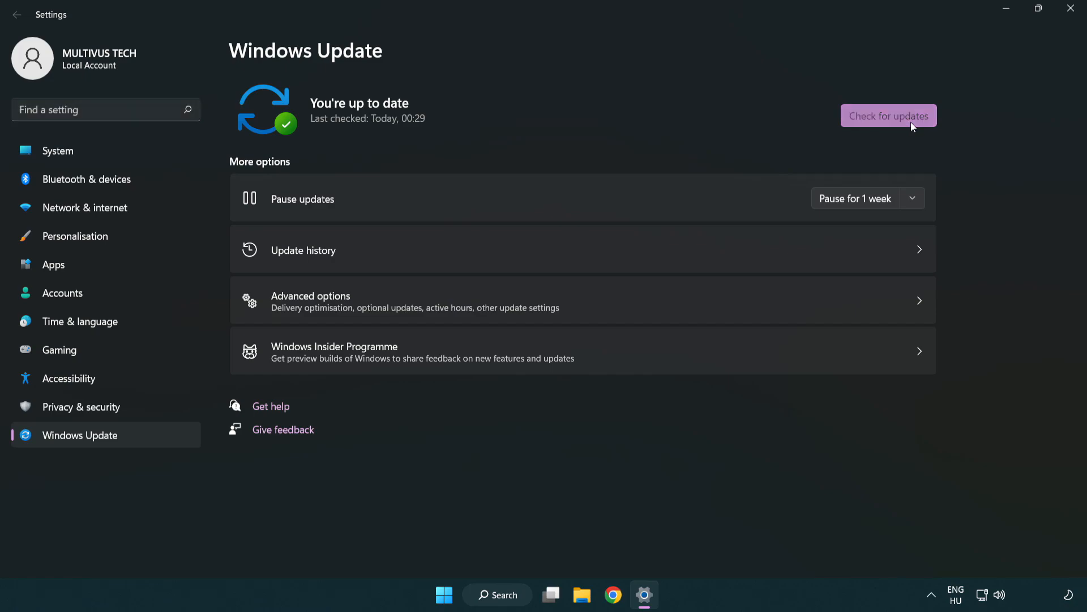
left_click(889, 116)
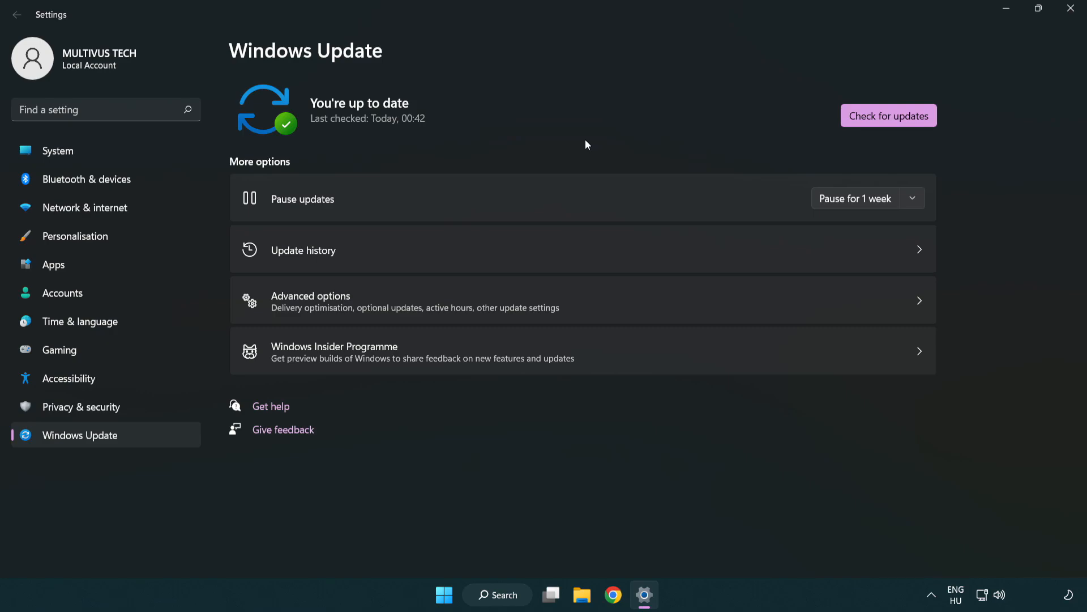
mouse_move(1070, 8)
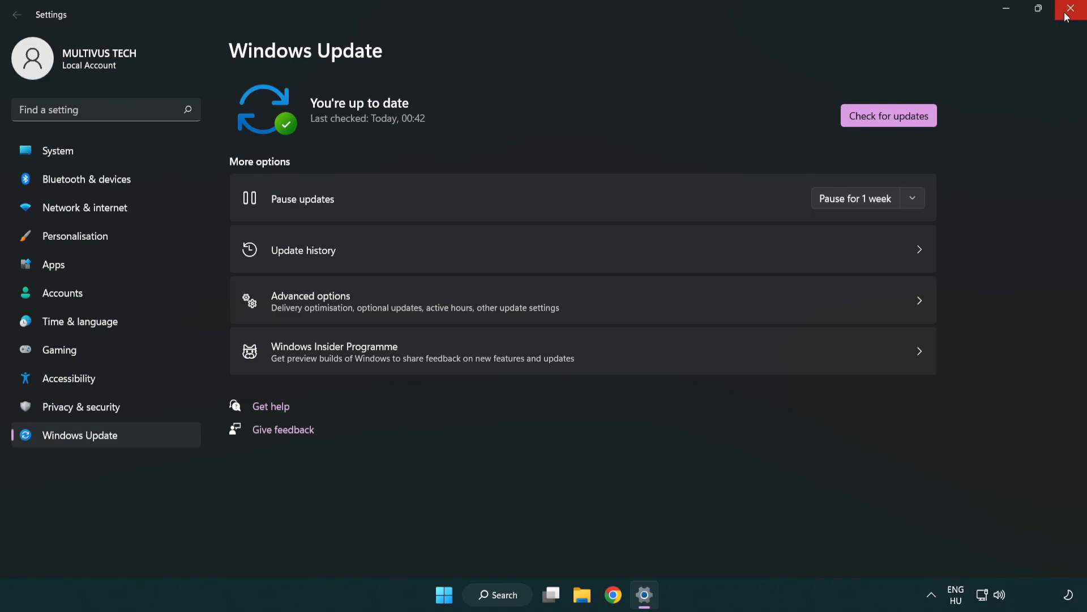
left_click(1069, 8)
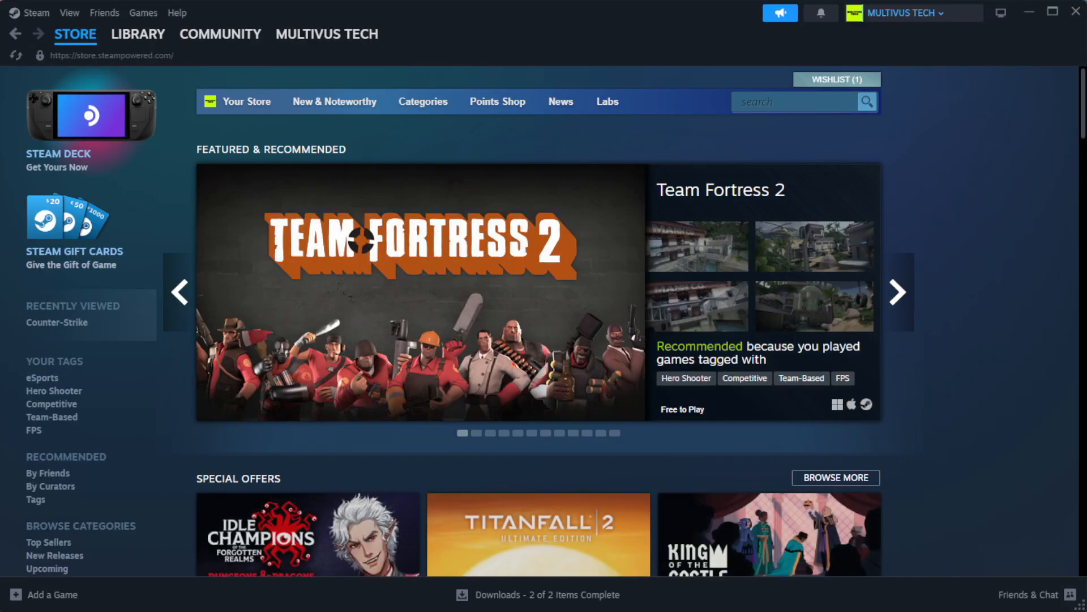
Go to Steam's Library Home and right-click YOUR NOT WORKING GAME in Favorites.
left_click(138, 34)
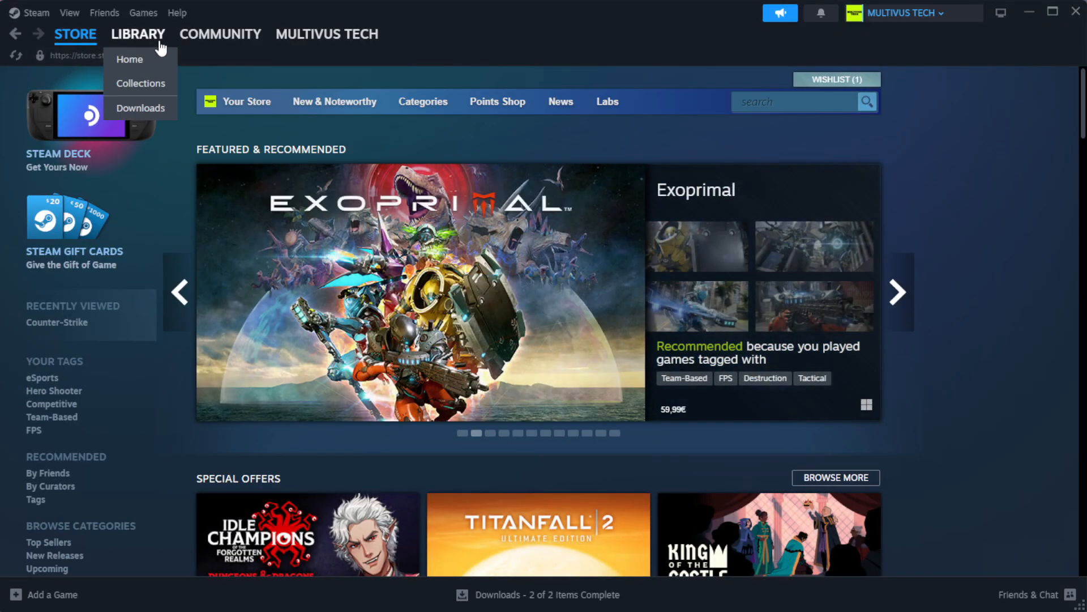
mouse_move(158, 61)
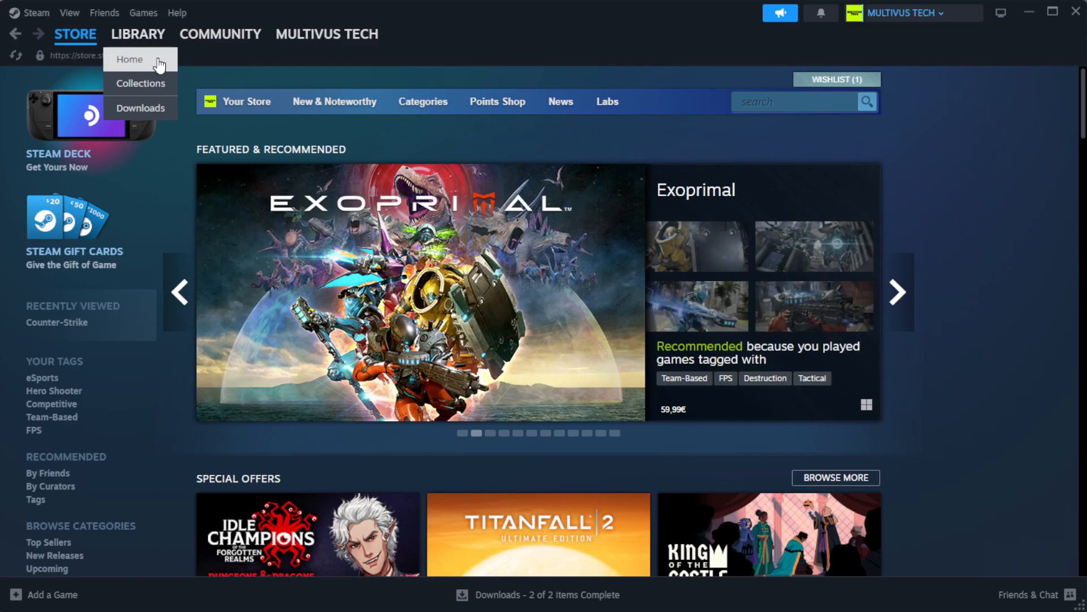
left_click(129, 58)
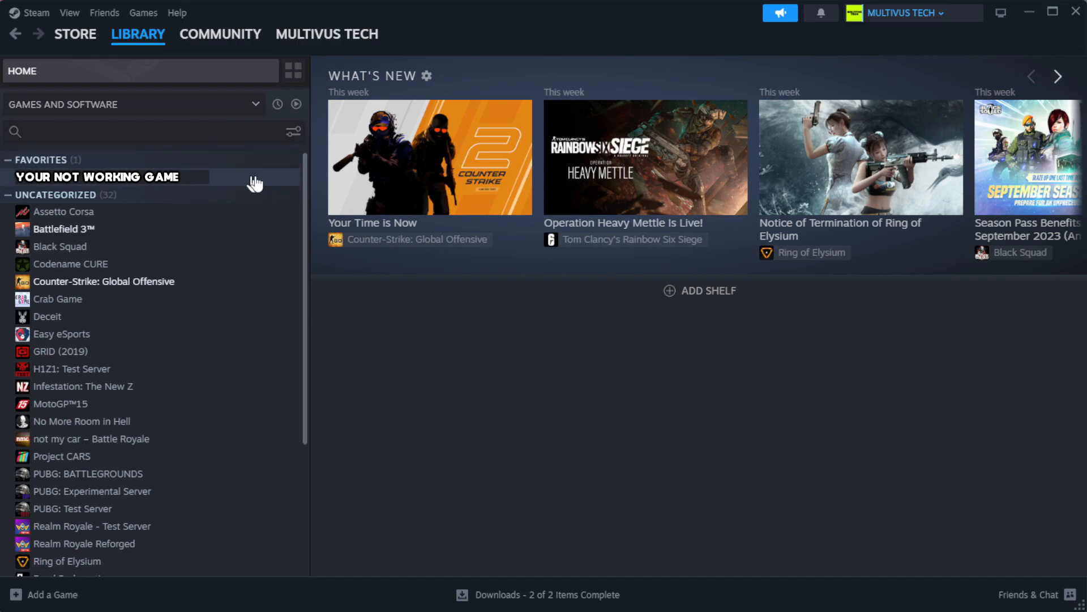
mouse_move(266, 184)
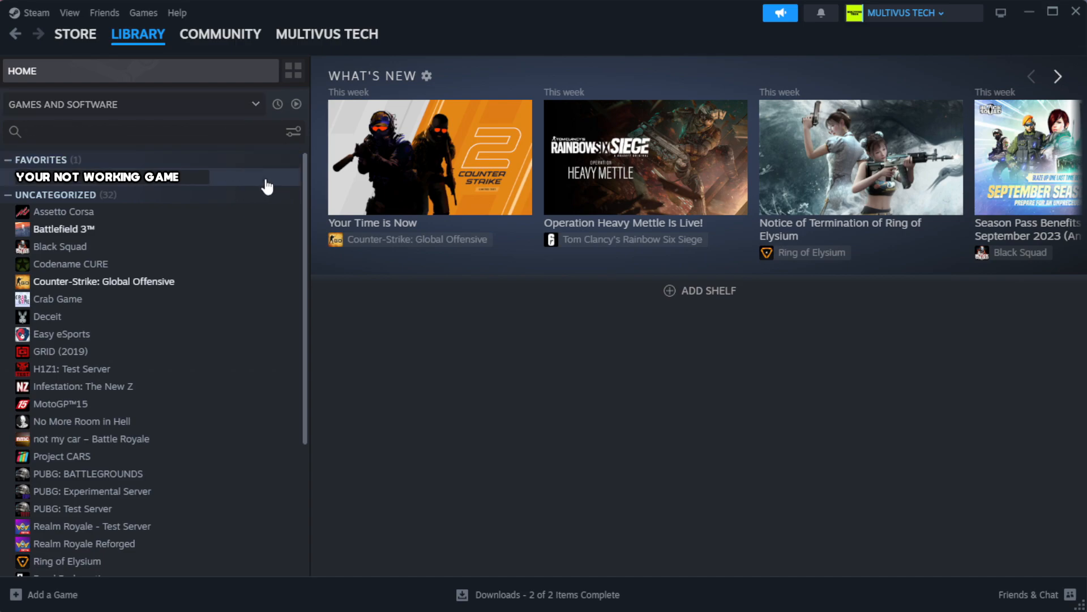
right_click(97, 176)
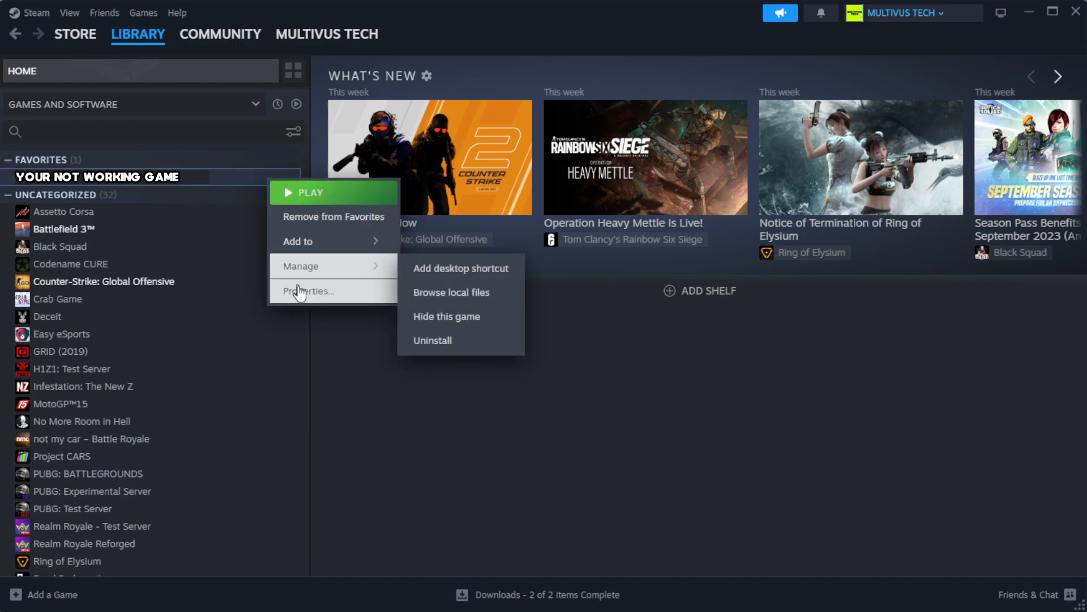
Verify the game's files under Properties > Installed Files, validating all 1039 files.
left_click(308, 290)
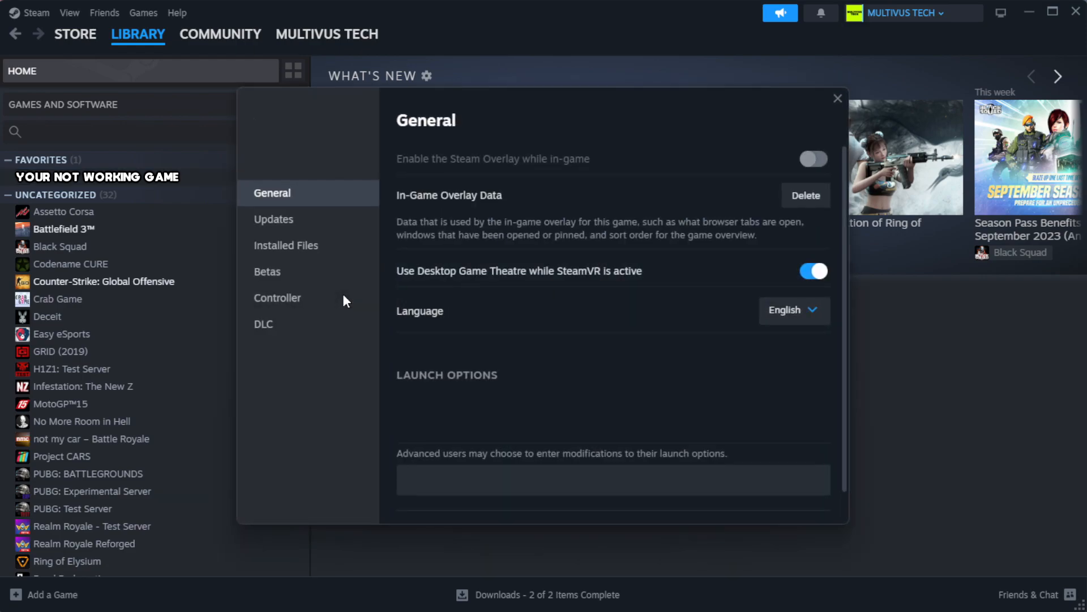
mouse_move(344, 300)
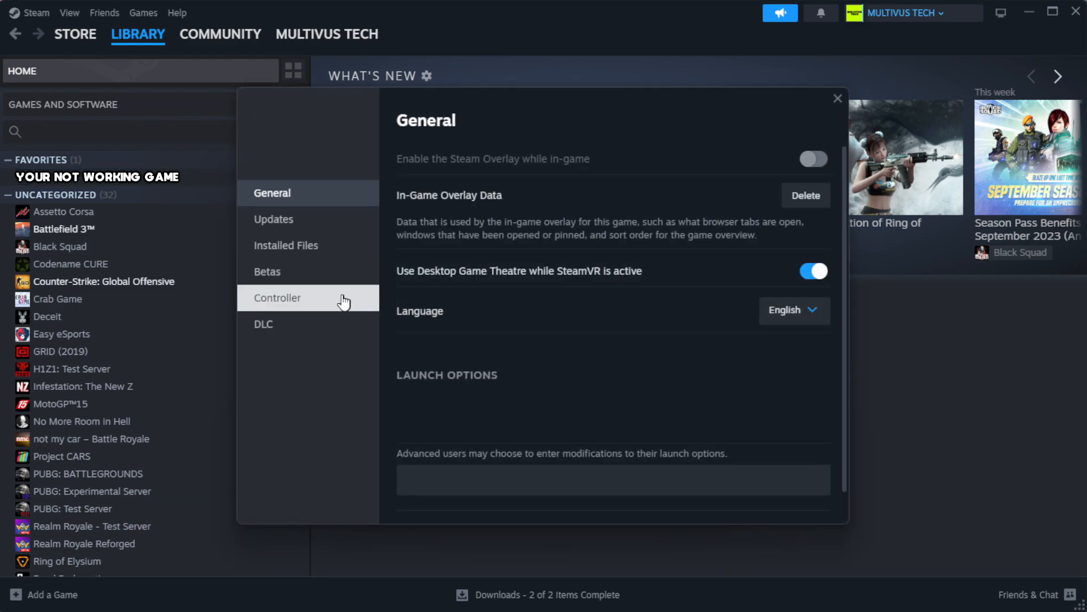
mouse_move(328, 258)
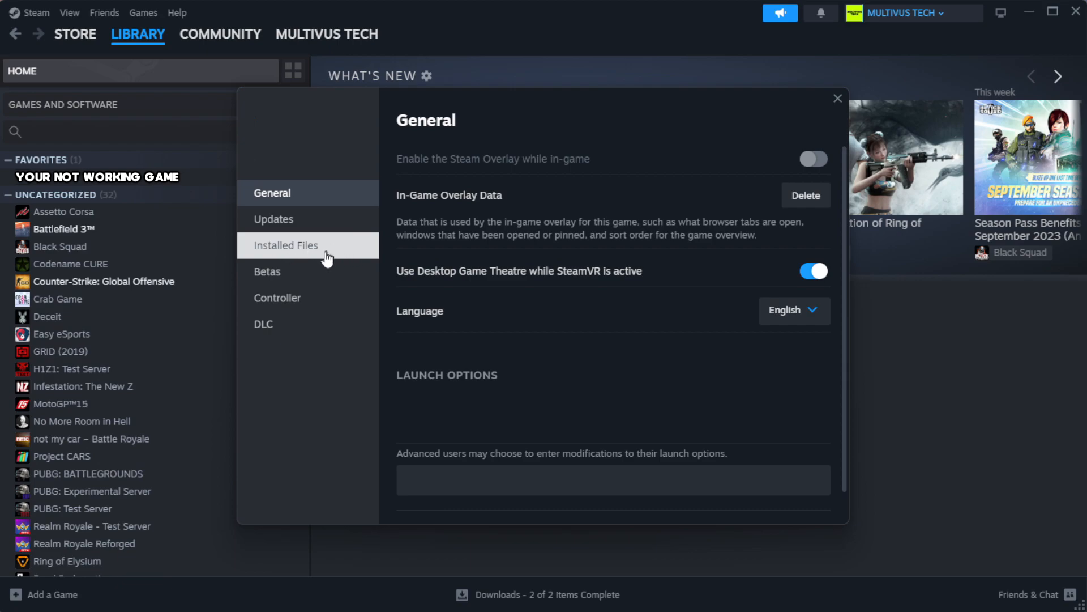
left_click(286, 246)
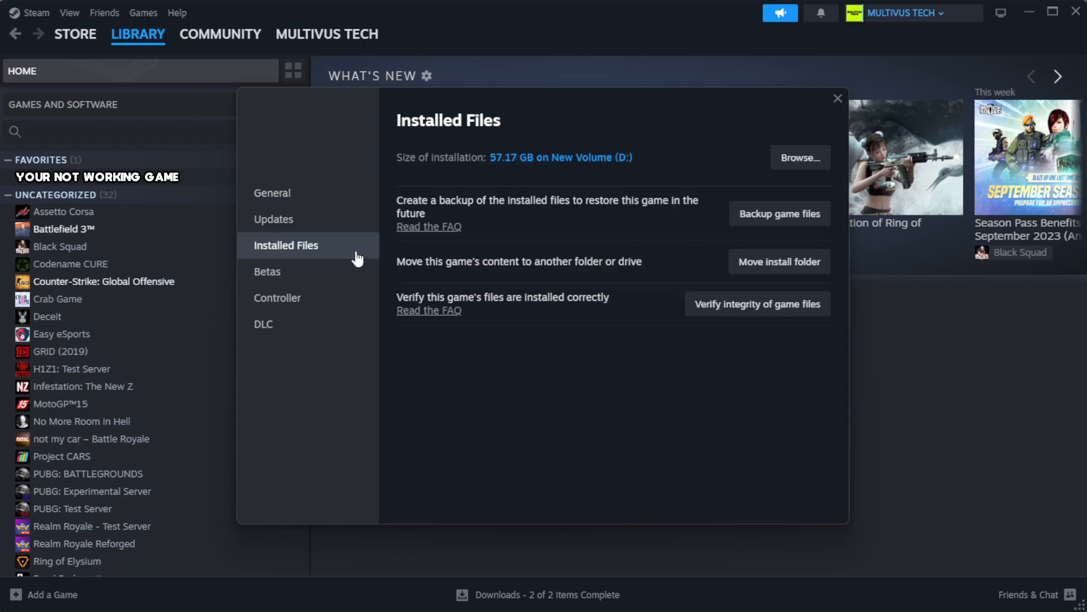
mouse_move(602, 362)
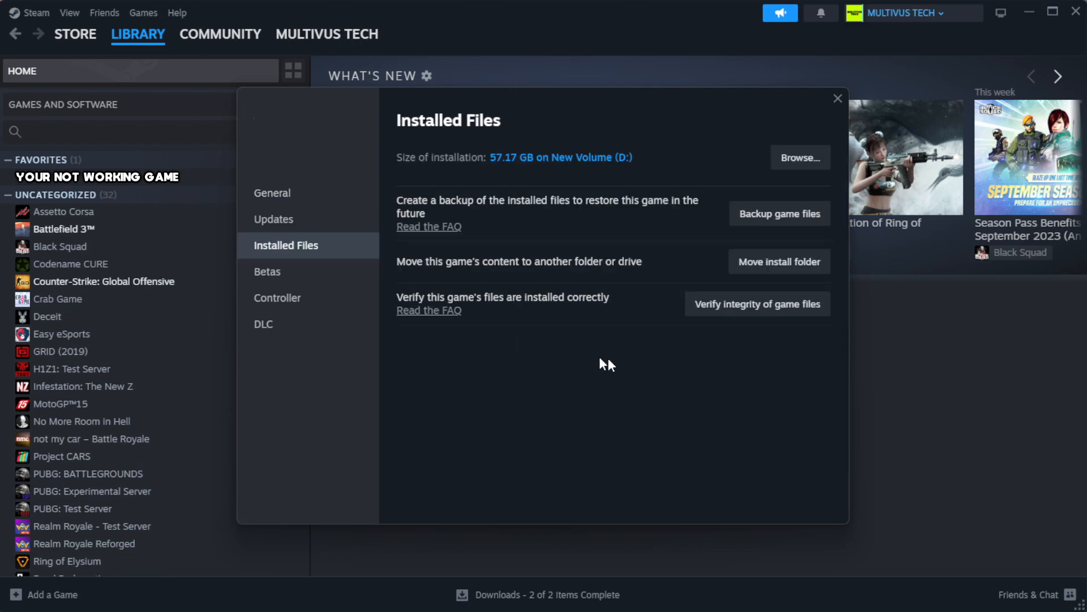
mouse_move(707, 325)
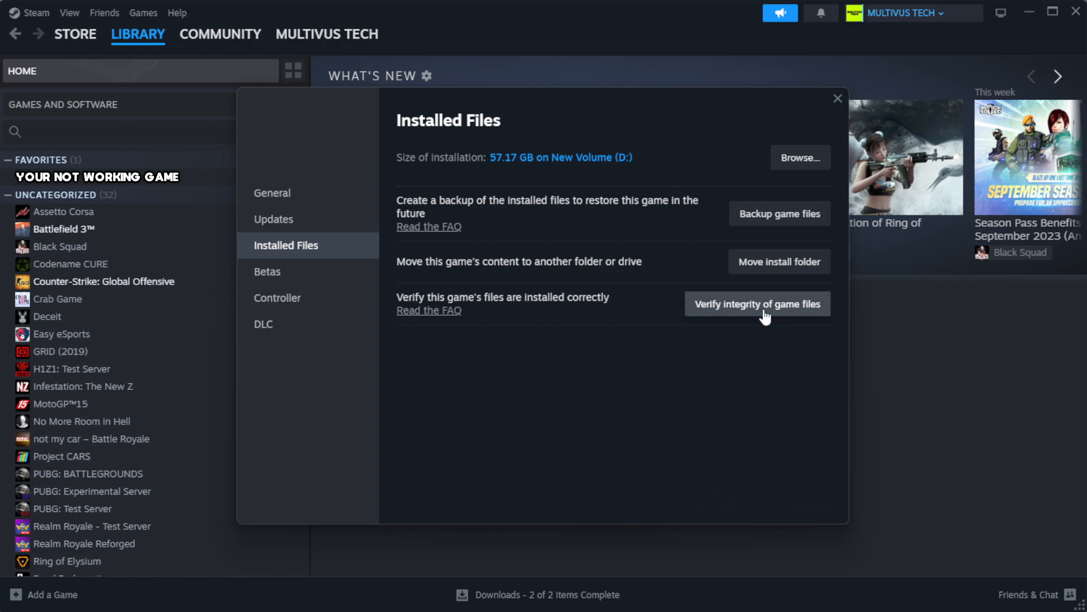
left_click(757, 303)
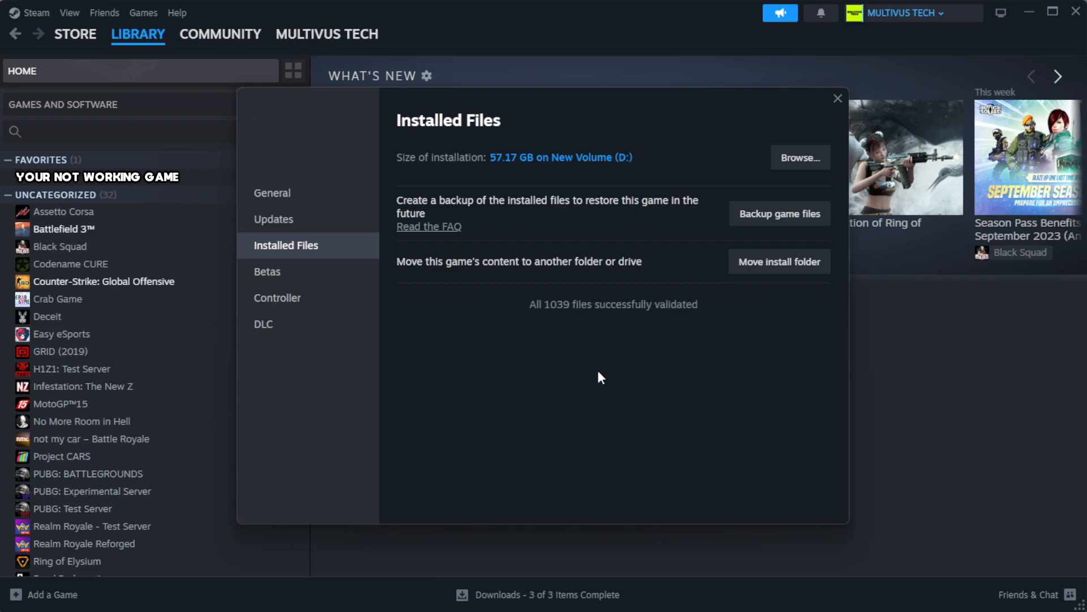
mouse_move(551, 362)
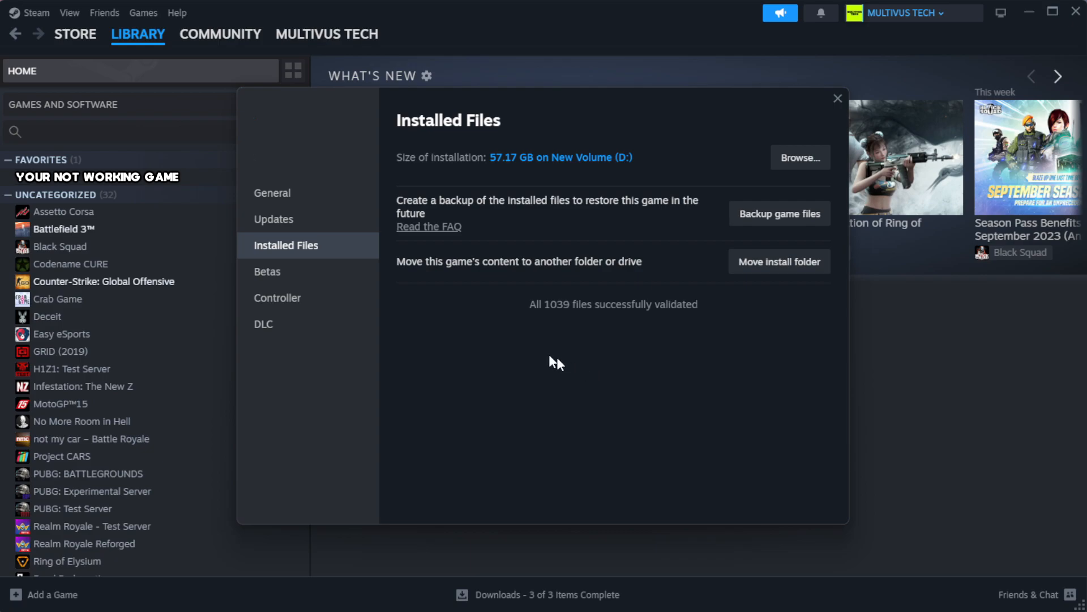
mouse_move(670, 346)
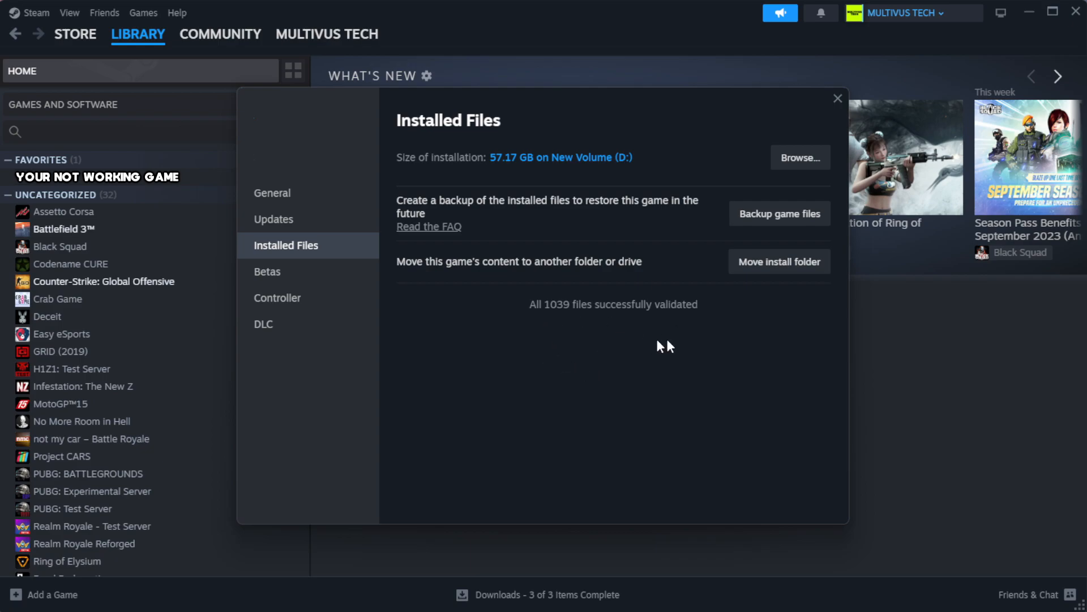
mouse_move(801, 164)
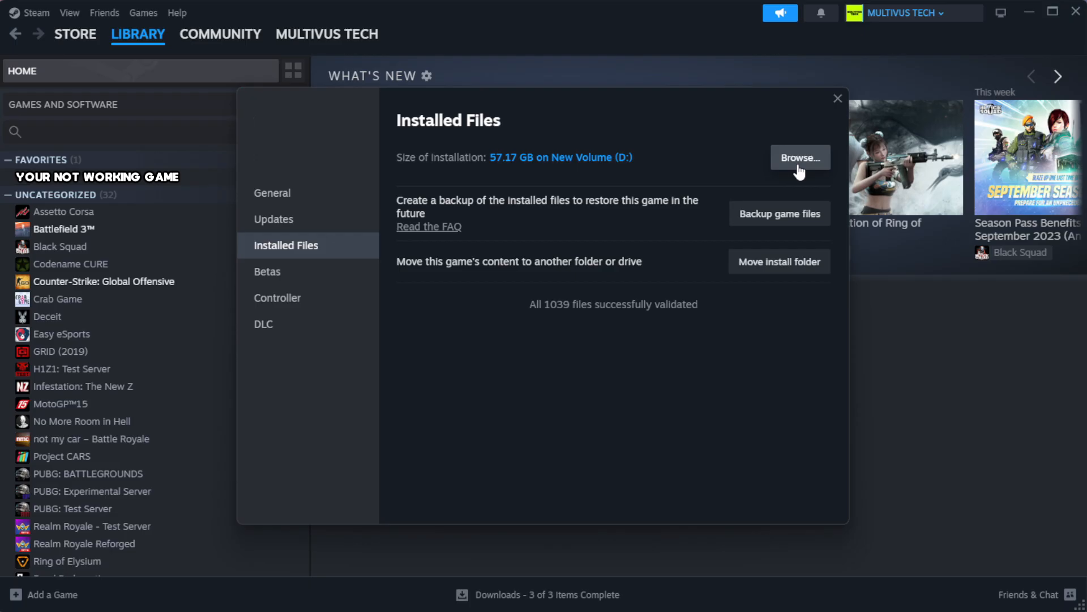
Browse to the game's install folder and right-click the YOUR NOT WORKING GAME shortcut.
left_click(800, 157)
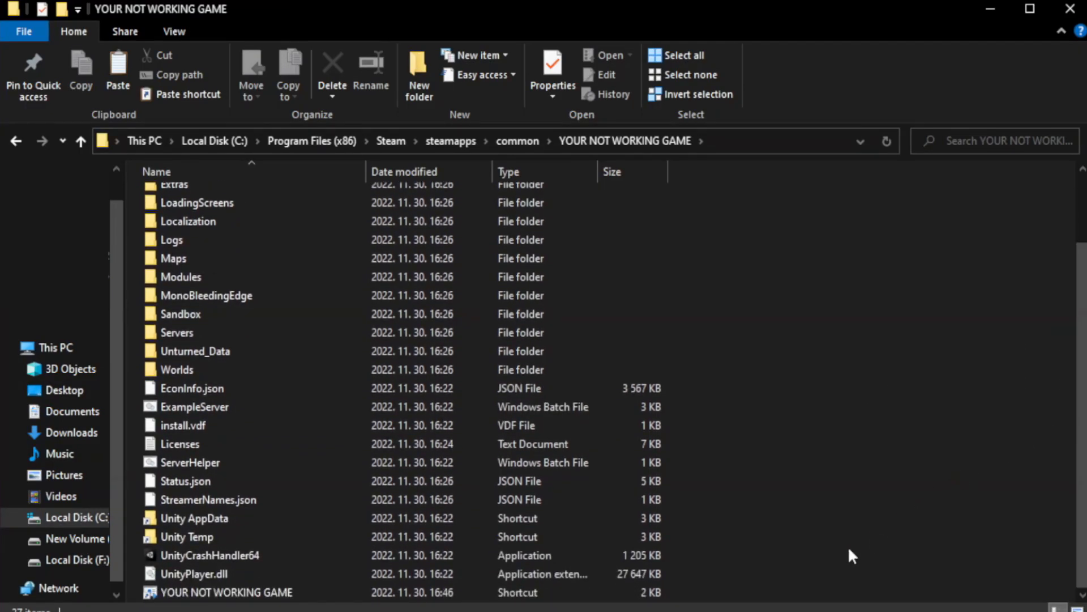
left_click(223, 591)
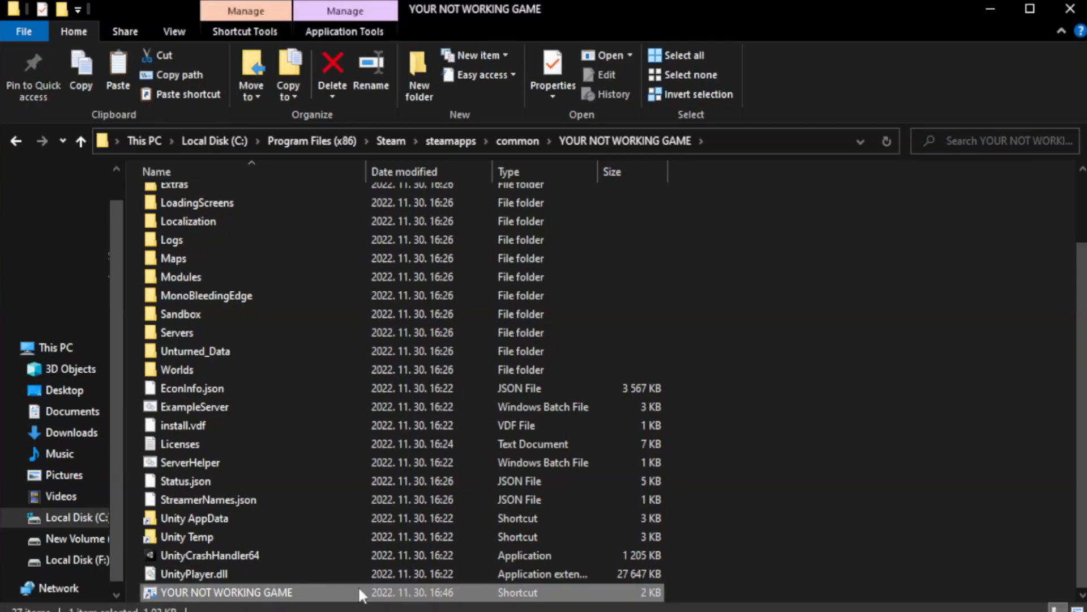
right_click(224, 592)
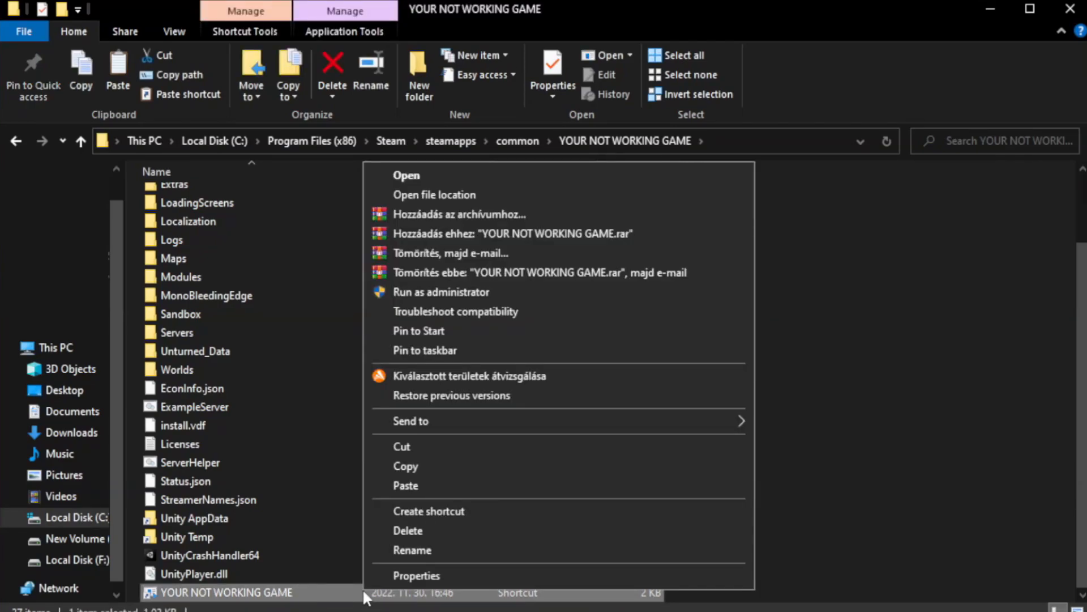
mouse_move(559, 580)
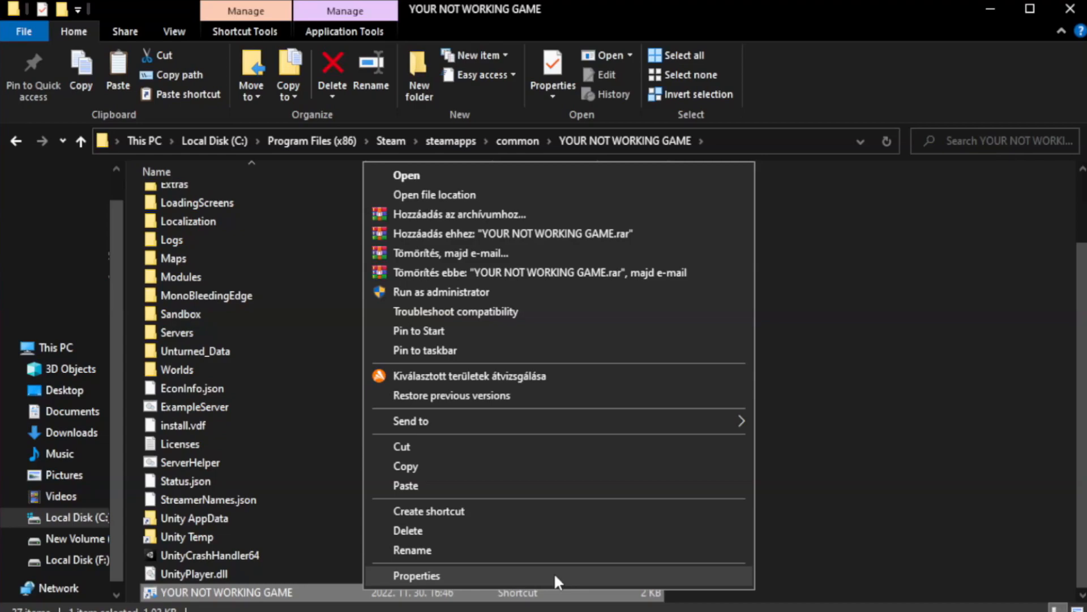
Set the shortcut to Windows 8 compatibility mode, fullscreen optimizations off, run as administrator.
left_click(419, 576)
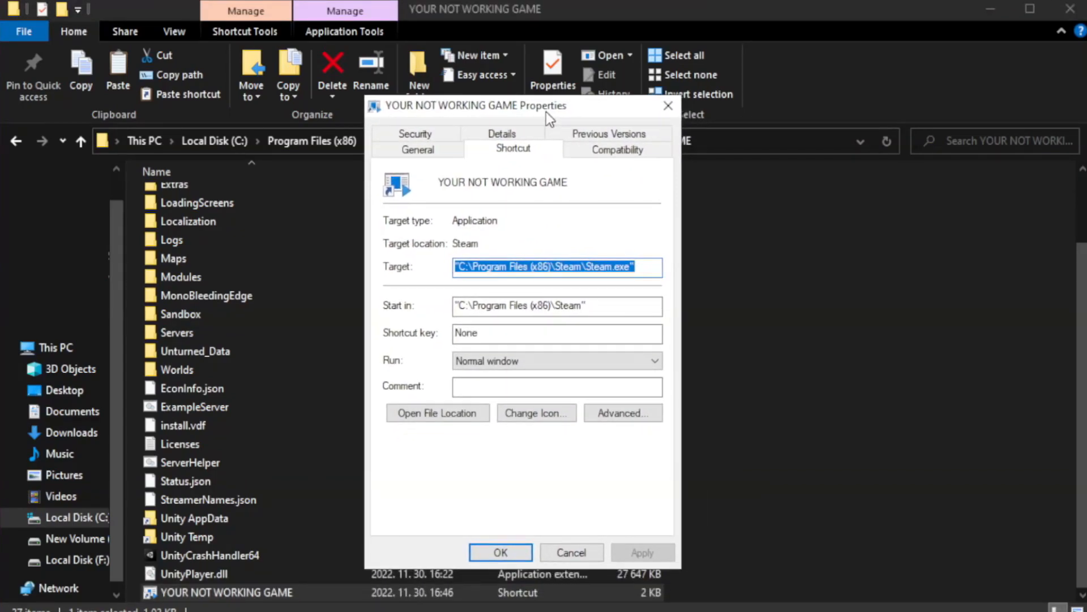
mouse_move(645, 175)
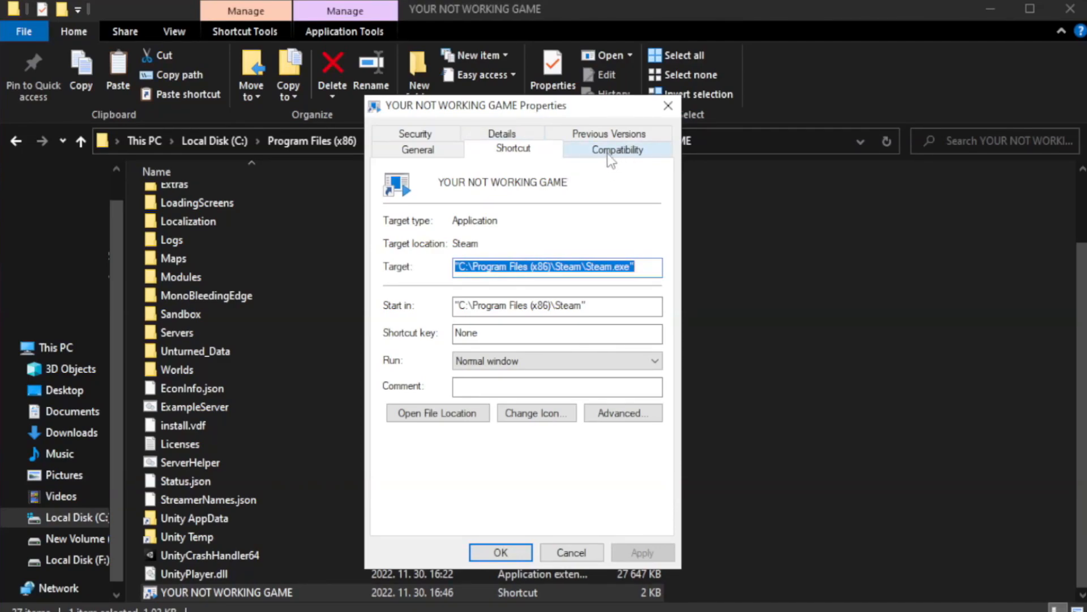
left_click(617, 149)
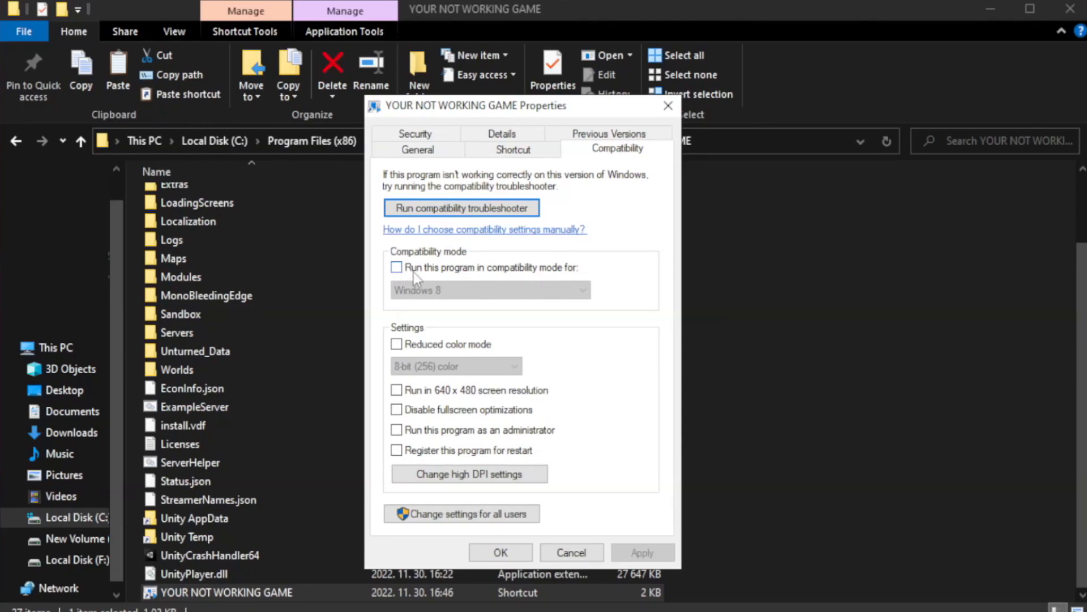
mouse_move(430, 273)
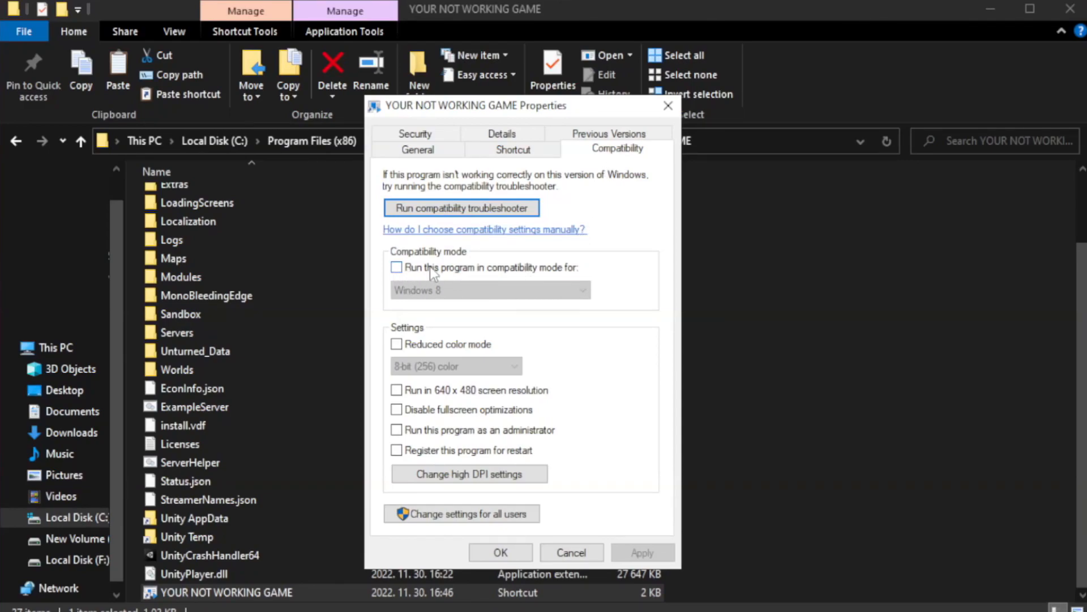
left_click(490, 290)
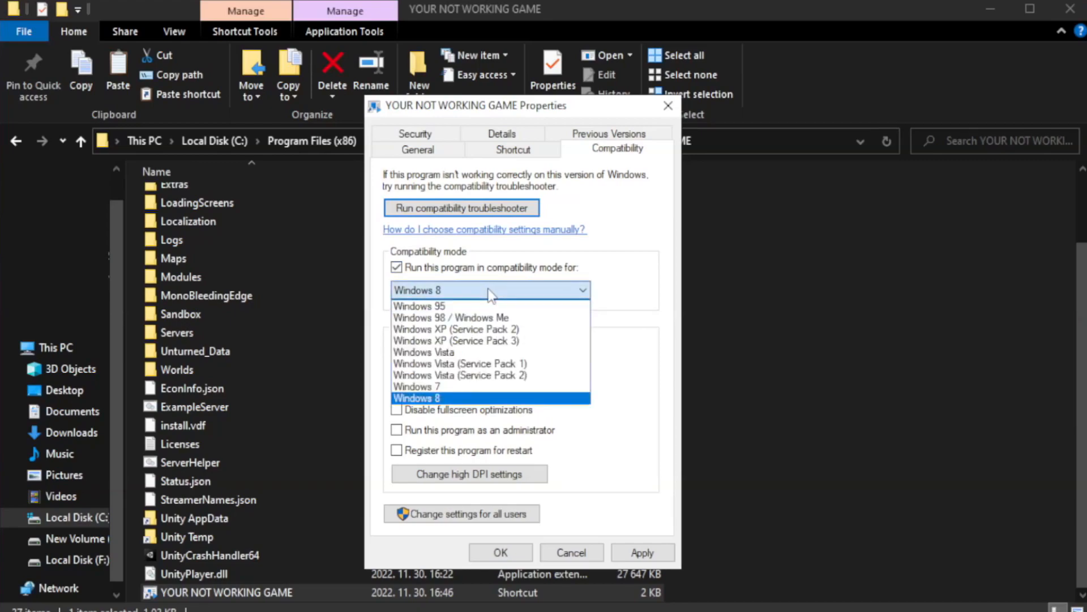
mouse_move(458, 395)
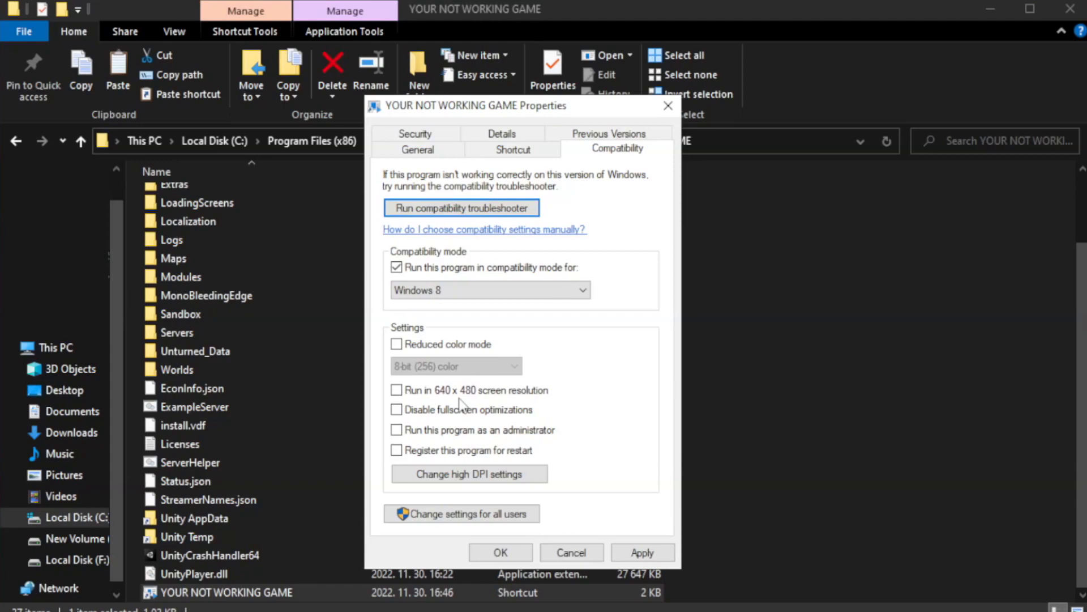
mouse_move(454, 425)
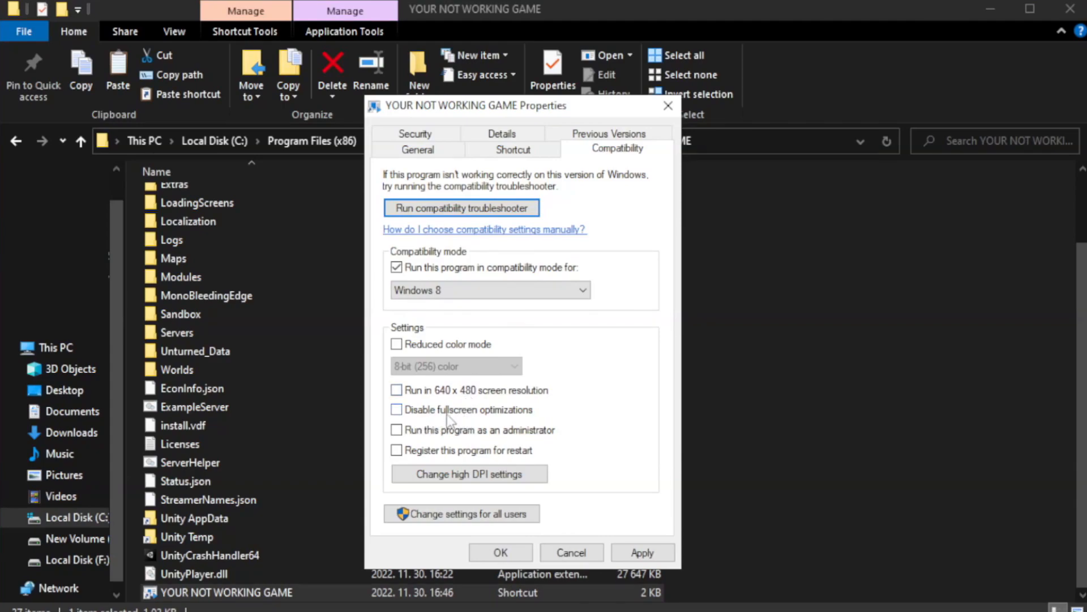
left_click(396, 409)
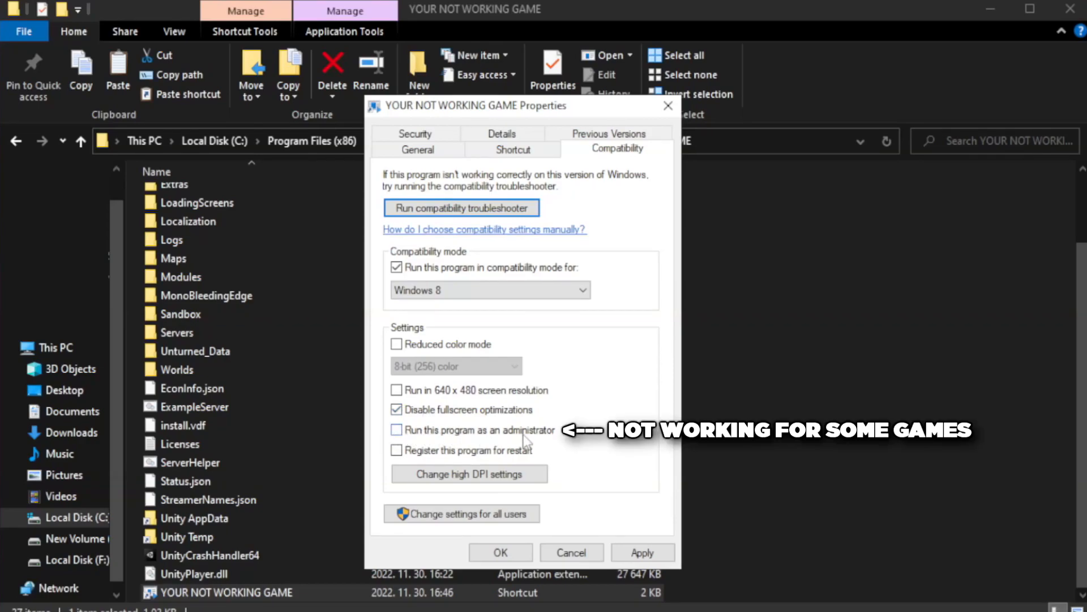
left_click(397, 430)
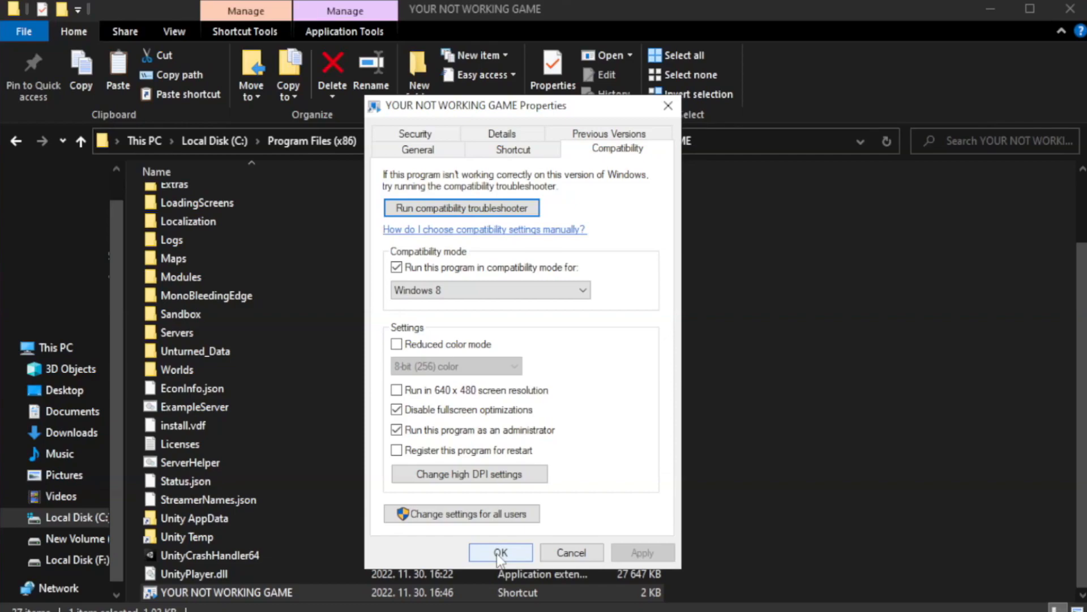
left_click(501, 552)
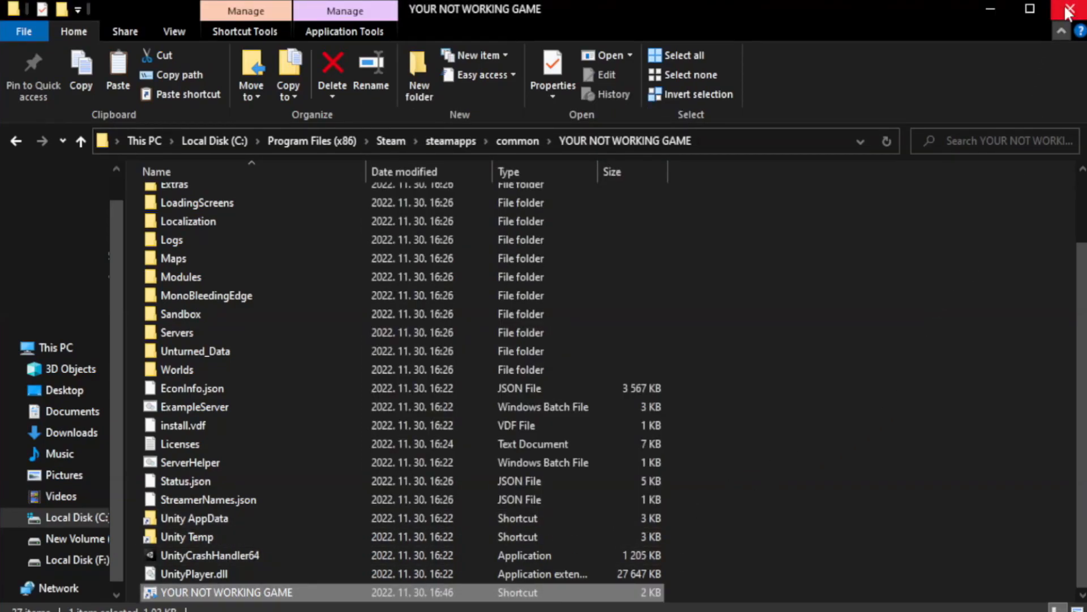
mouse_move(1068, 7)
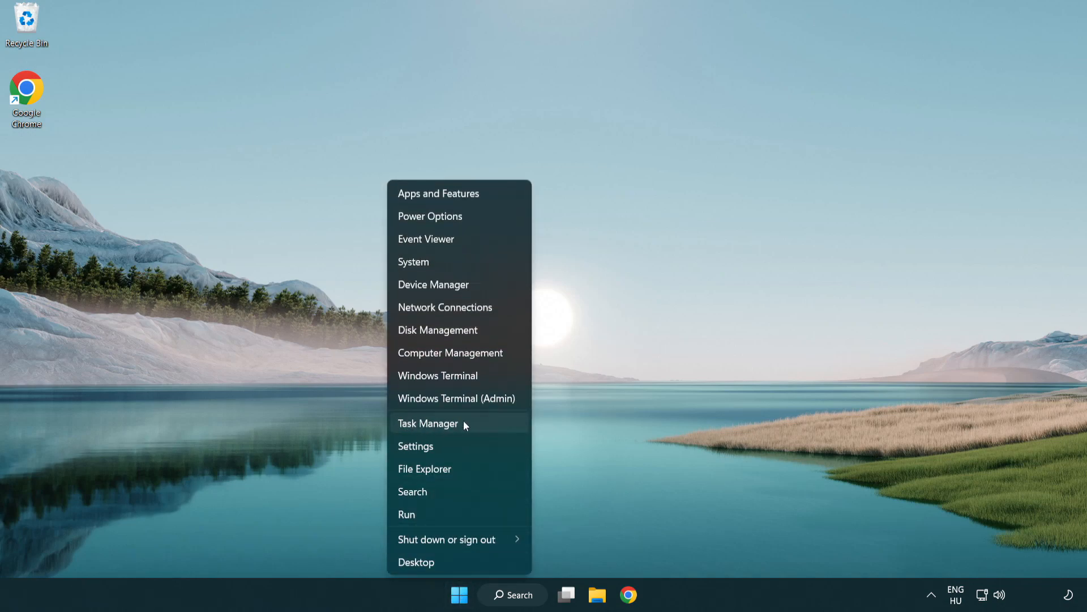
Disable Terminal, Phone Link, Cortana and Windows Security notifications on Task Manager's Startup tab, then close it.
left_click(428, 423)
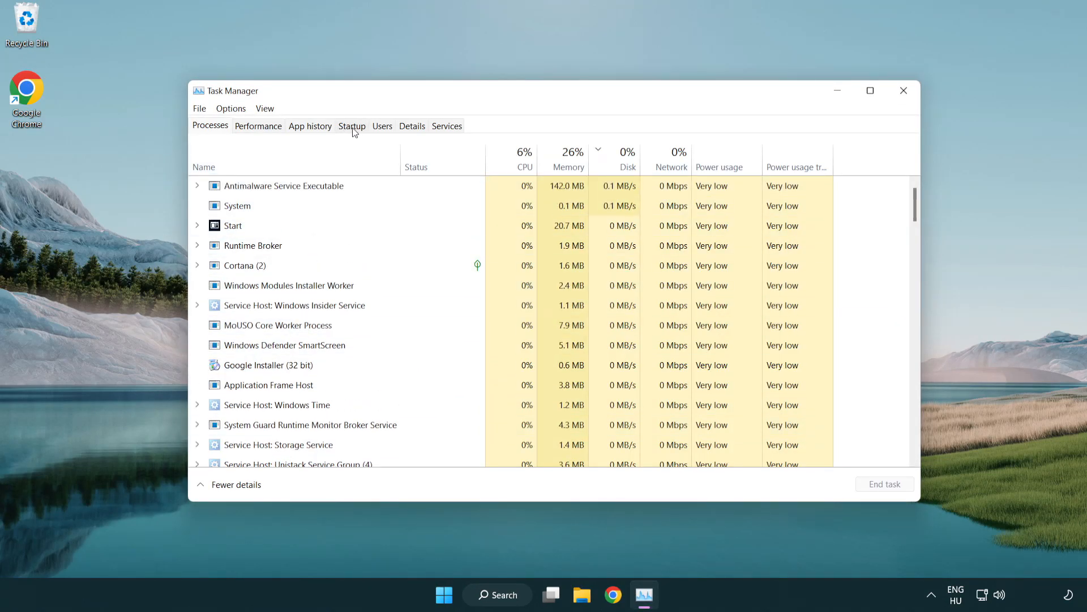
left_click(352, 126)
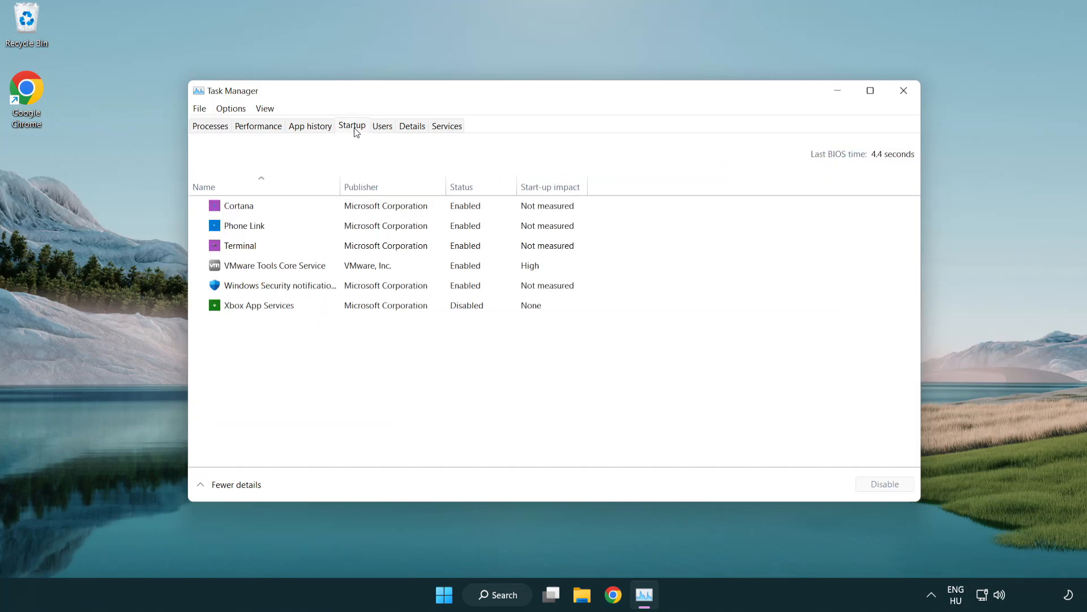
left_click(244, 226)
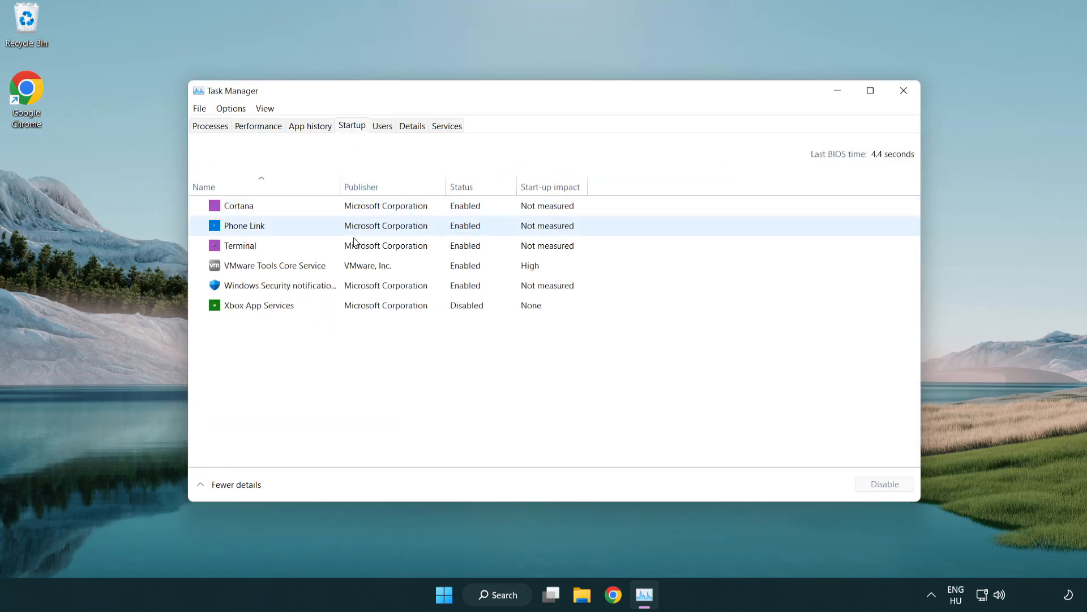
left_click(240, 245)
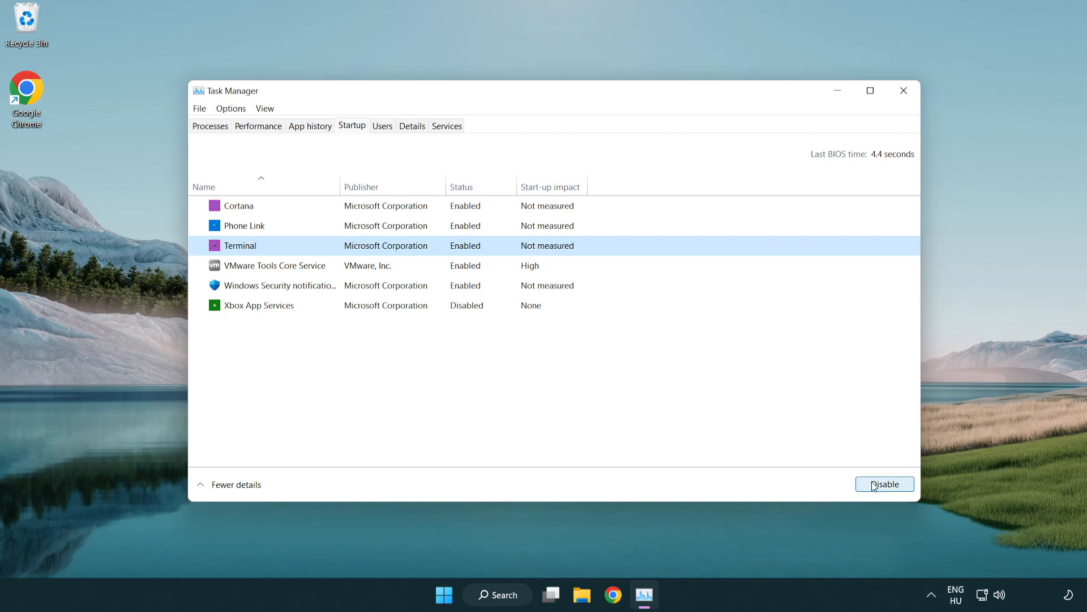
left_click(886, 484)
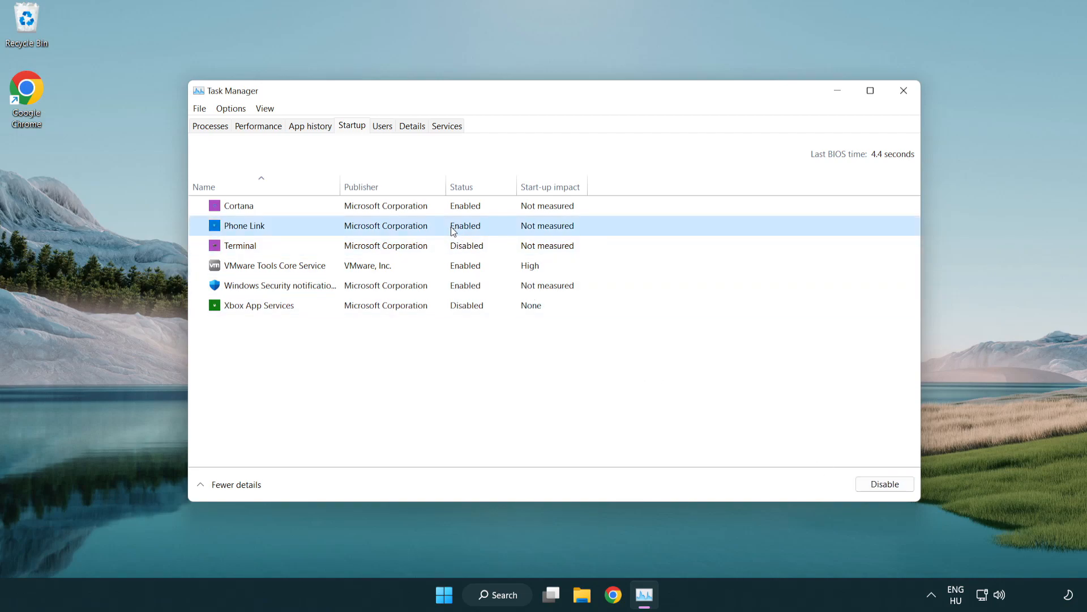
left_click(885, 484)
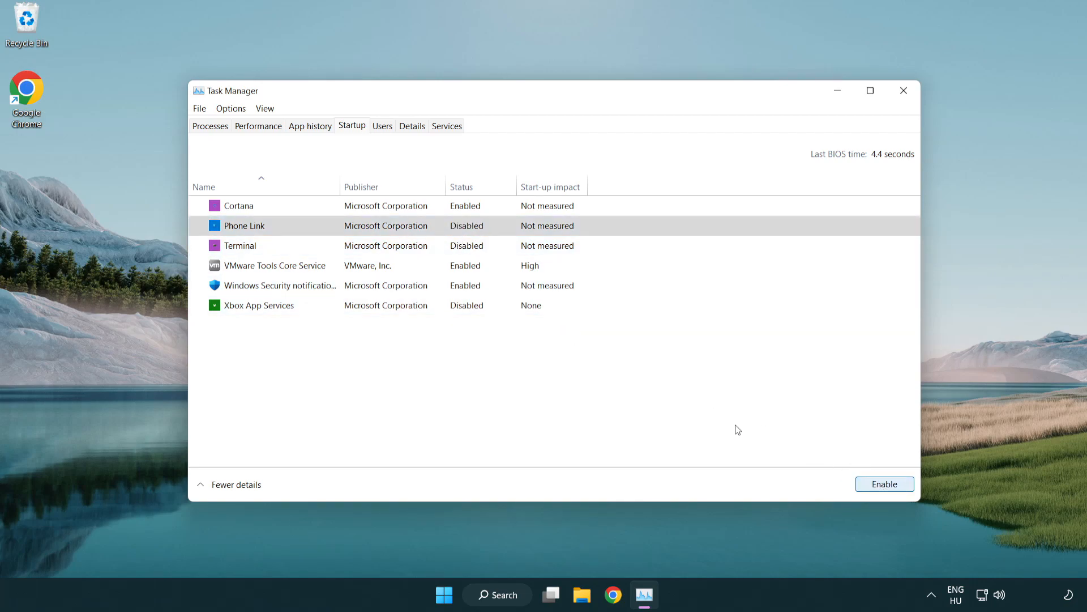
left_click(239, 205)
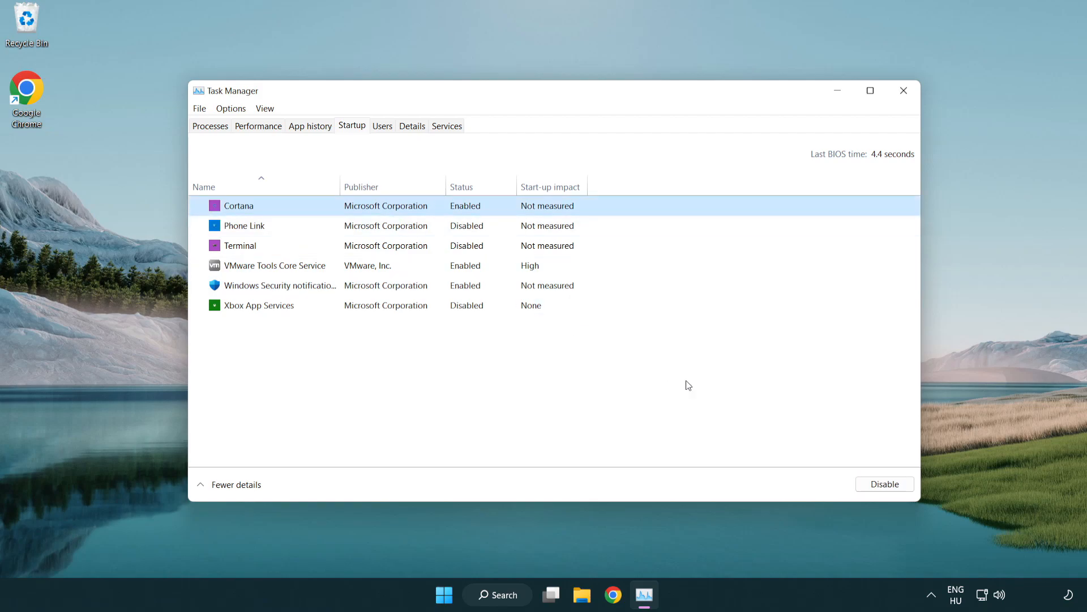
left_click(885, 484)
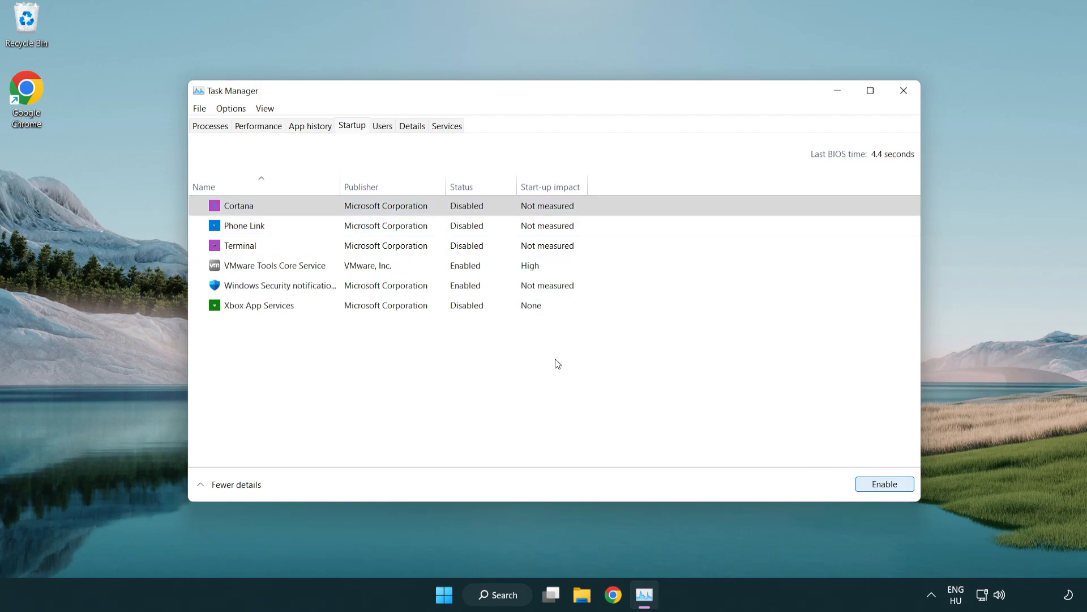
left_click(280, 286)
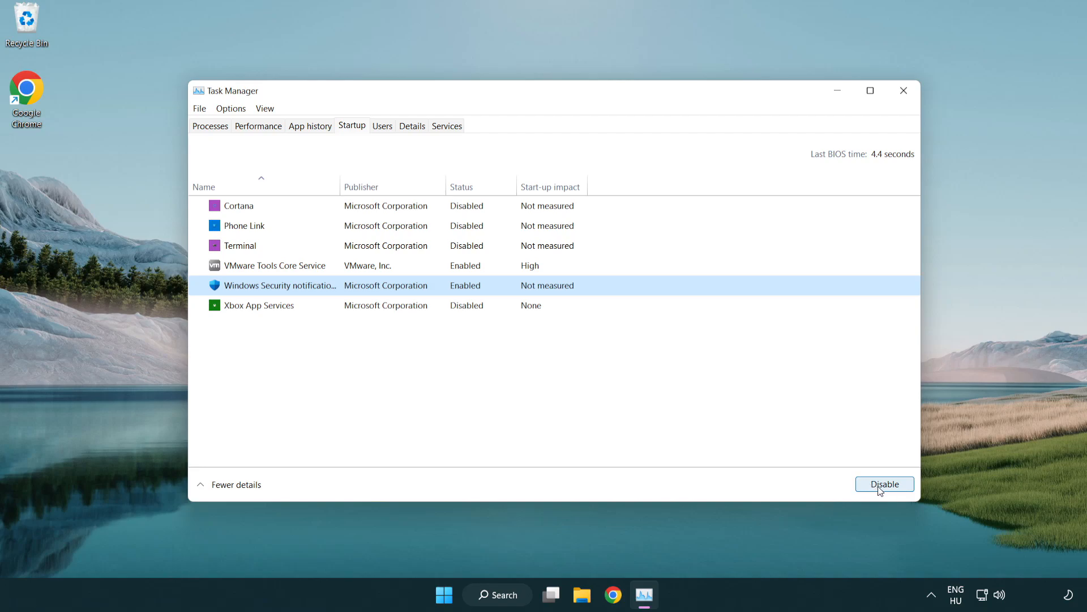
left_click(884, 484)
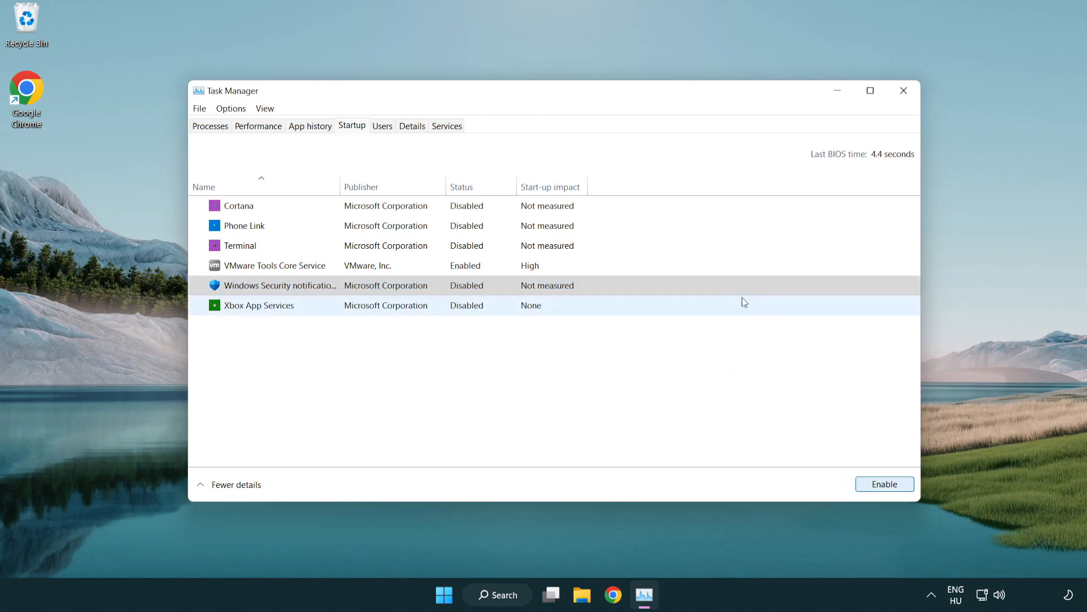
mouse_move(904, 93)
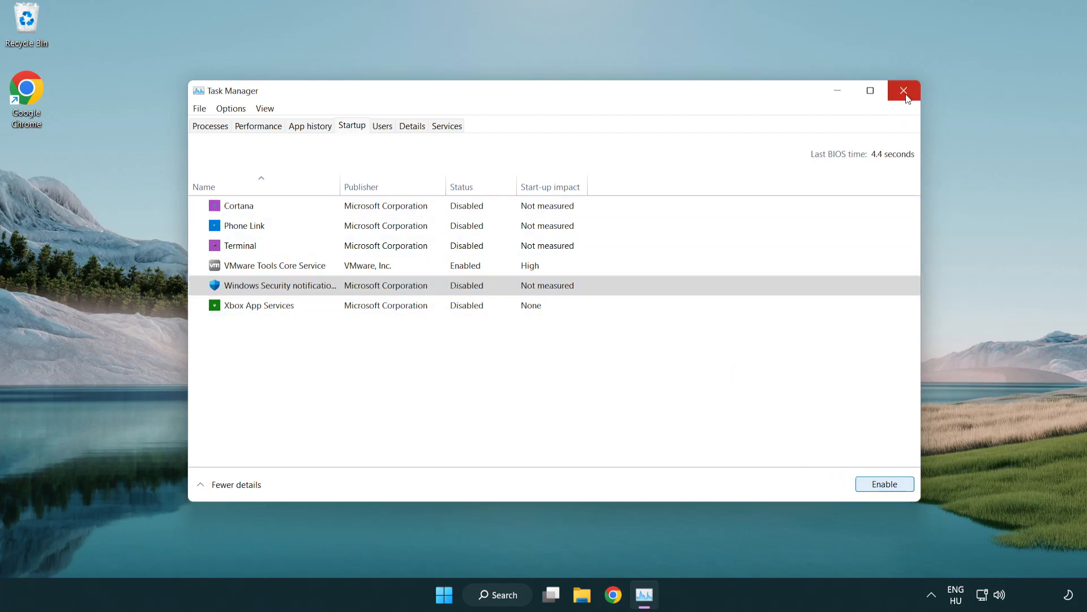
left_click(904, 90)
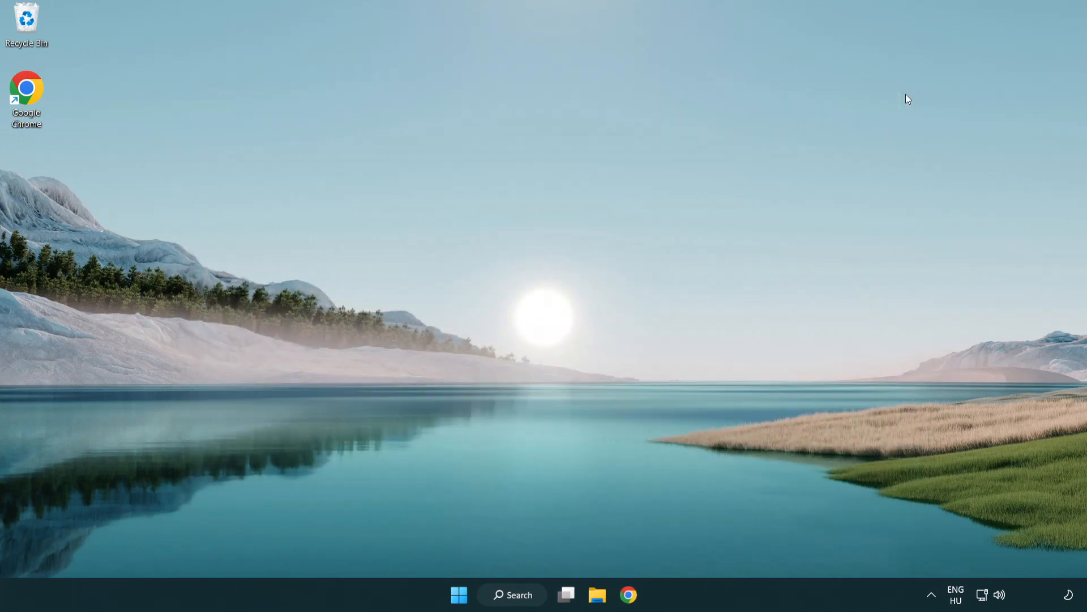
Download the DirectX End-User Runtime Web Installer from Chrome and run dxwebsetup.exe.
left_click(629, 610)
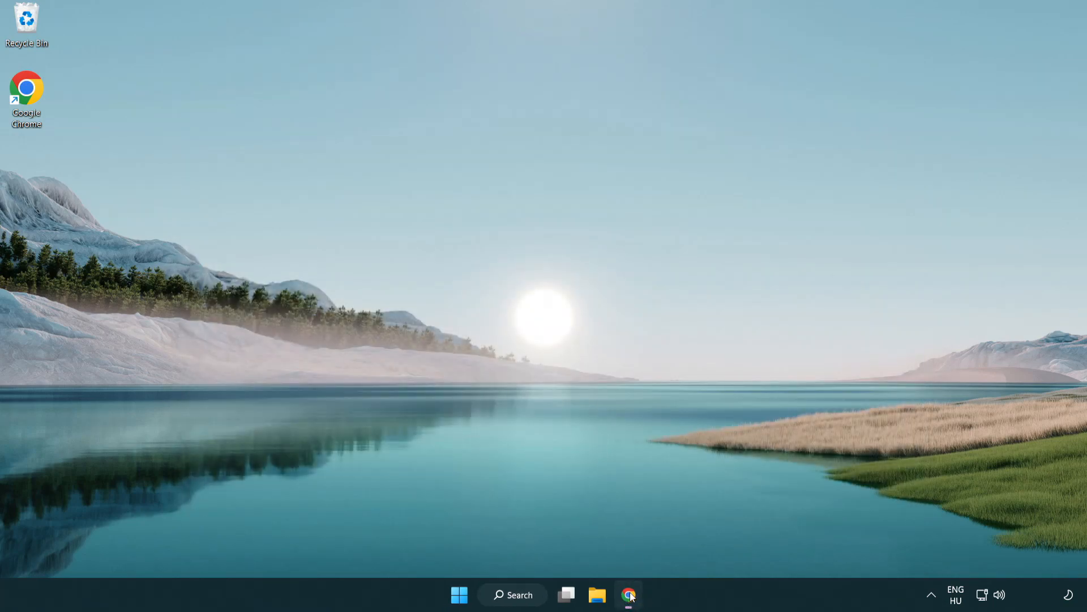
left_click(627, 610)
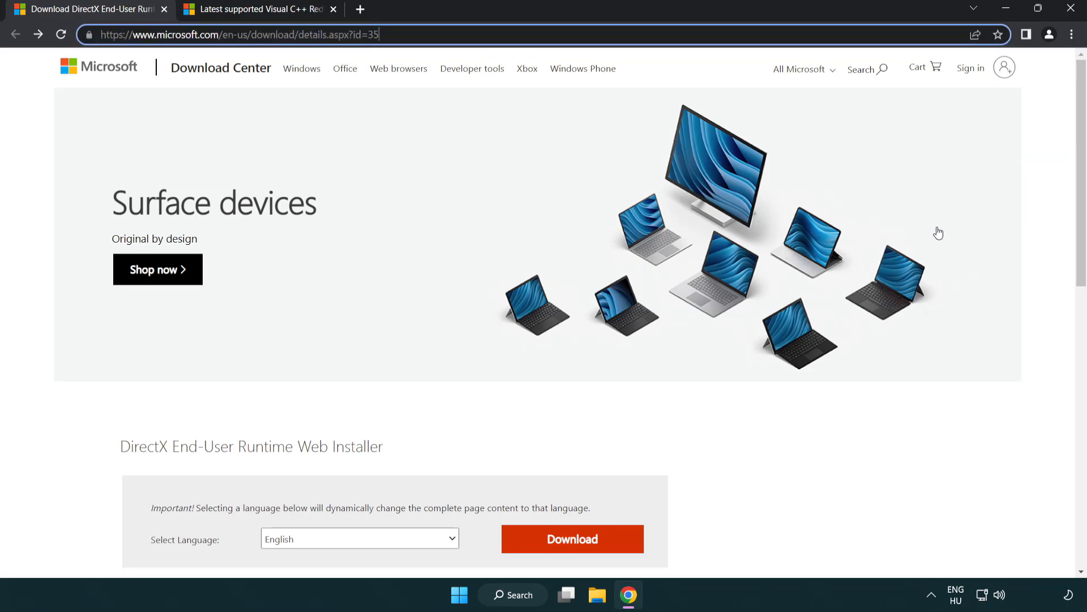
scroll("down", 3)
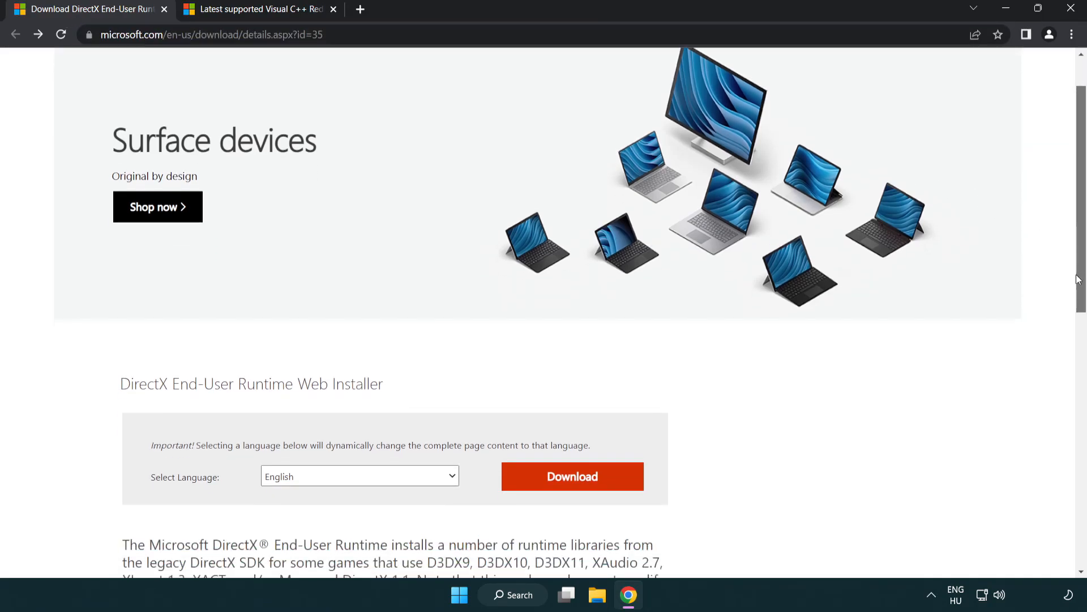
scroll("down", 3)
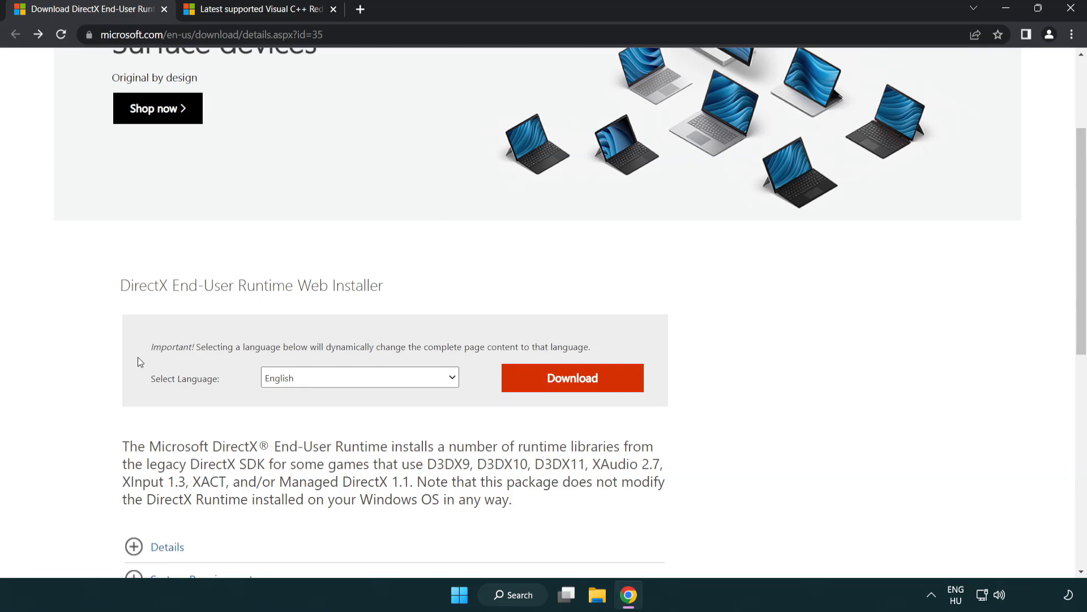
mouse_move(576, 388)
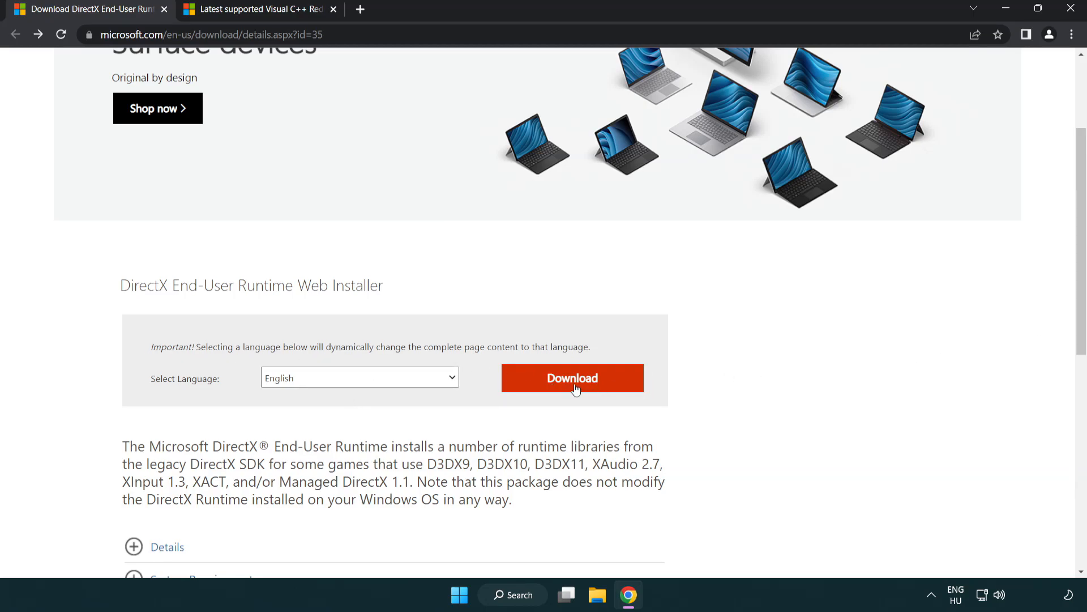
left_click(573, 377)
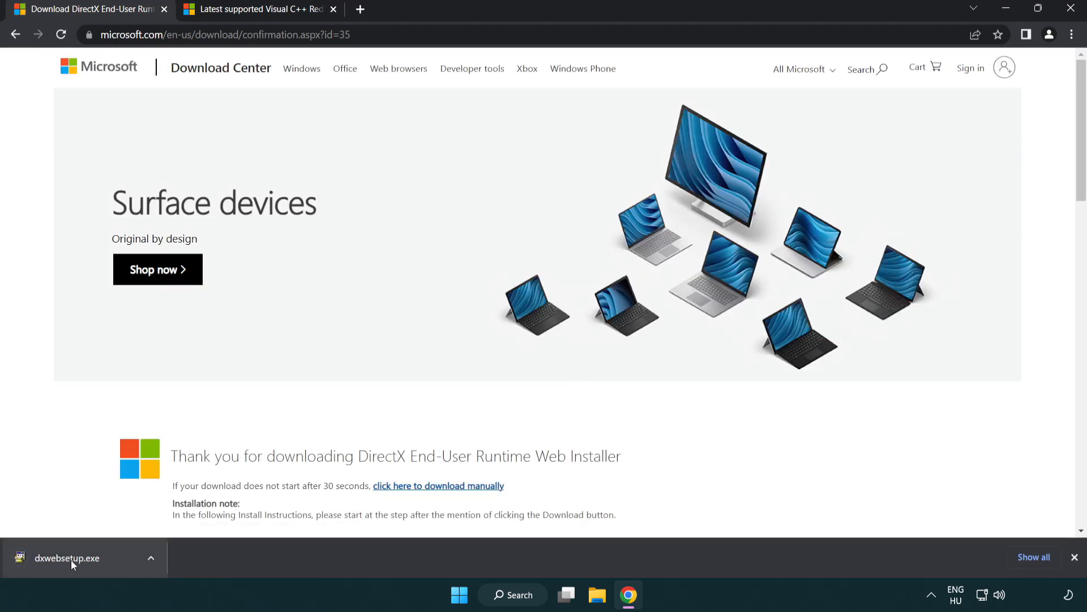
left_click(67, 558)
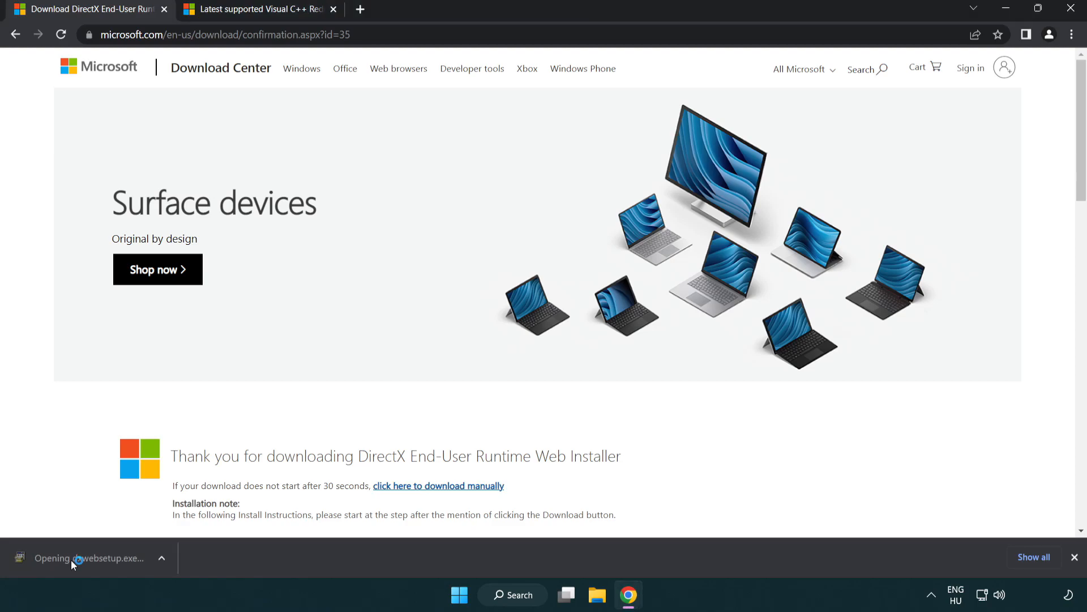
Accept the DirectX license, skip the Bing Bar, and click through to Finish.
left_click(74, 558)
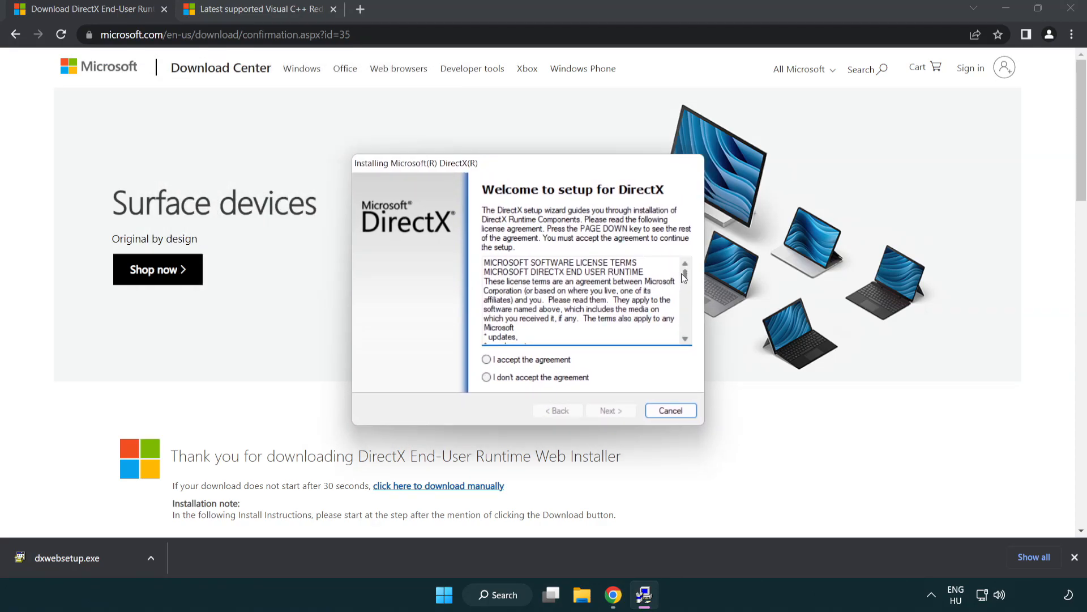
scroll("down", 3)
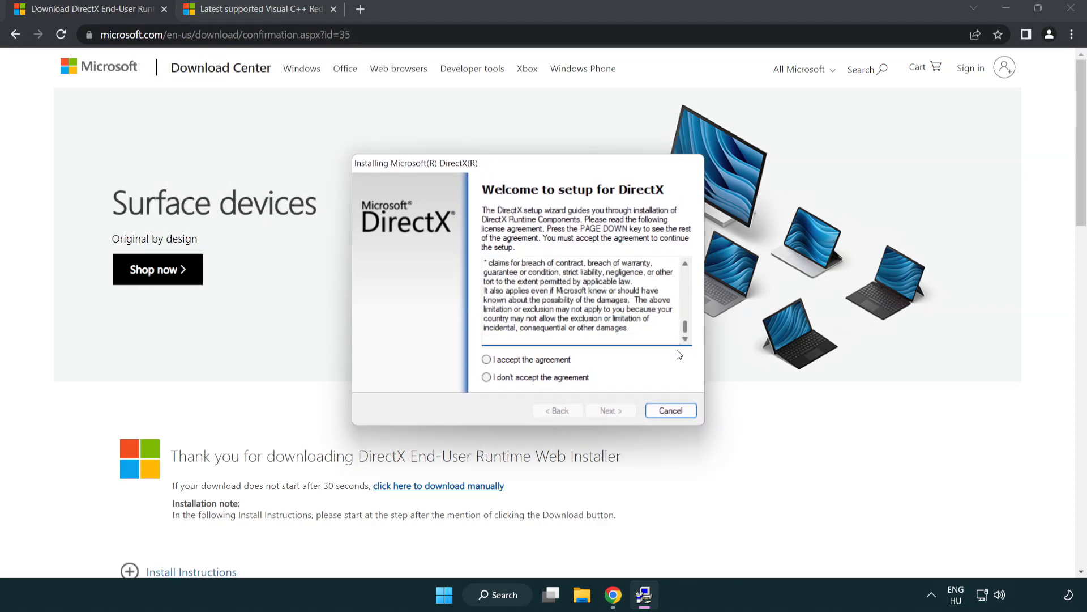
left_click(486, 360)
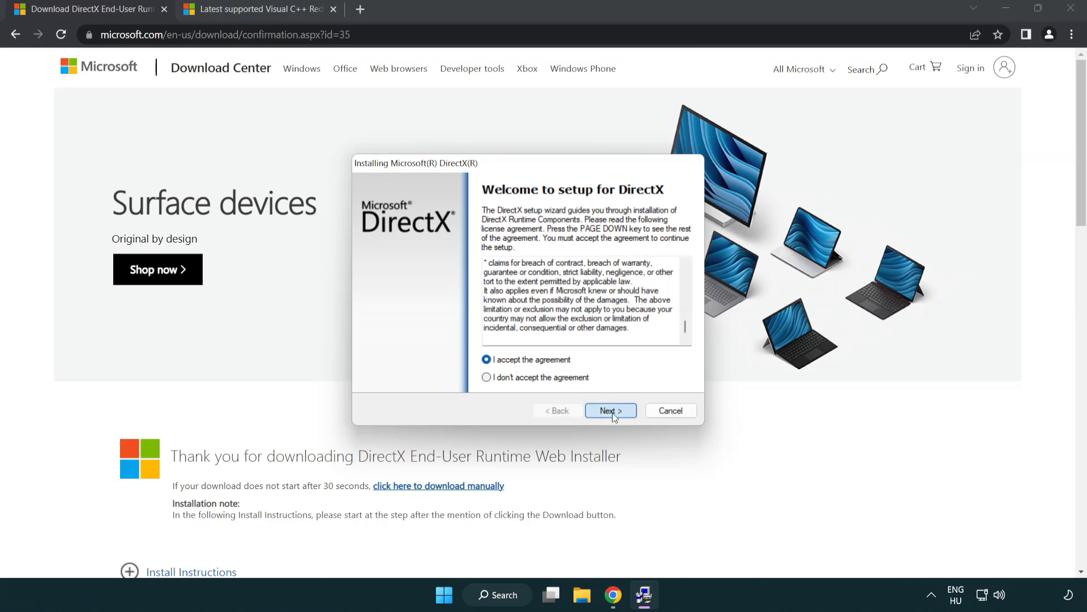
left_click(610, 410)
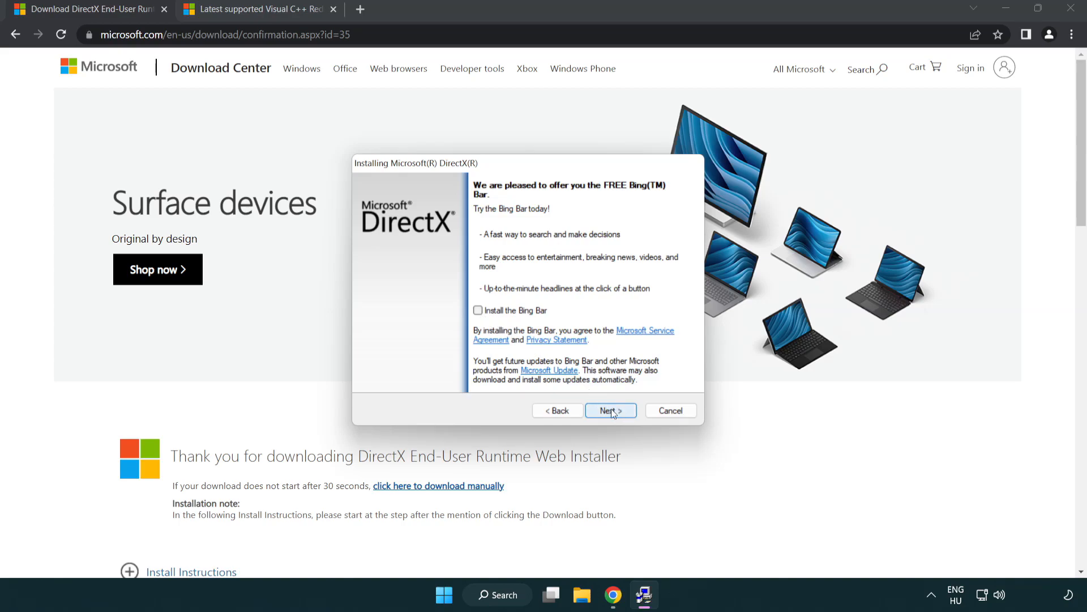
left_click(611, 410)
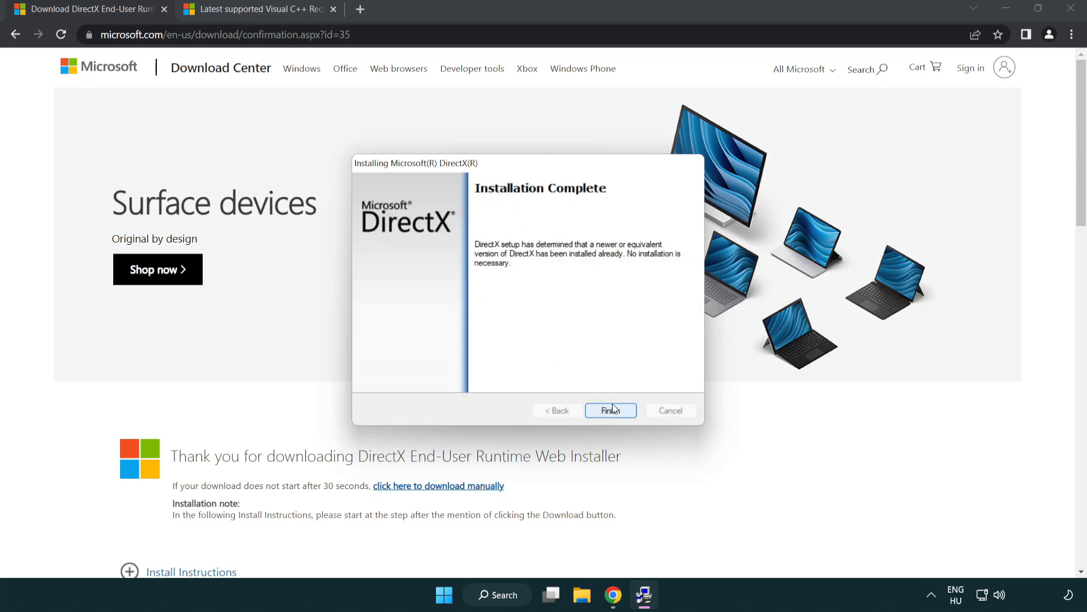
left_click(611, 411)
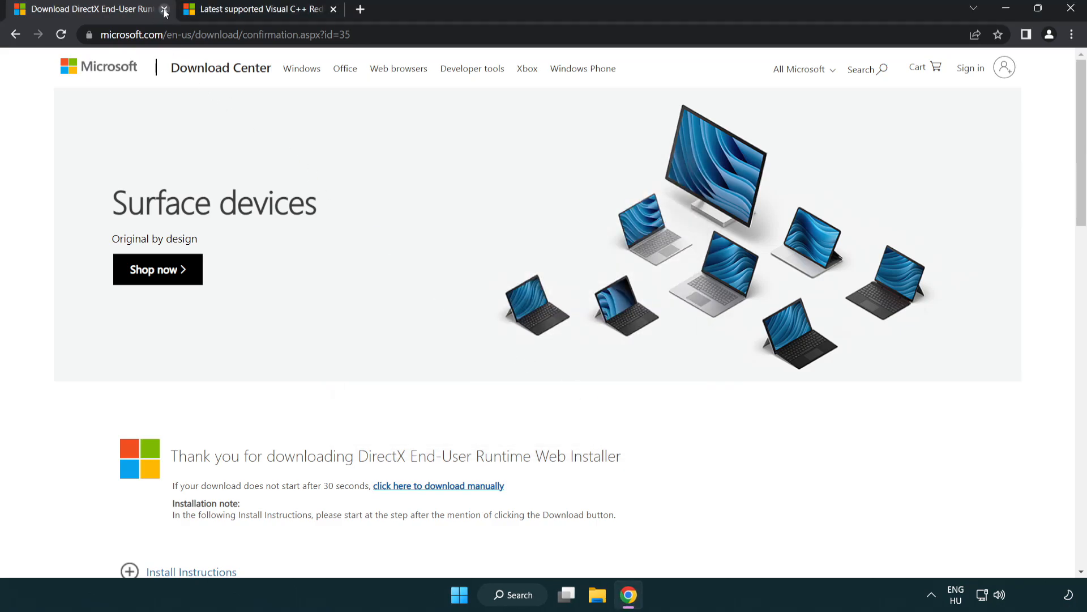
Close the DirectX tab and download the ARM64 and x64 Visual C++ redistributables.
left_click(164, 9)
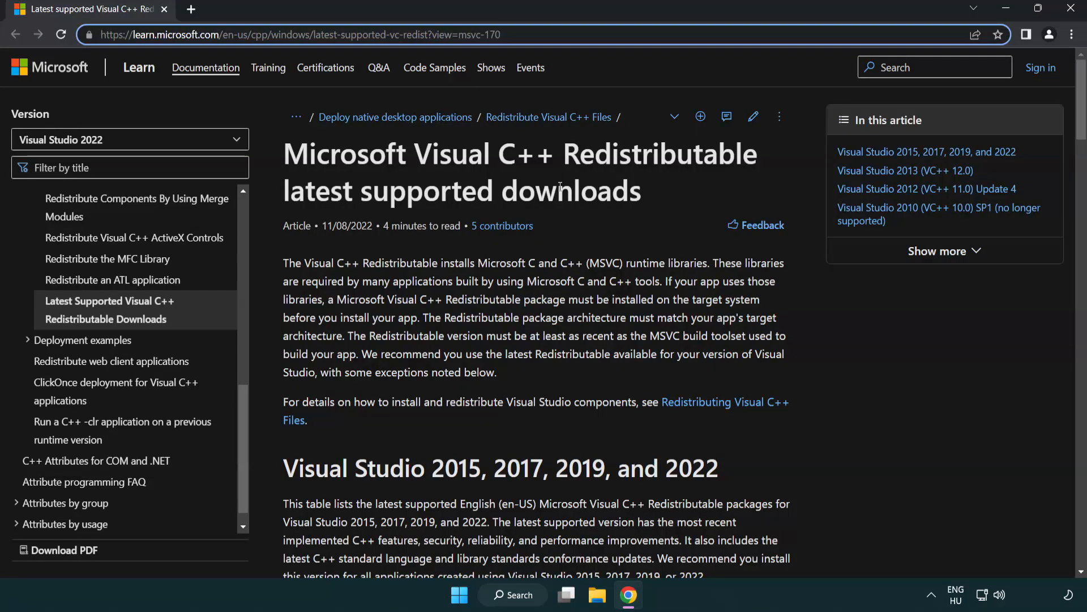
scroll("down", 3)
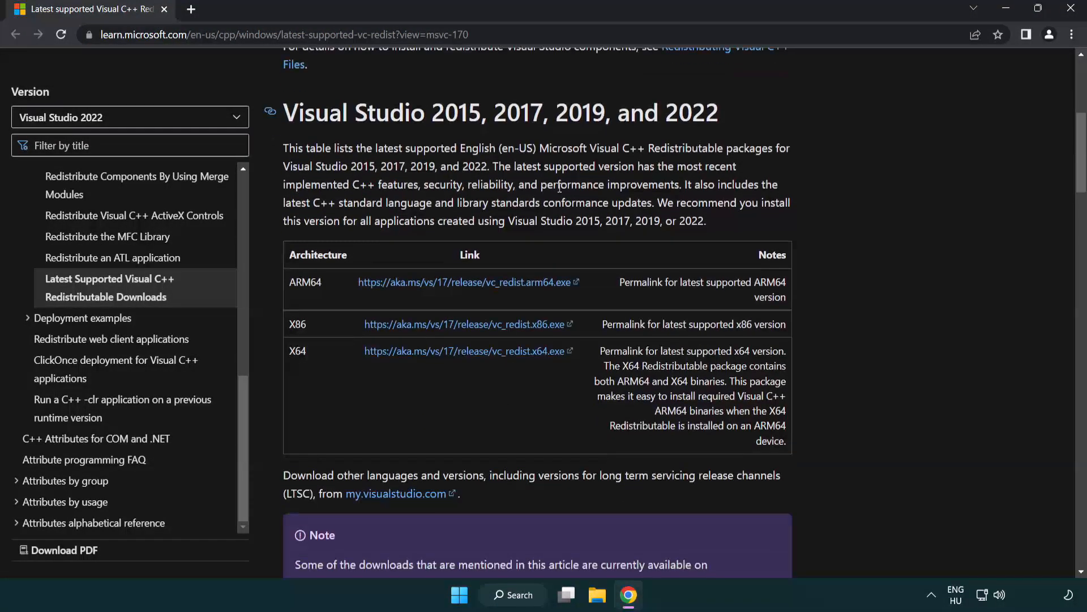
mouse_move(445, 290)
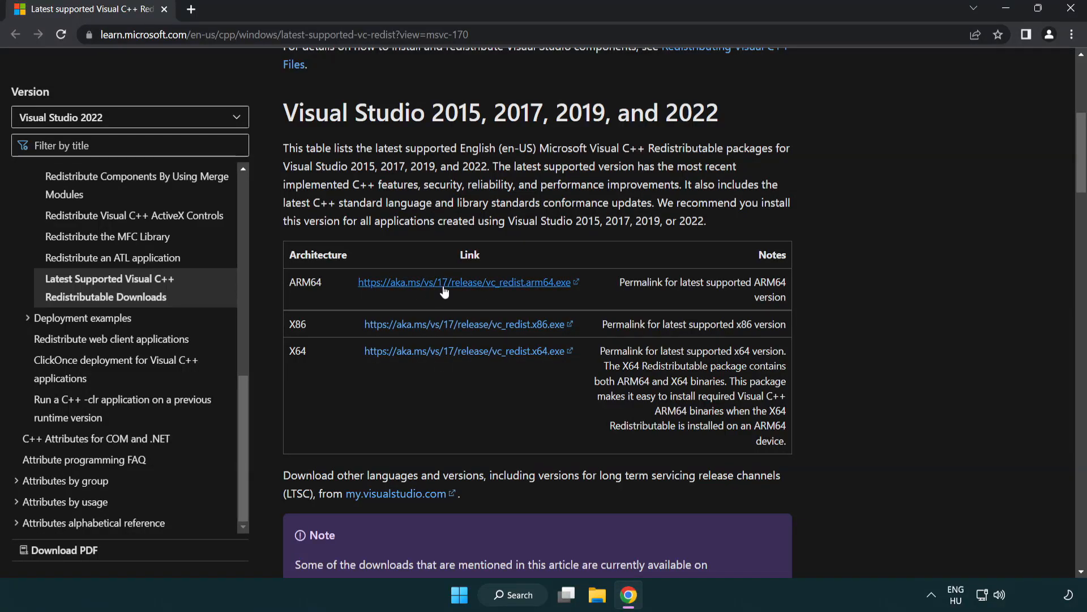
left_click(446, 282)
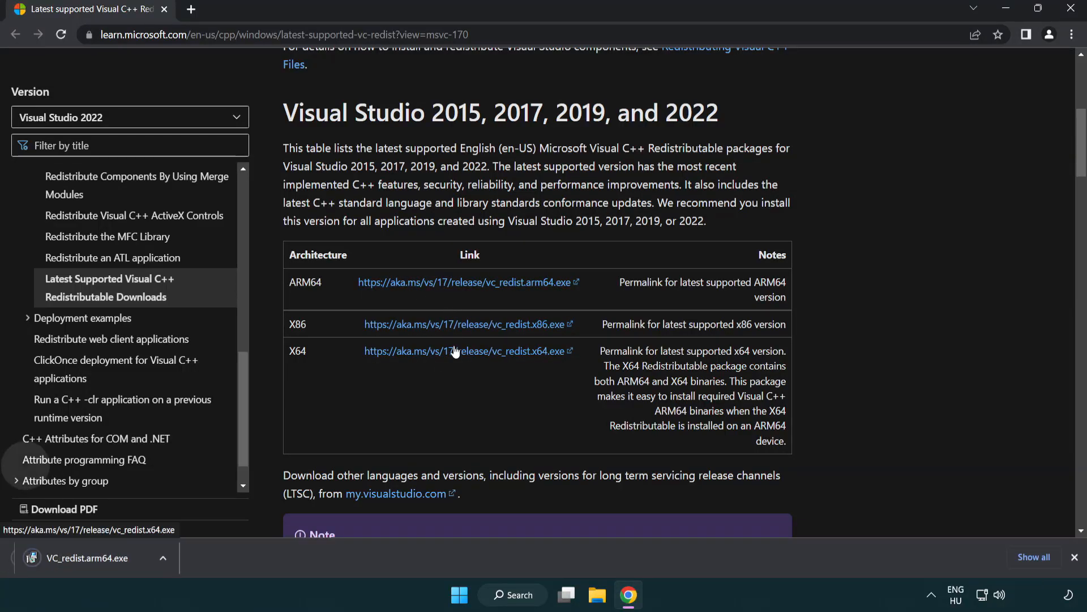
left_click(455, 350)
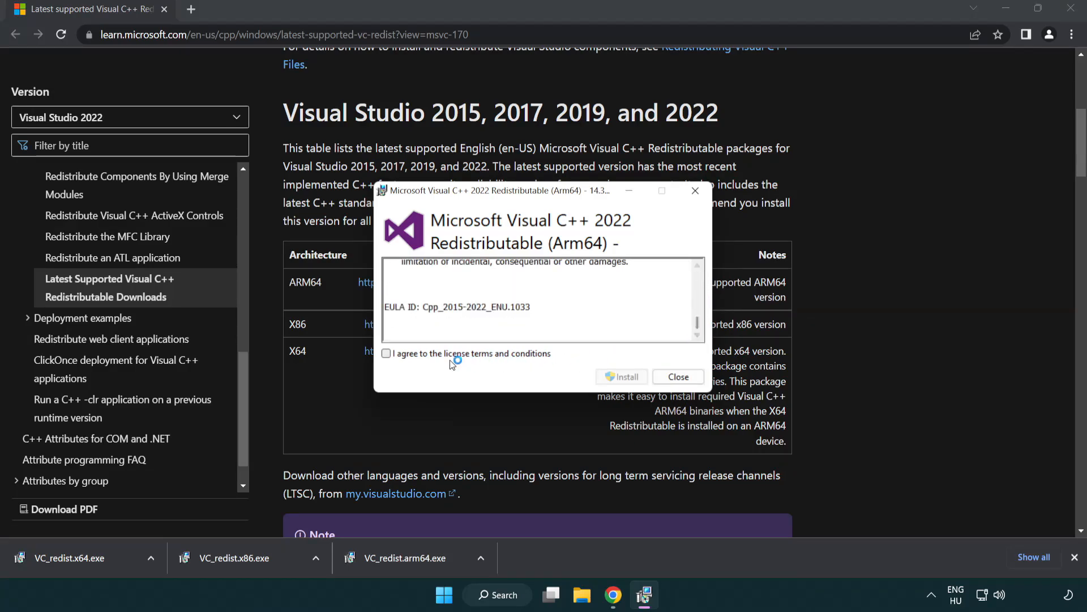
Agree to the license and try installing the ARM64 redistributable, dismissing its failure.
left_click(385, 353)
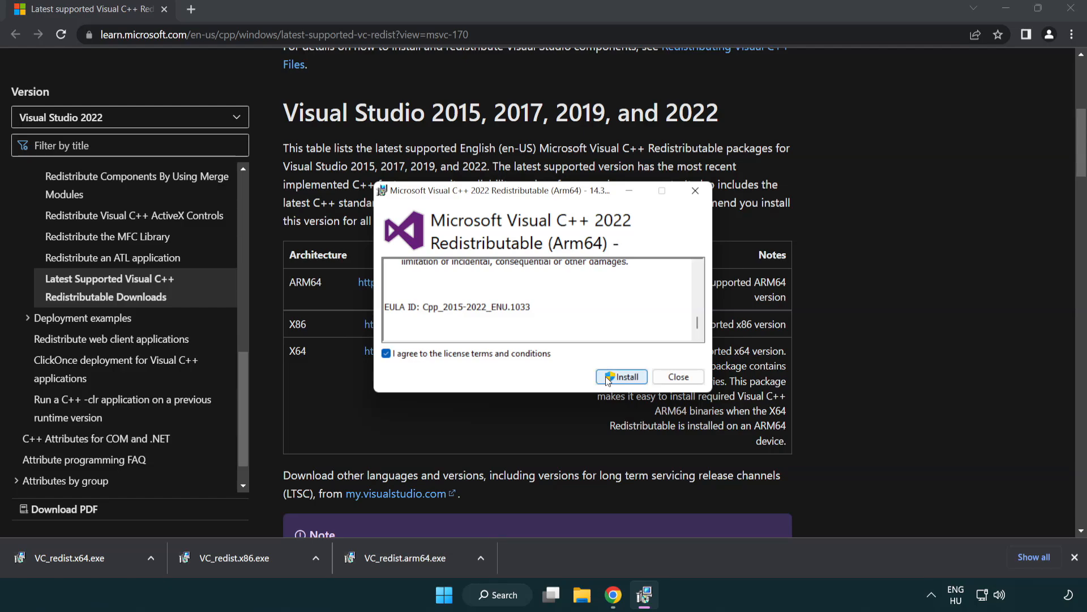
left_click(621, 377)
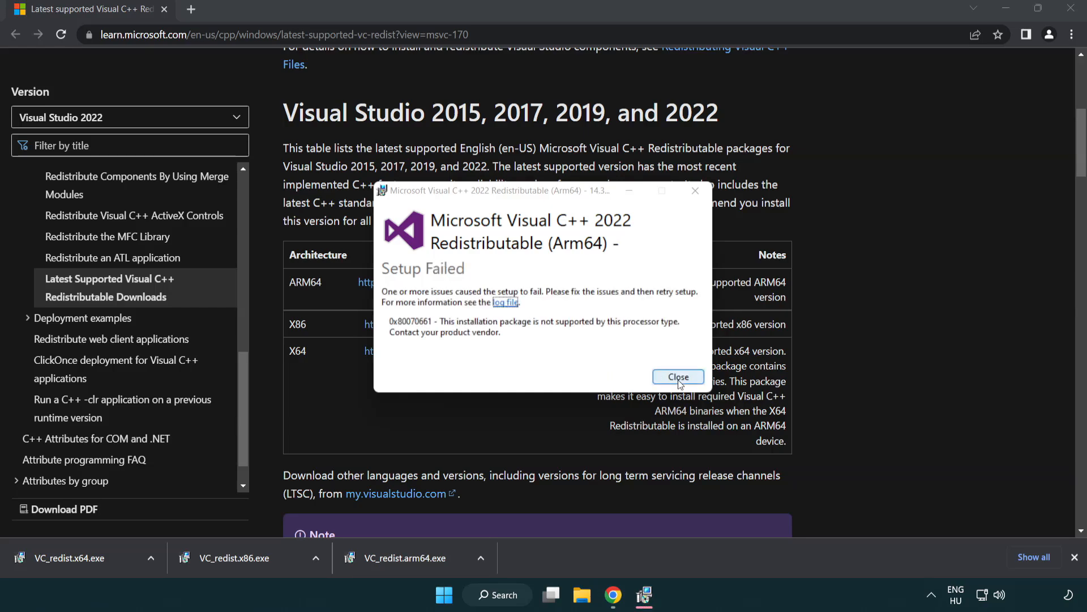
left_click(678, 376)
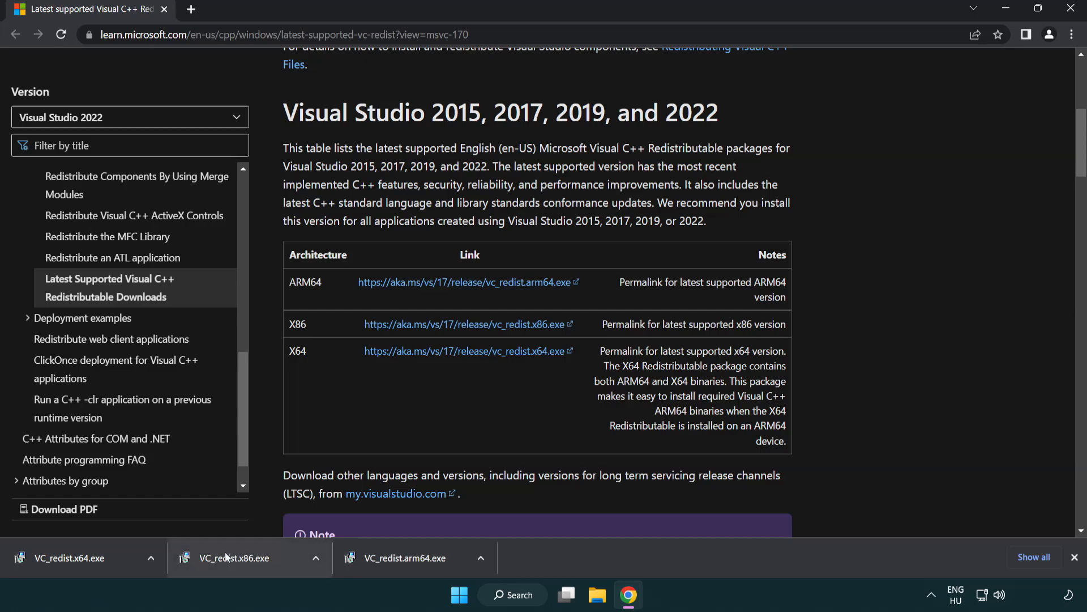
mouse_move(245, 569)
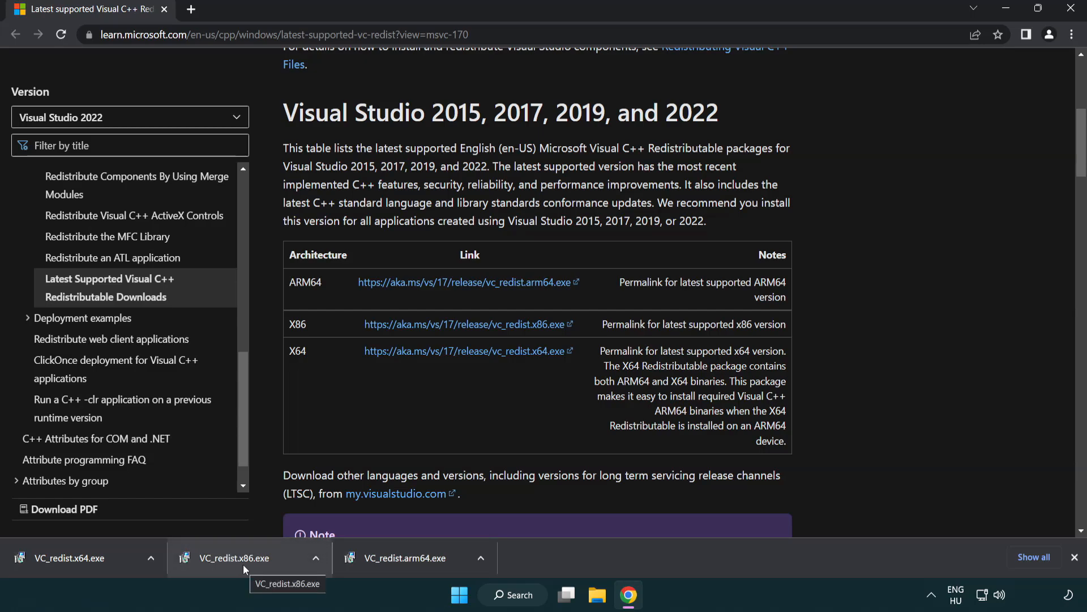
Install the x86 and x64 Visual C++ redistributables, closing each setup without restarting.
left_click(233, 558)
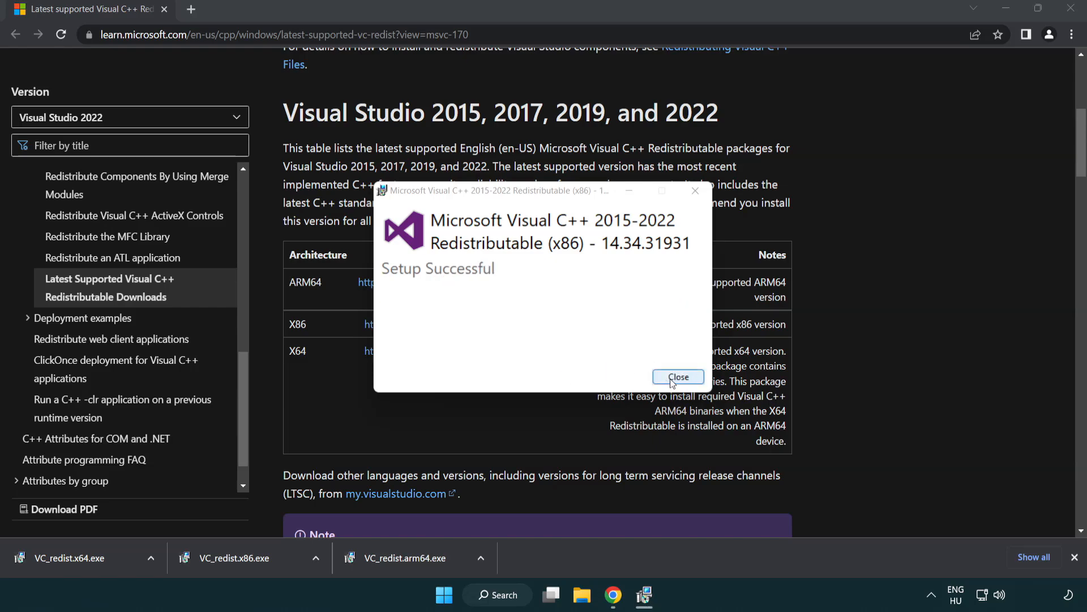
left_click(679, 377)
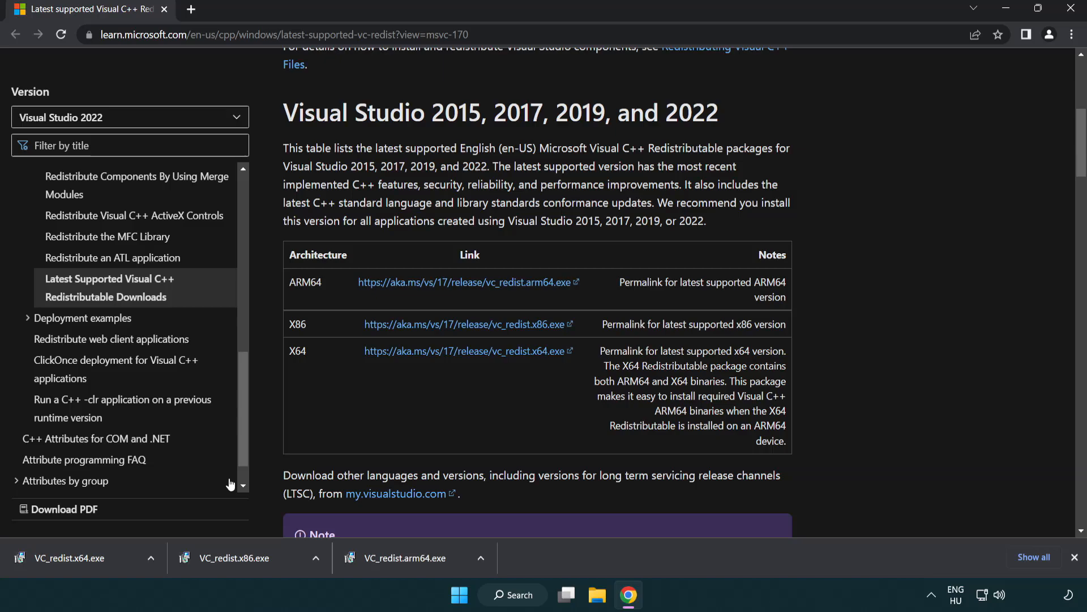
left_click(70, 558)
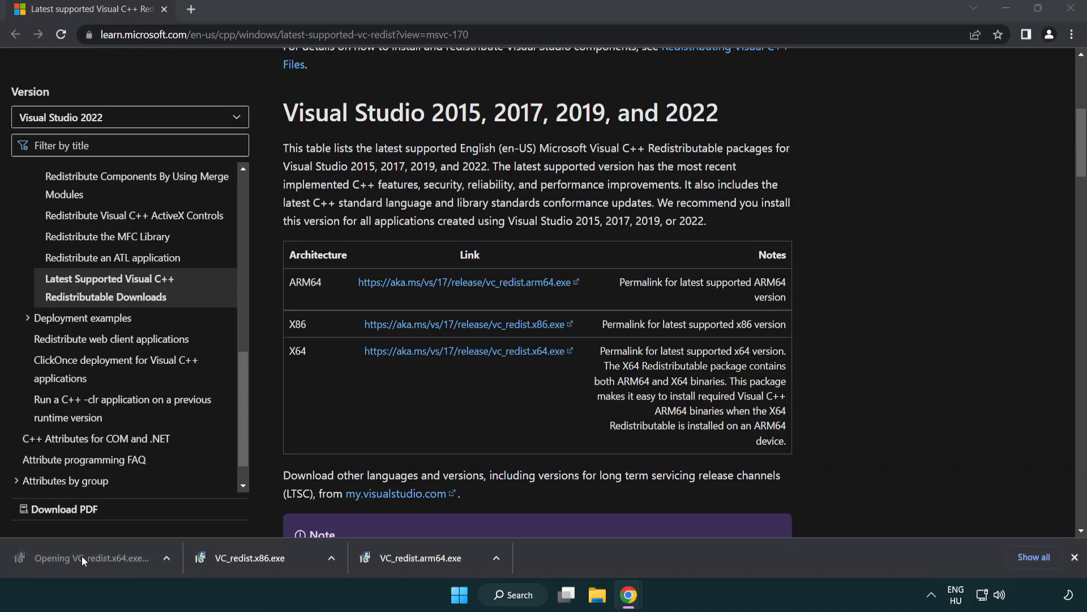
left_click(82, 558)
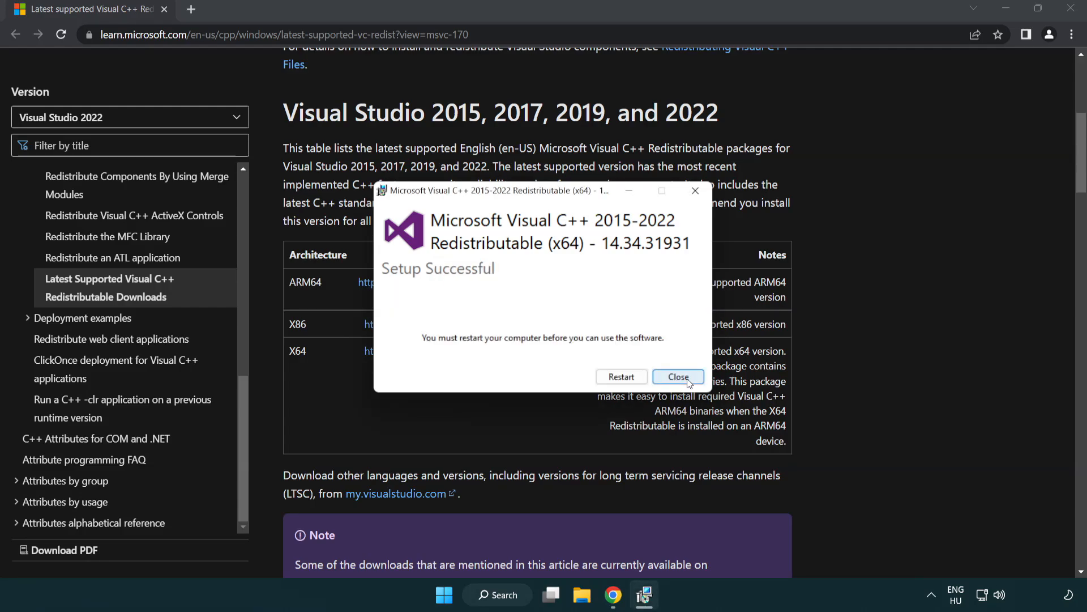
left_click(678, 377)
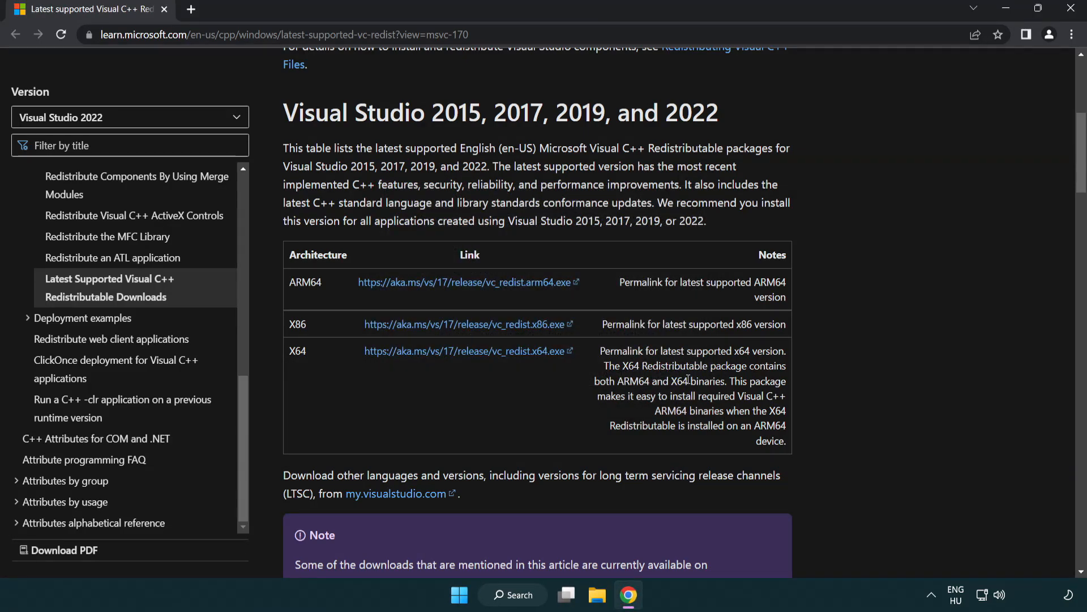
mouse_move(986, 94)
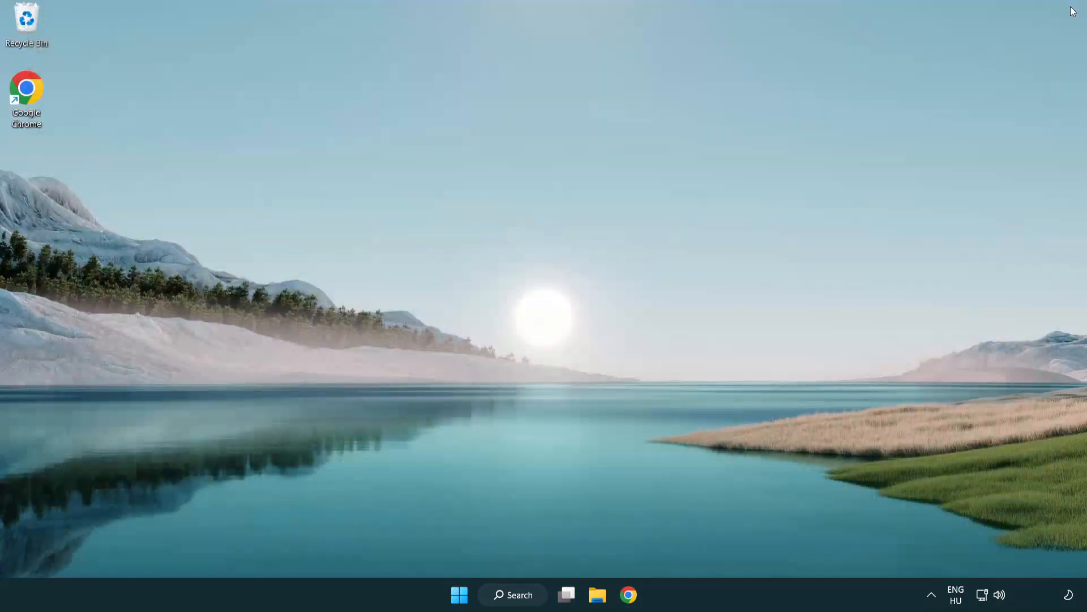
mouse_move(601, 255)
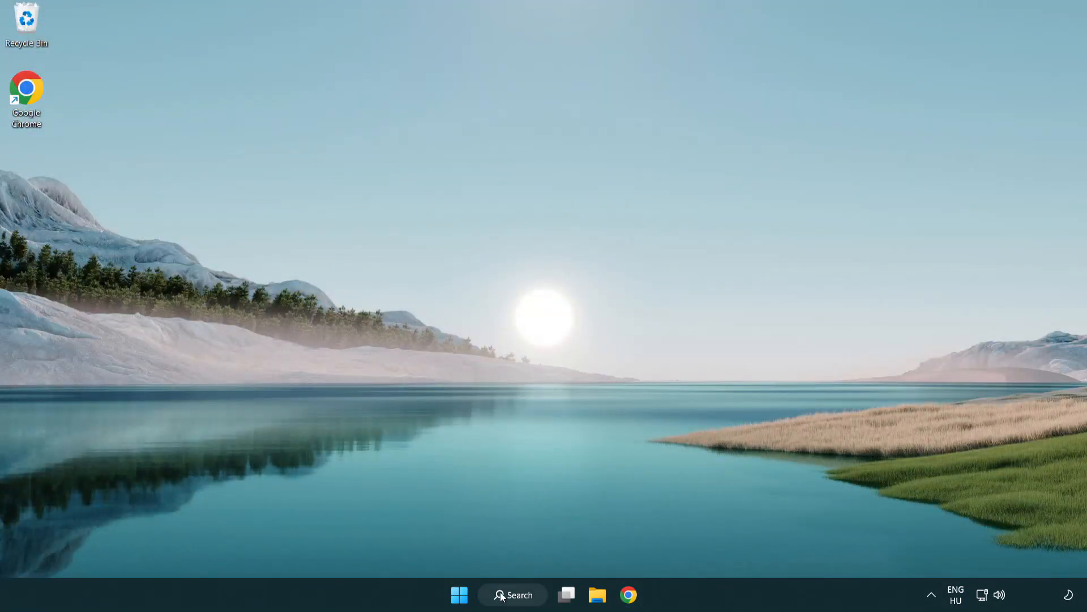
Search for cmd and launch Command Prompt as administrator.
left_click(513, 595)
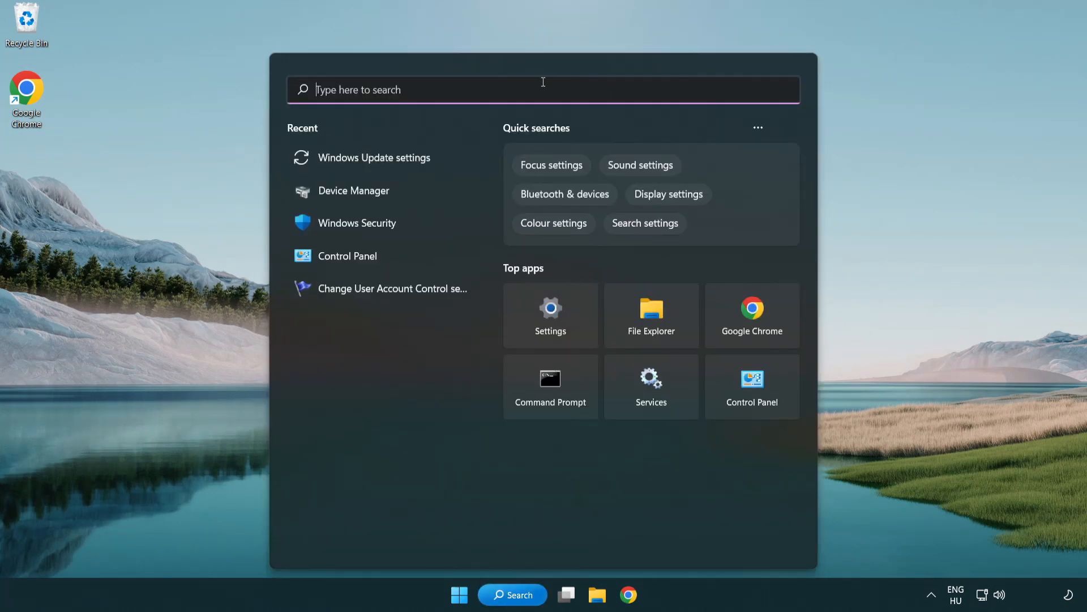
type("cmd")
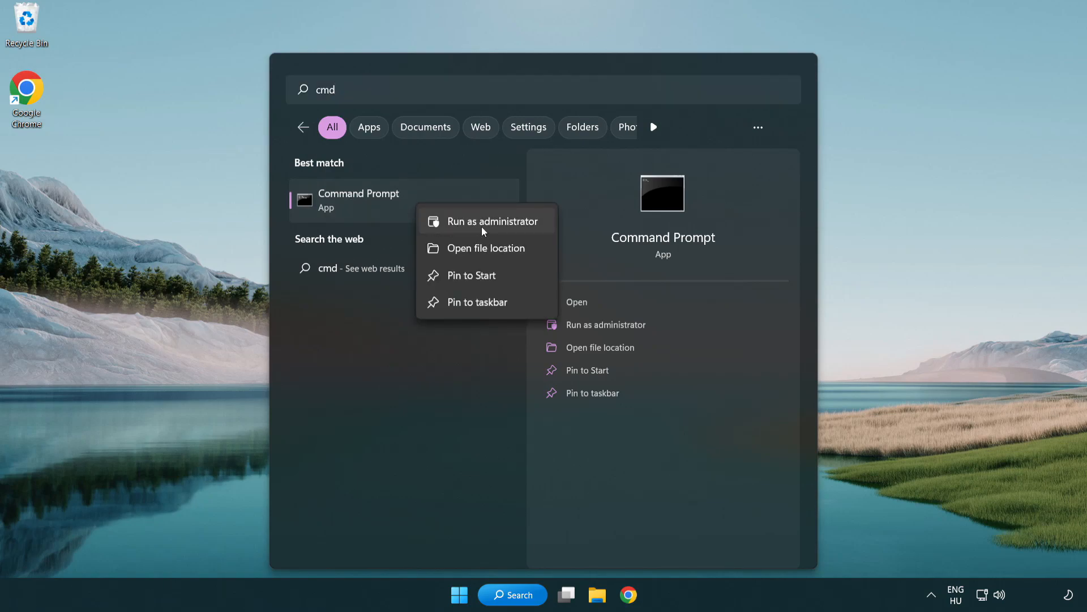
left_click(492, 221)
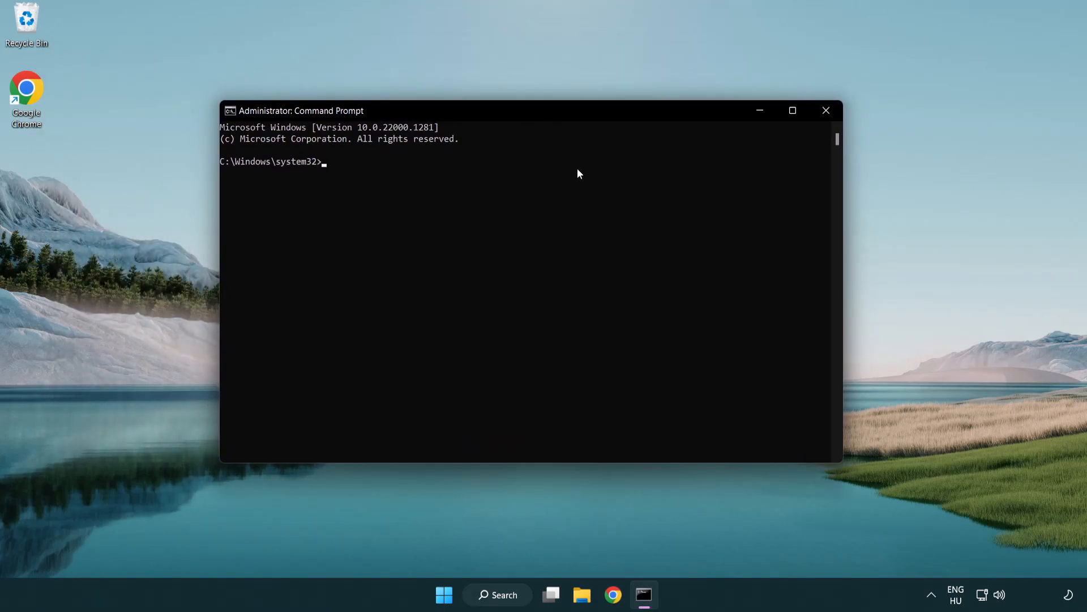
Run sfc /scannow until it finds no integrity violations, then close Command Prompt.
type("sfc /")
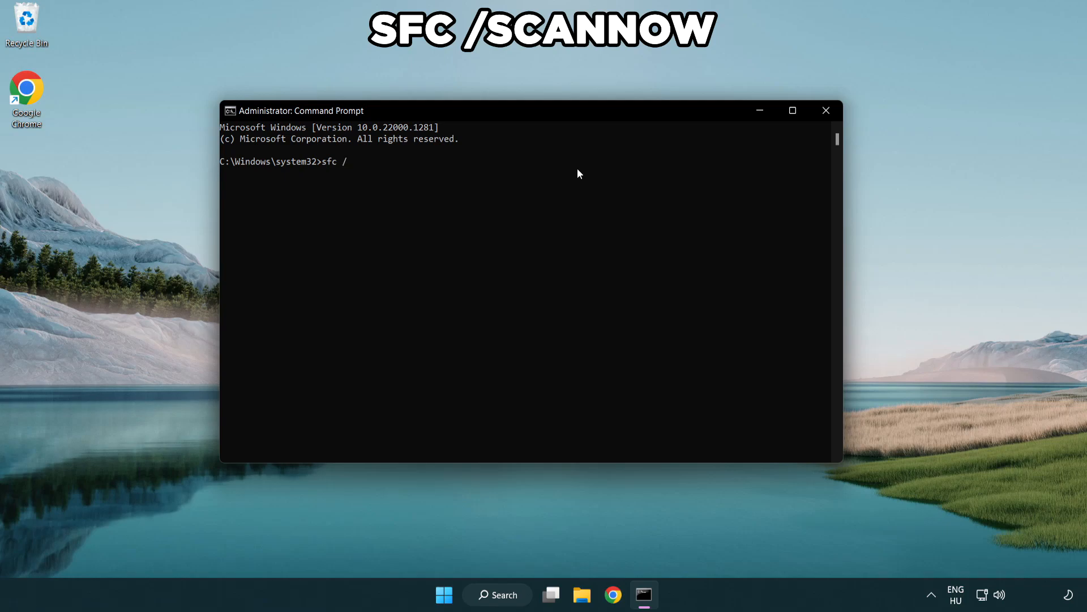
type("scannow")
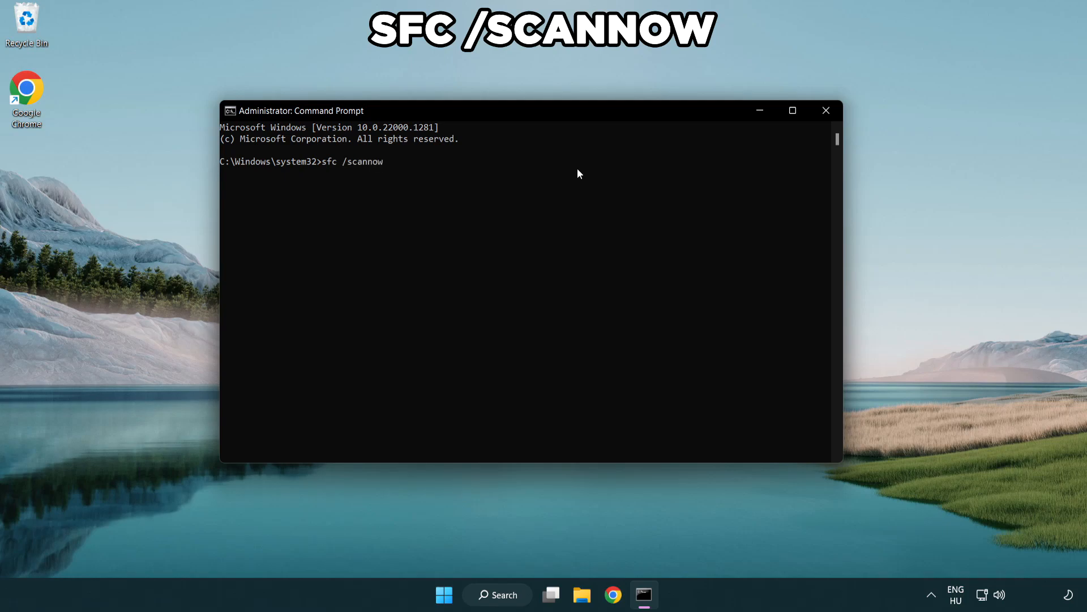
key("Enter")
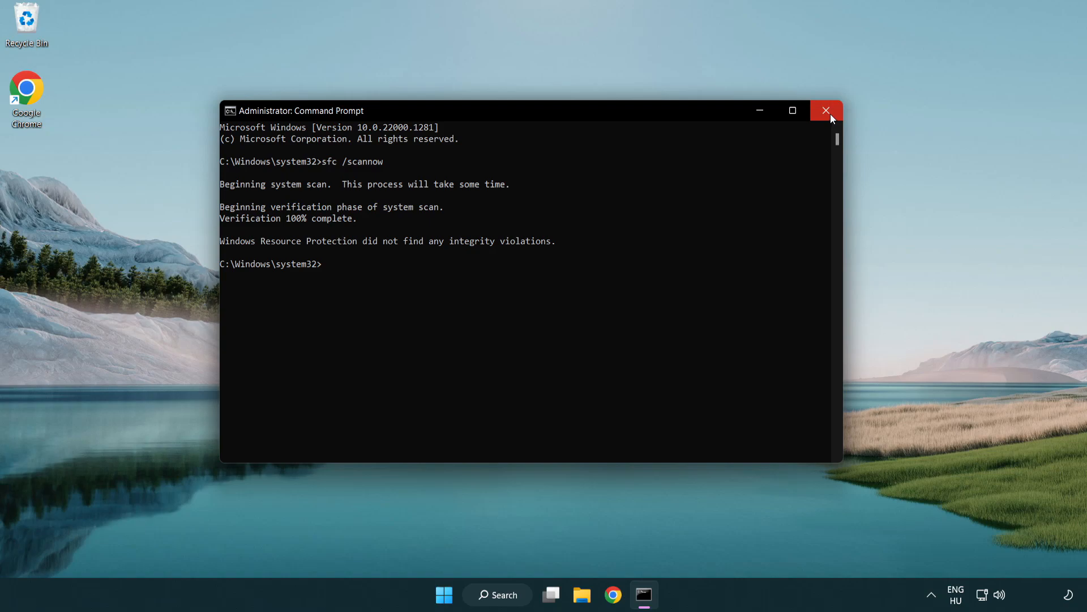
left_click(827, 110)
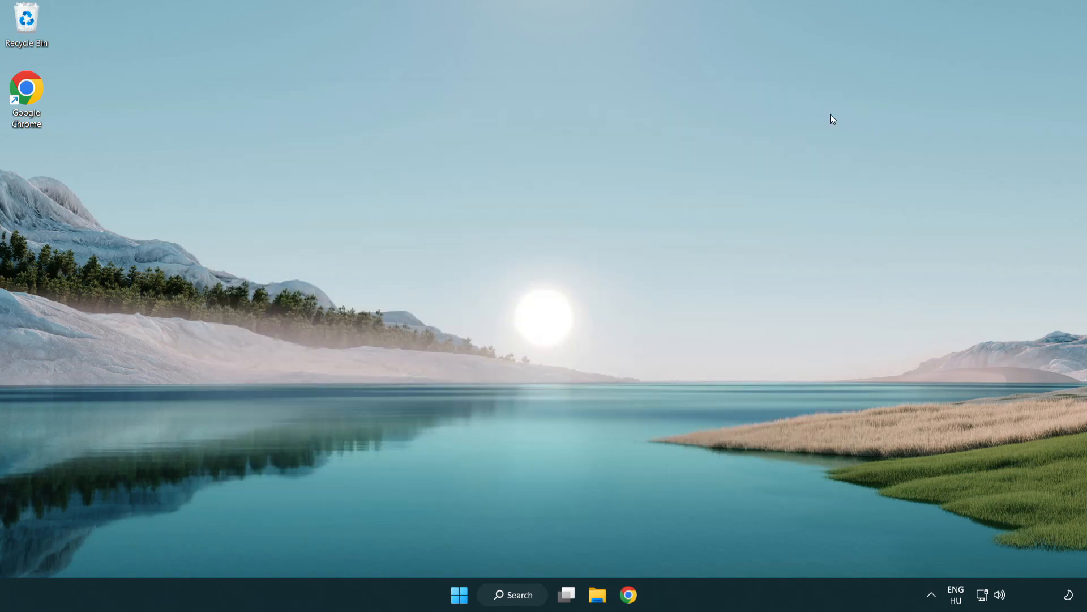
left_click(458, 594)
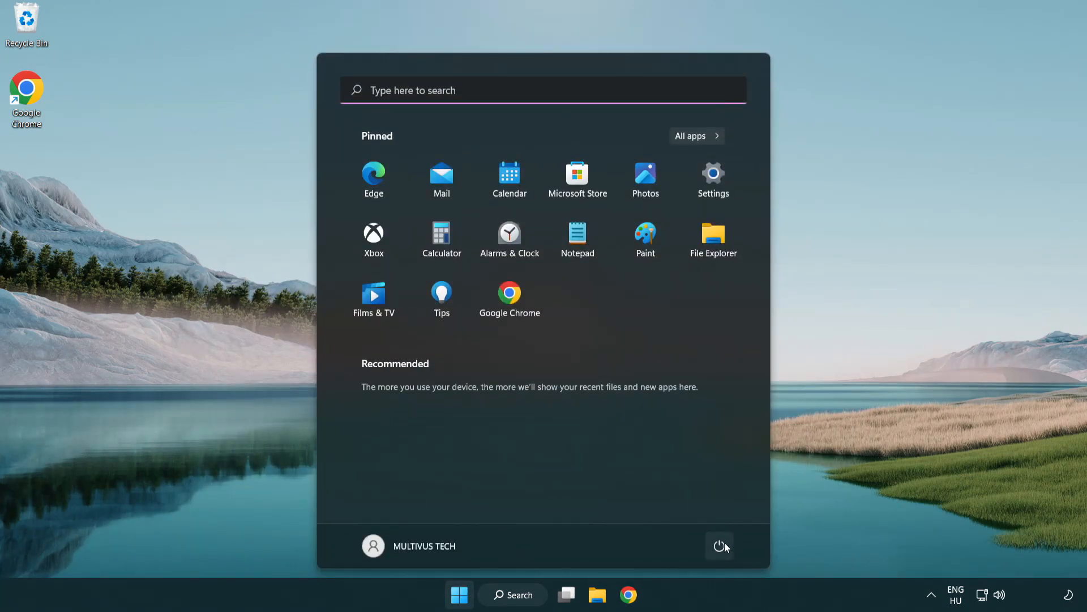
left_click(719, 546)
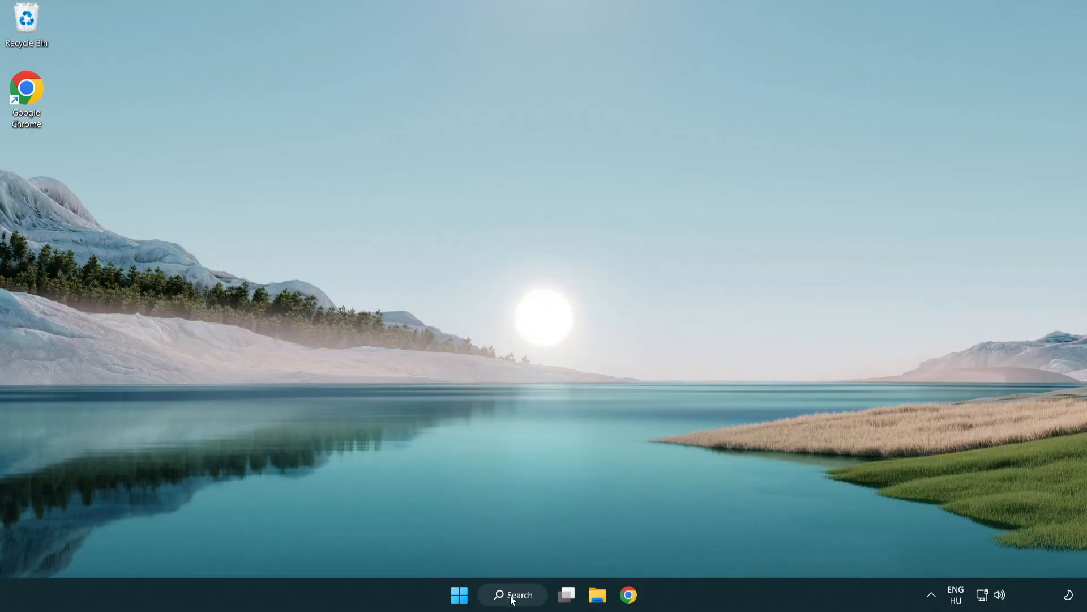
Search for 'security' and launch the Windows Security app.
left_click(512, 595)
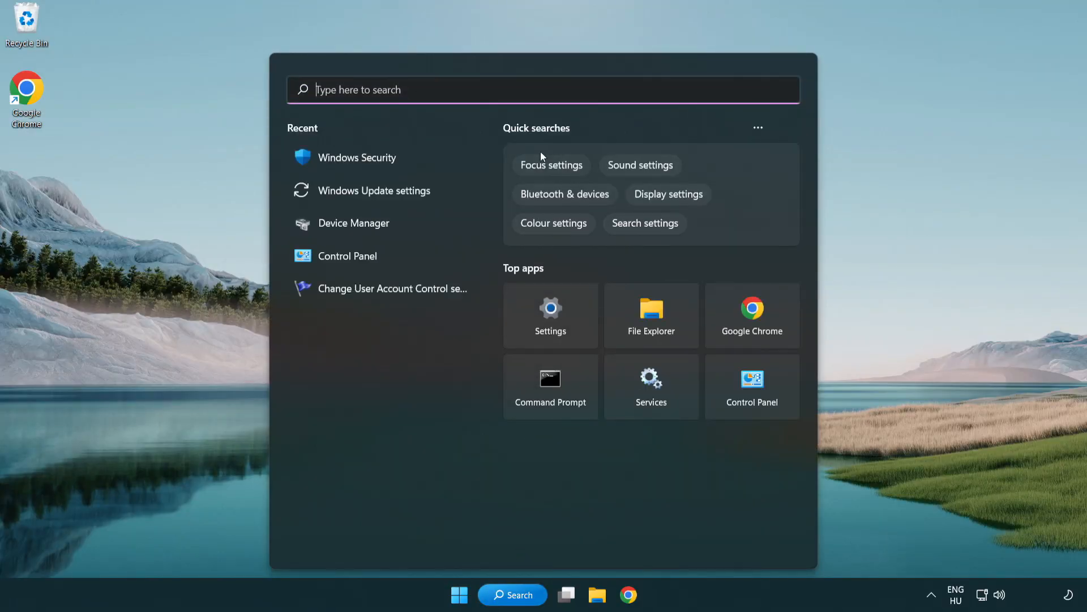
type("security")
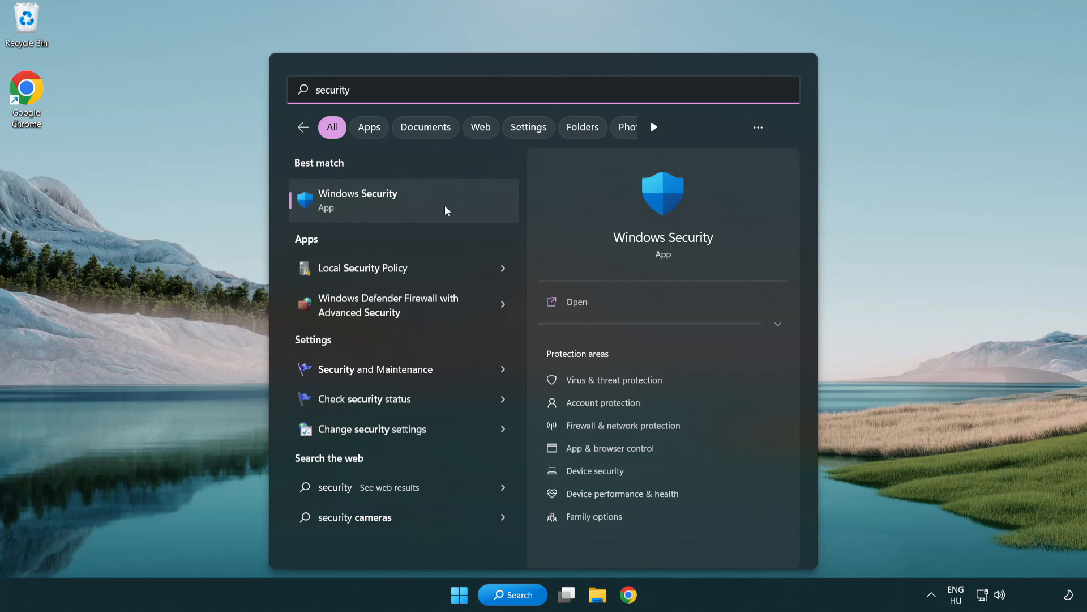
left_click(357, 201)
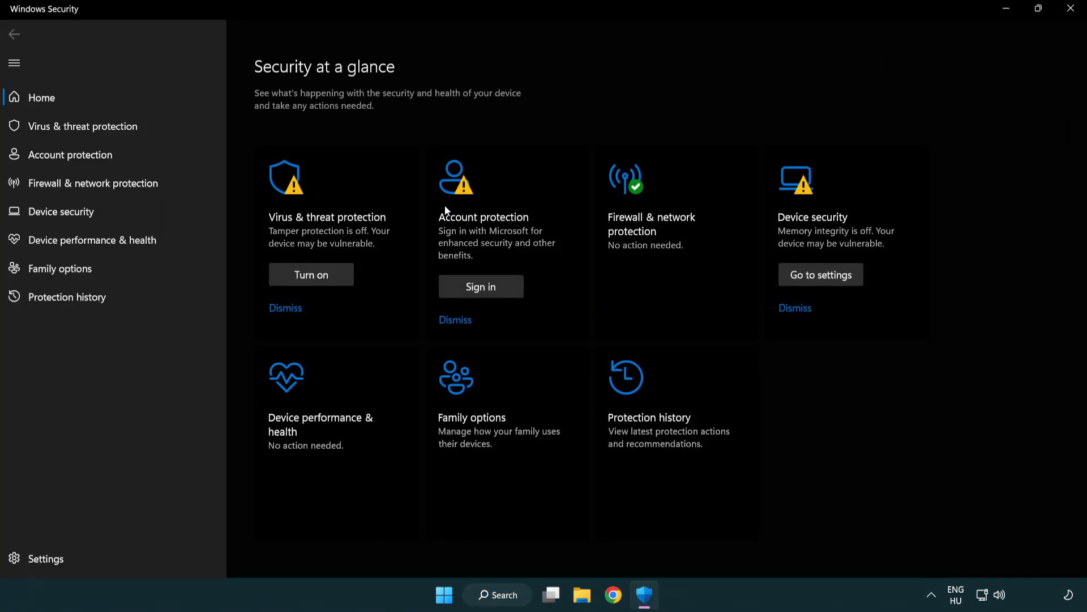
mouse_move(74, 130)
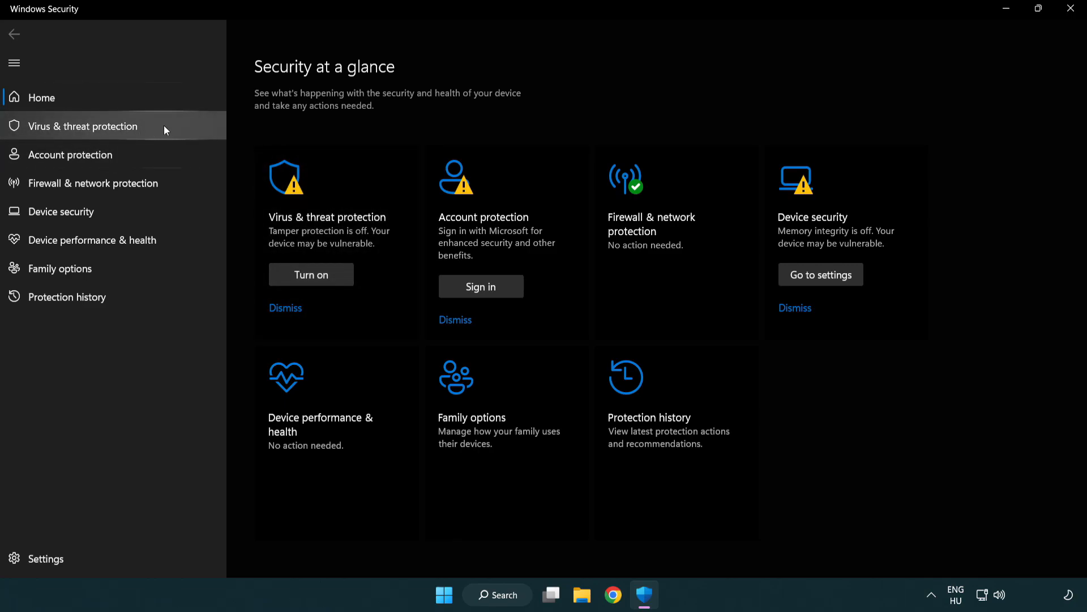
Open Virus & threat protection settings and go to Add or remove exclusions.
left_click(82, 126)
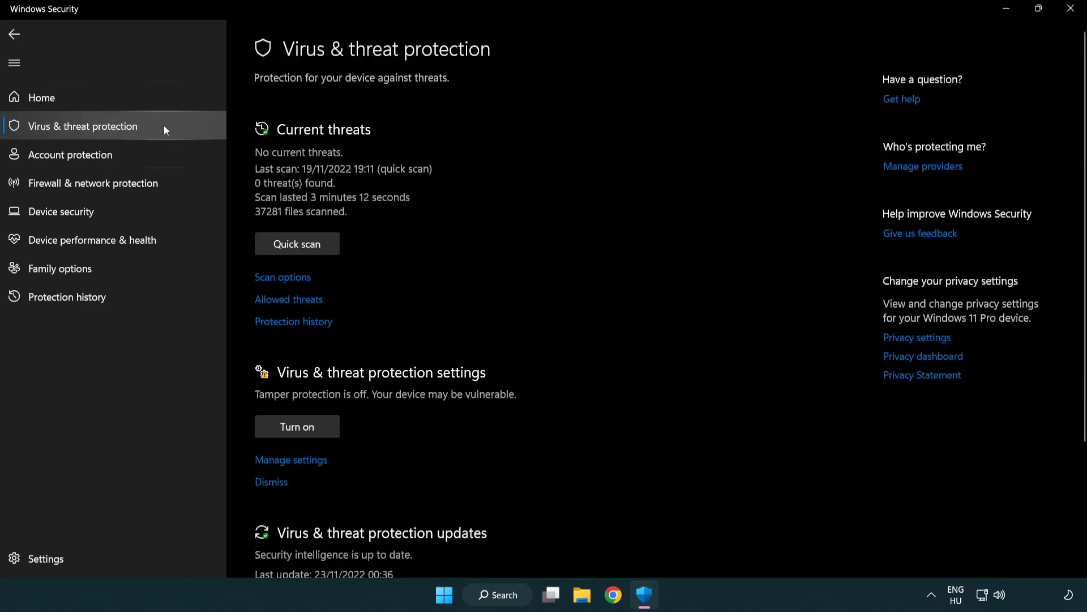
scroll("down", 3)
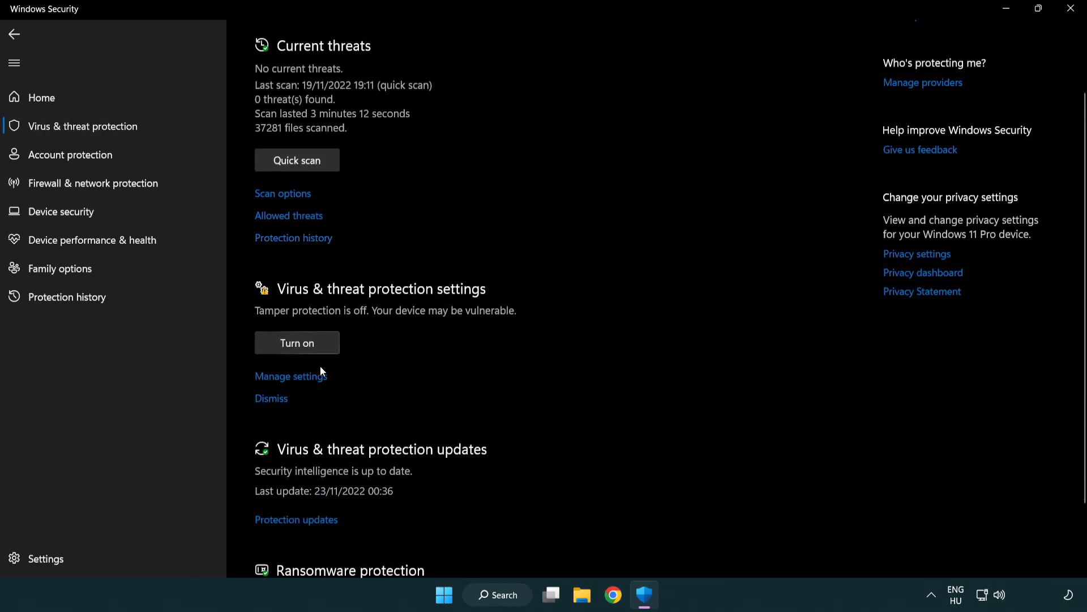
mouse_move(289, 380)
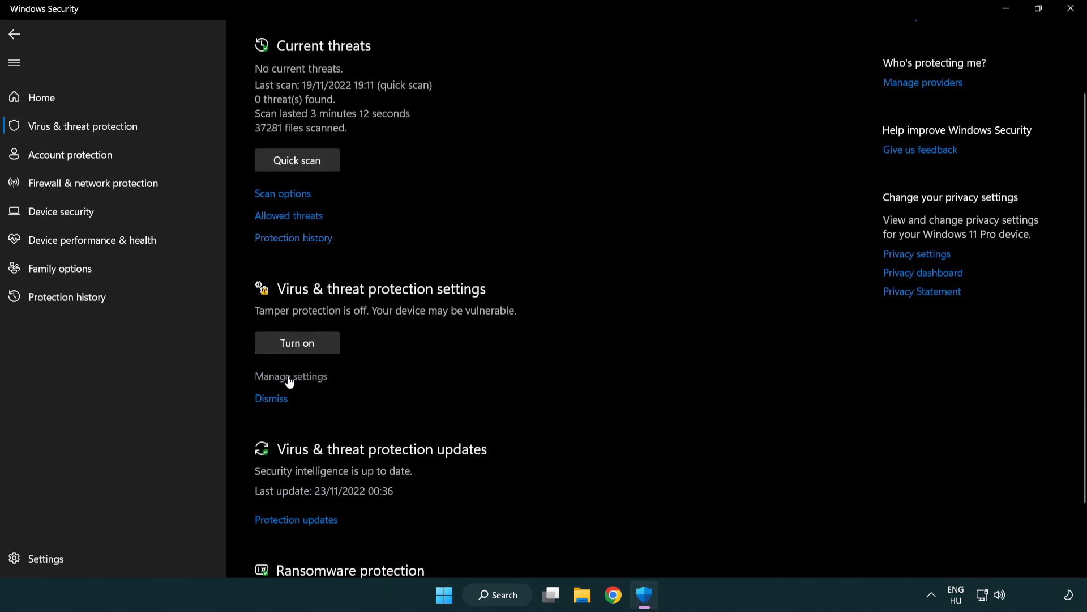
left_click(290, 376)
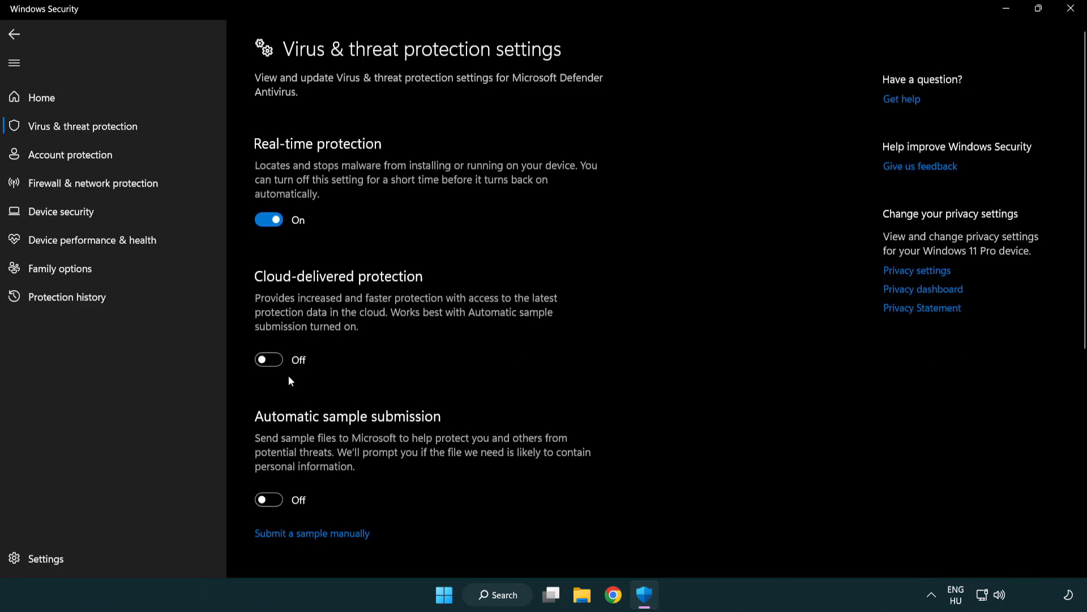
scroll("down", 3)
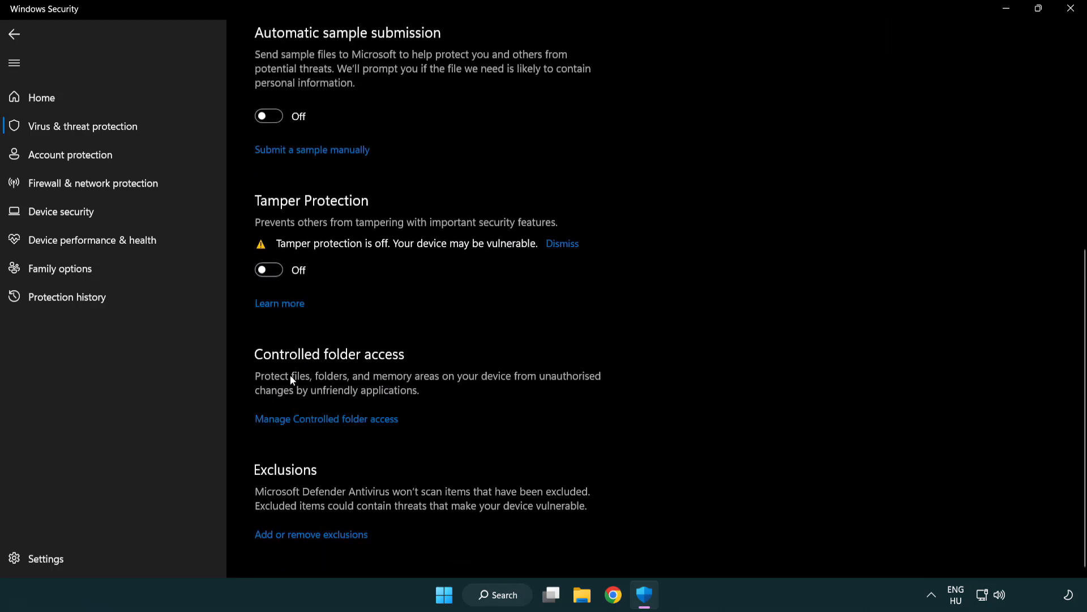
mouse_move(283, 546)
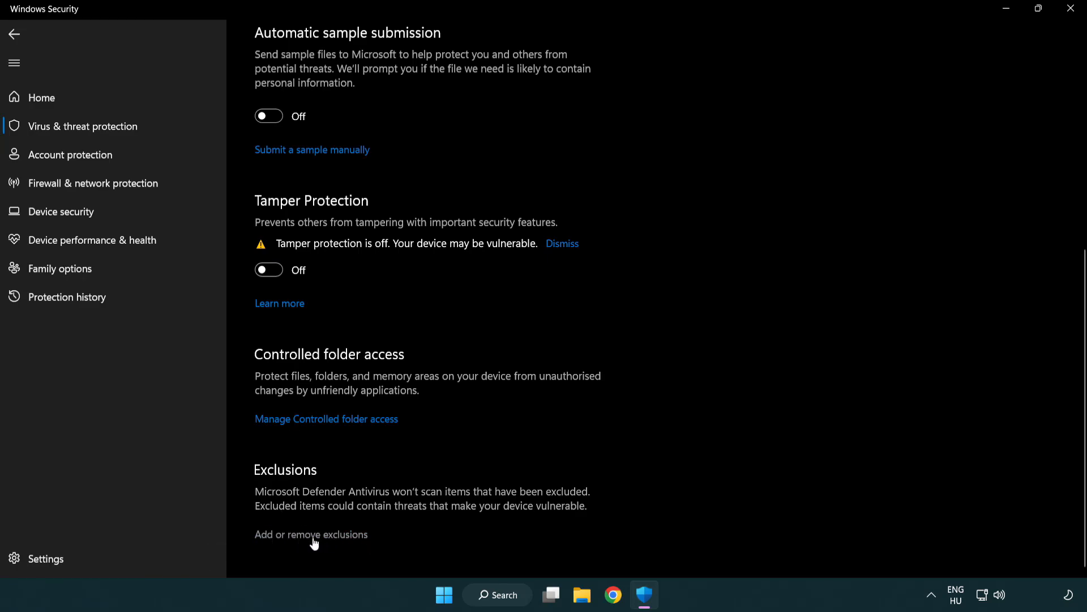
left_click(311, 534)
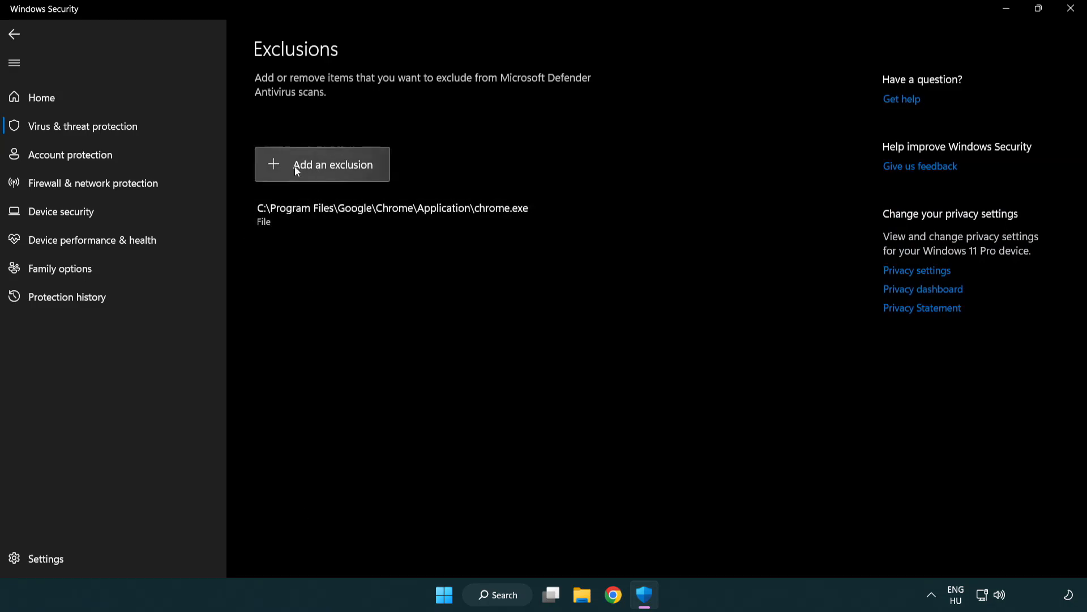
Add an exclusion for C:\Program Files (x86)\NOT WORKING APP.
left_click(322, 164)
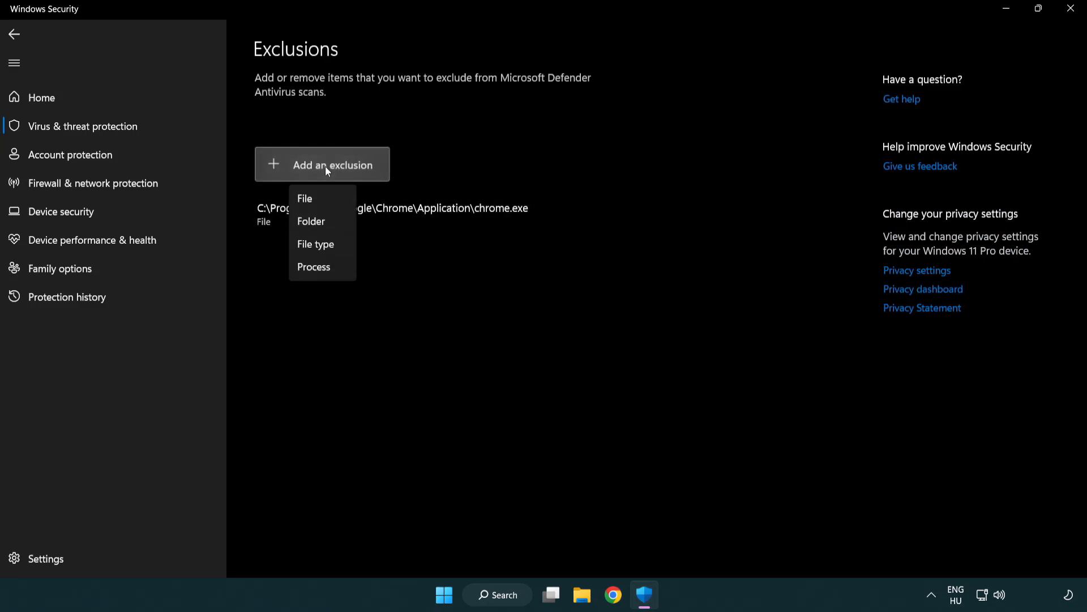
mouse_move(329, 226)
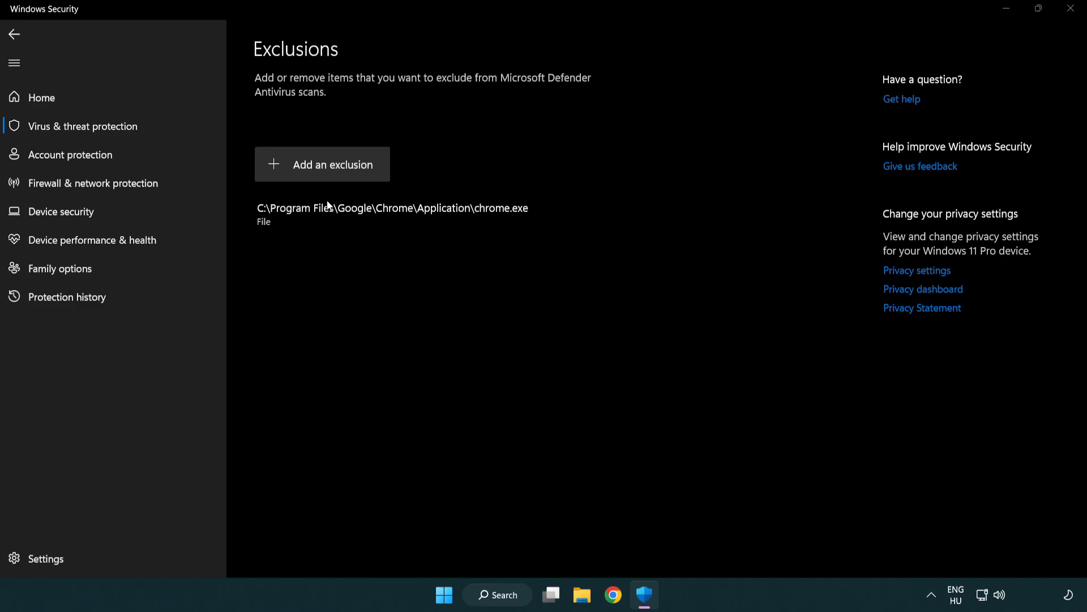
left_click(322, 164)
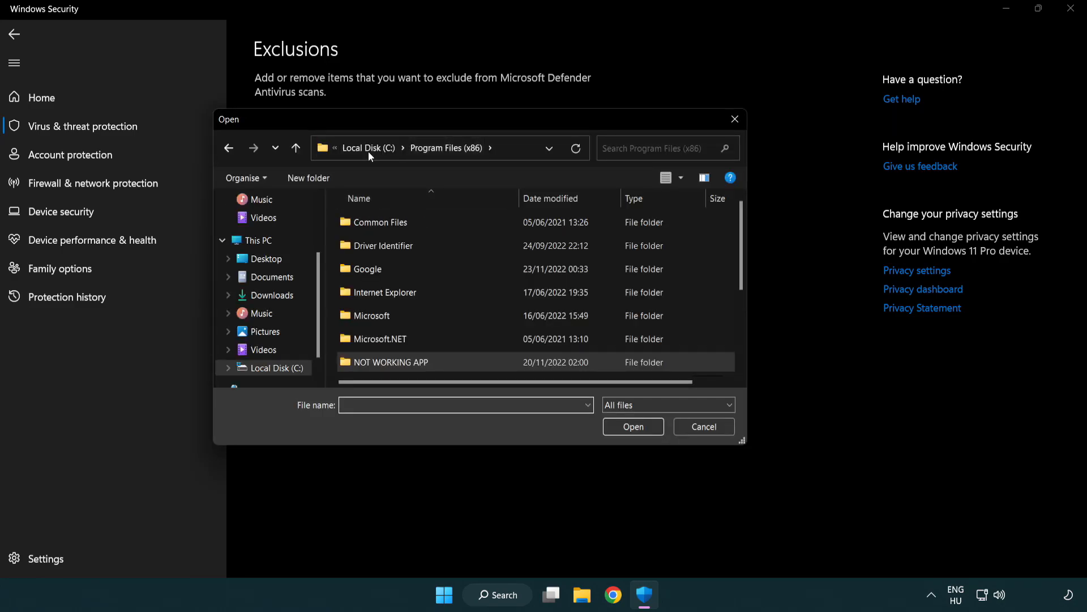
left_click(256, 240)
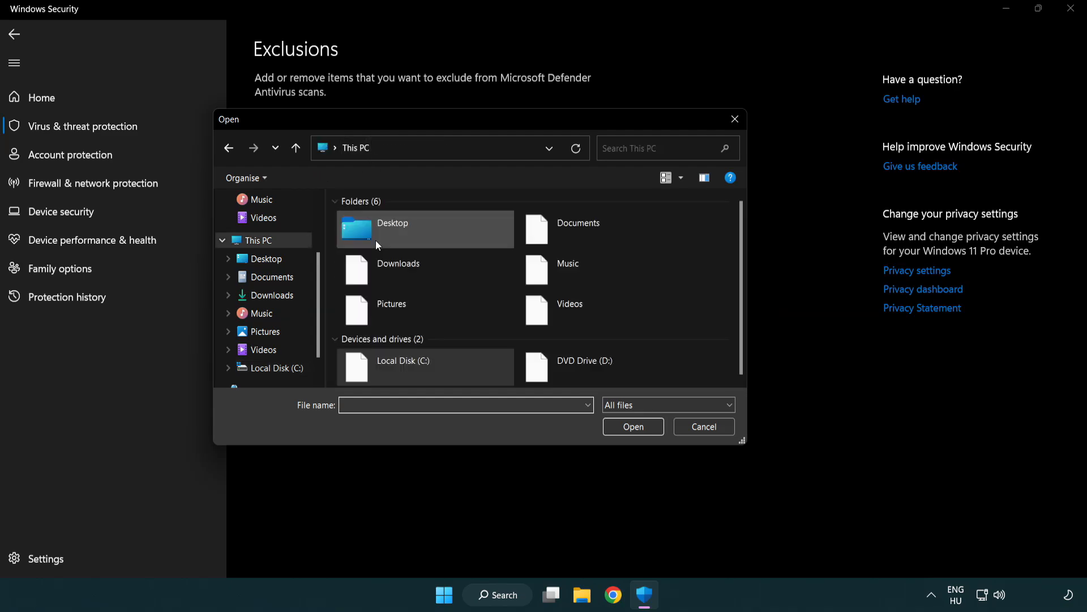
double_click(425, 367)
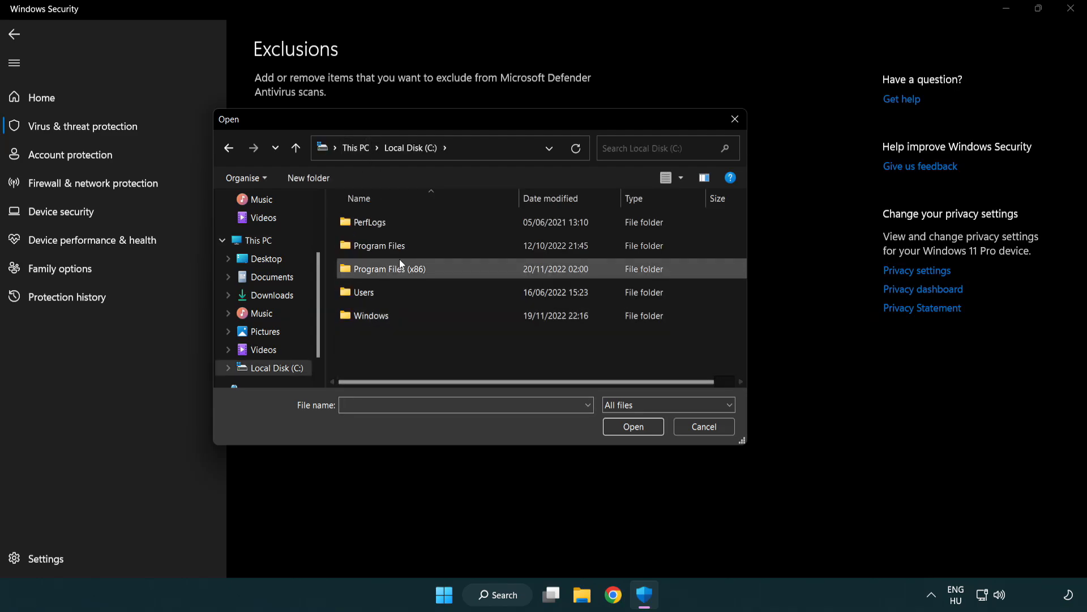
double_click(390, 269)
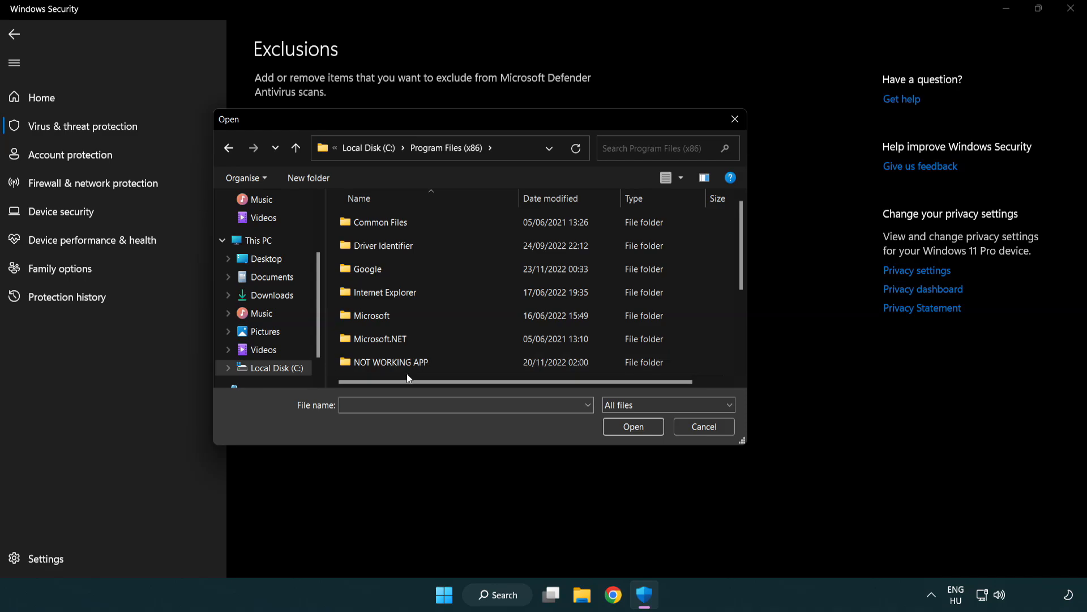
double_click(391, 361)
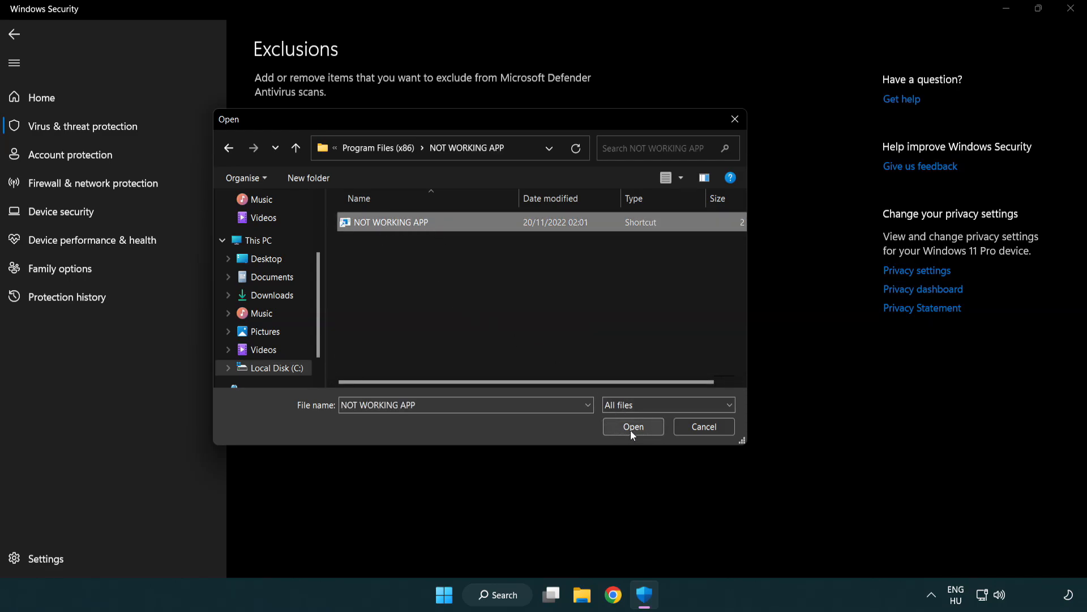
left_click(633, 426)
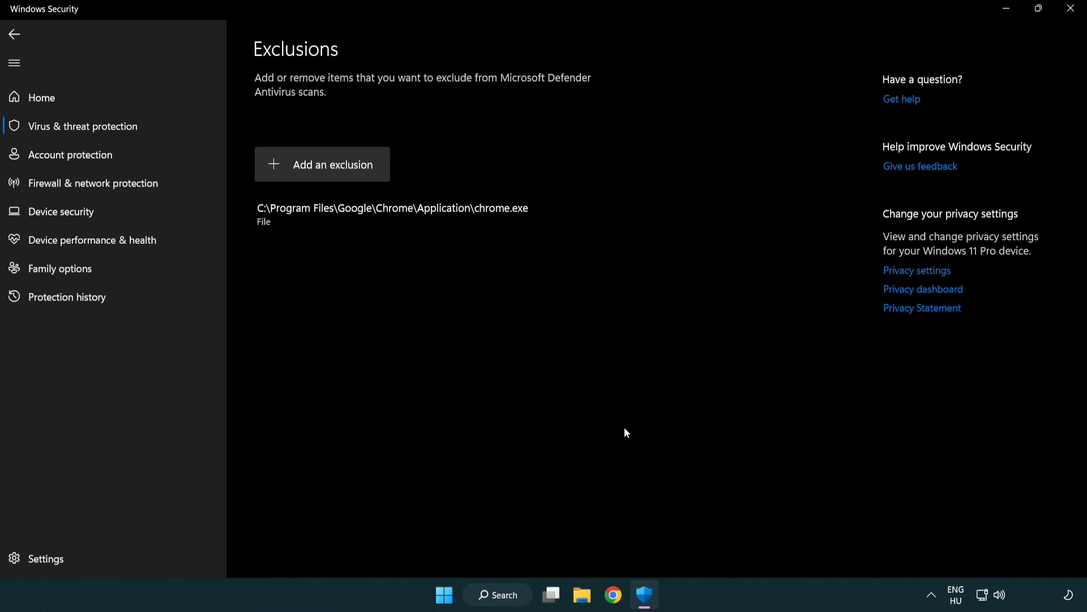
mouse_move(465, 331)
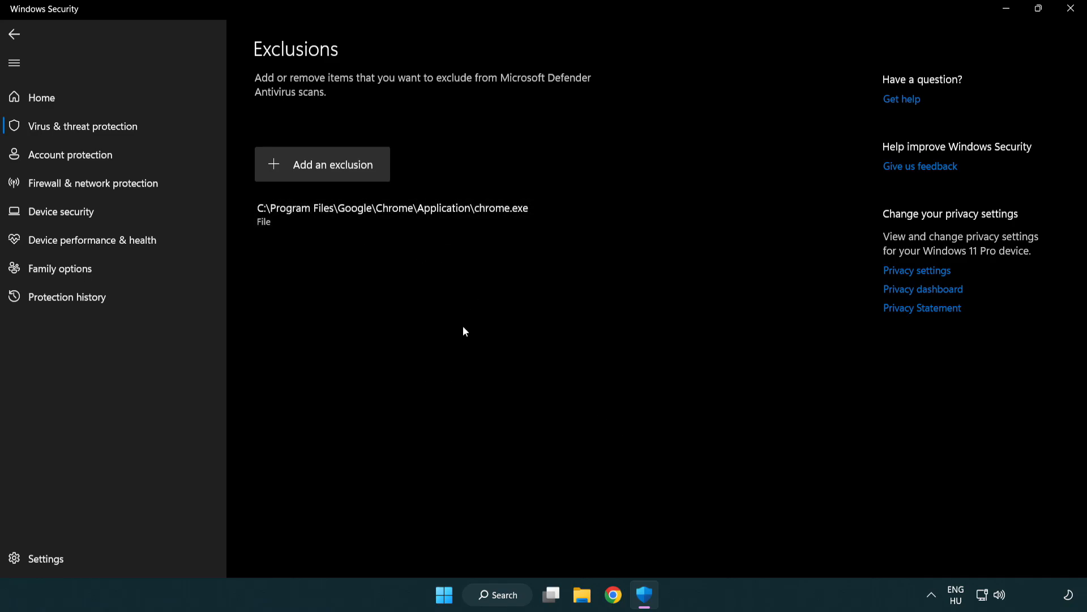
mouse_move(1071, 8)
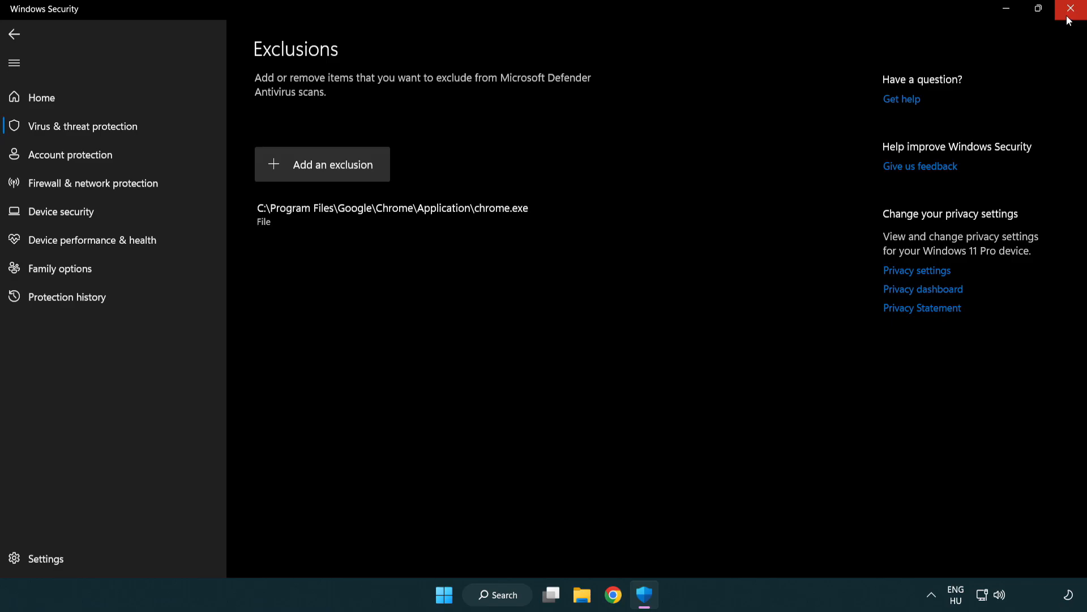
Close the Windows Security window.
left_click(1071, 8)
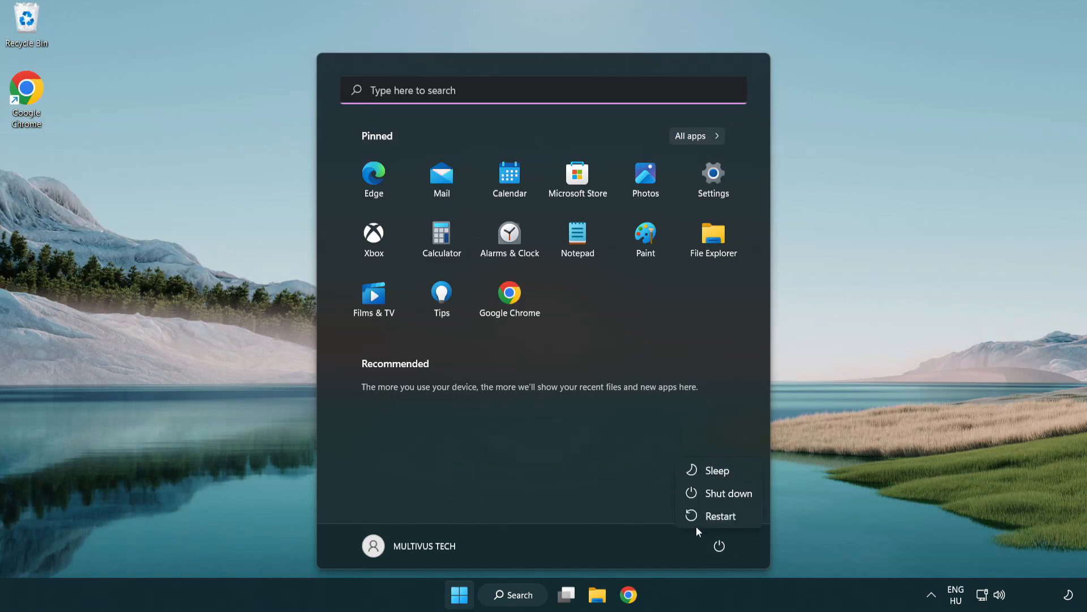
mouse_move(720, 519)
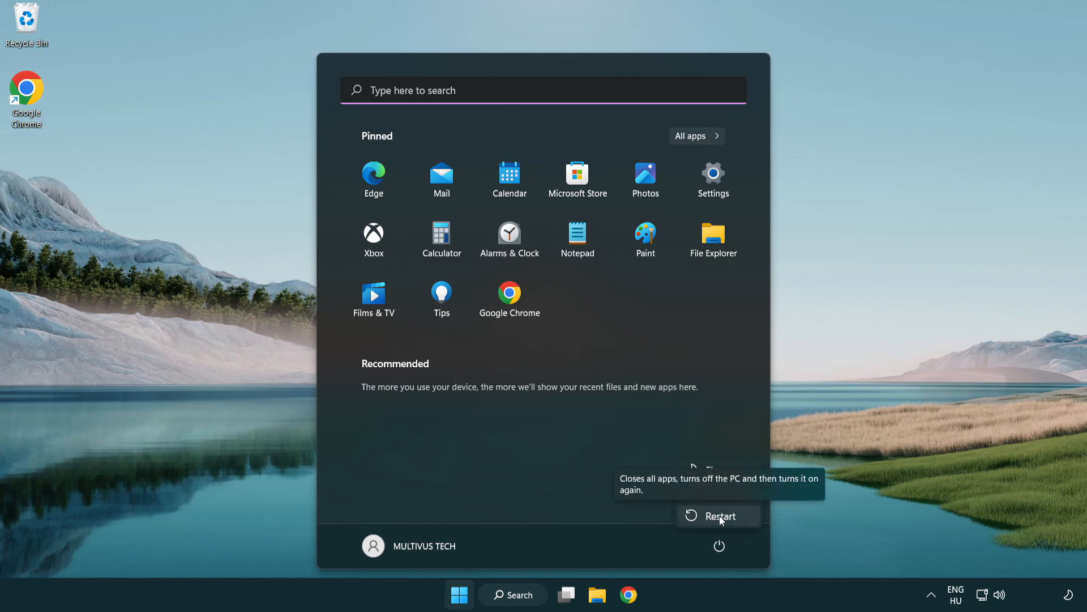